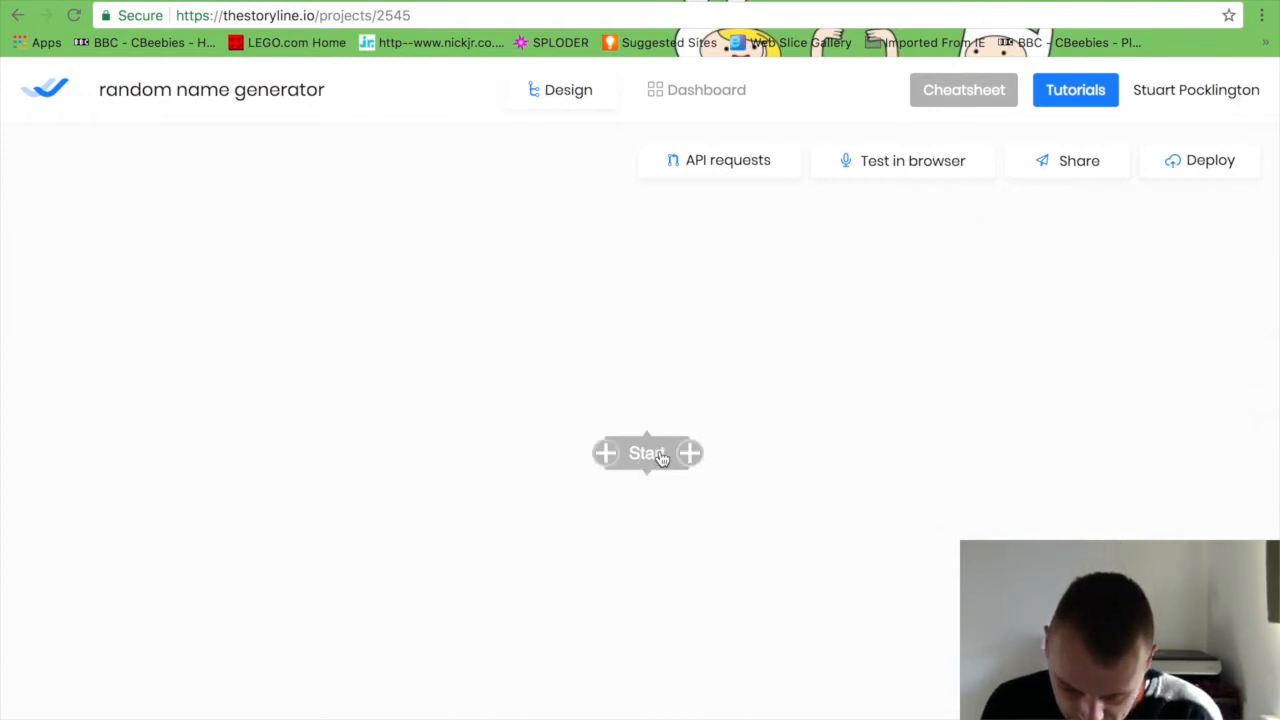
Replace the Start block's title with 'Random name'.
left_click(648, 452)
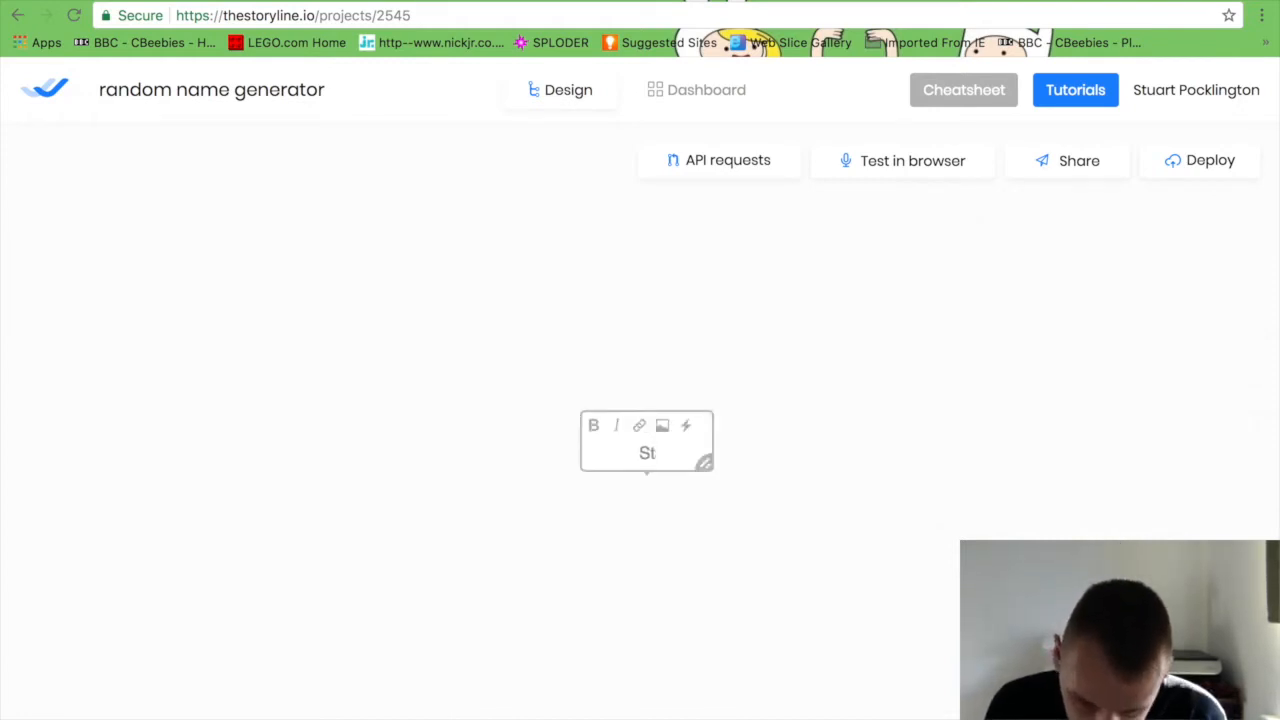
key("Backspace")
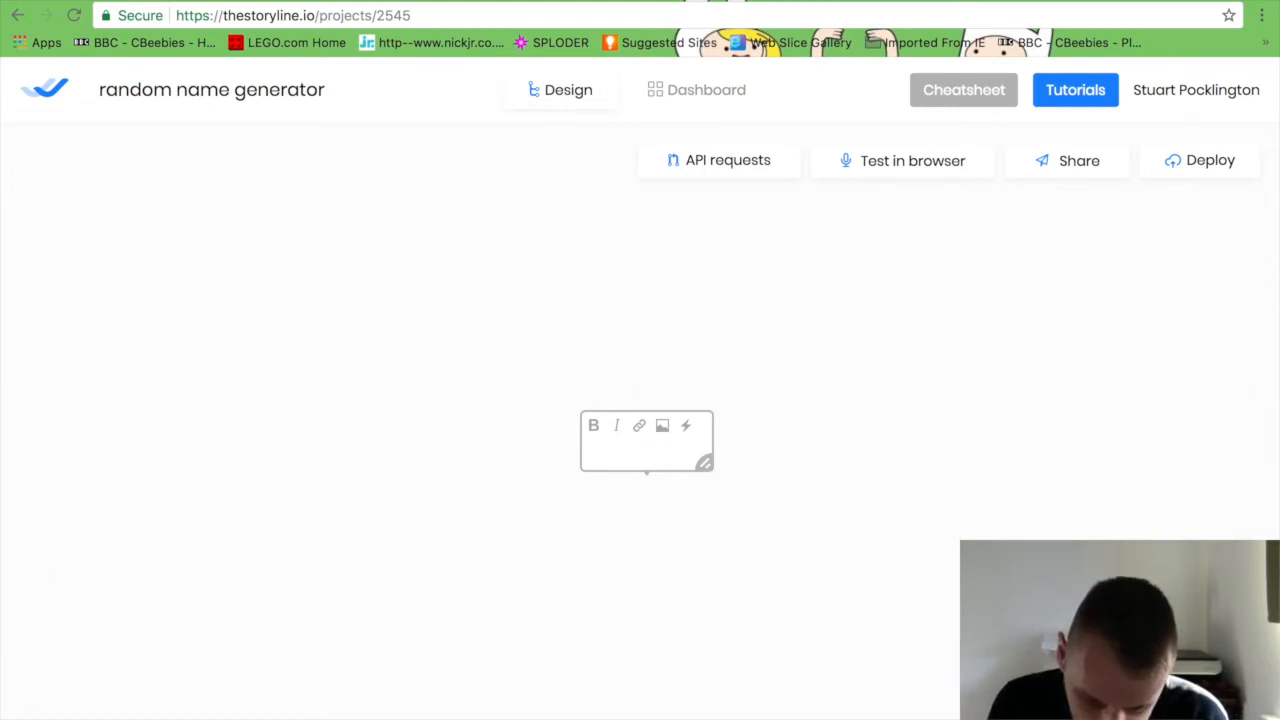
type("Random name")
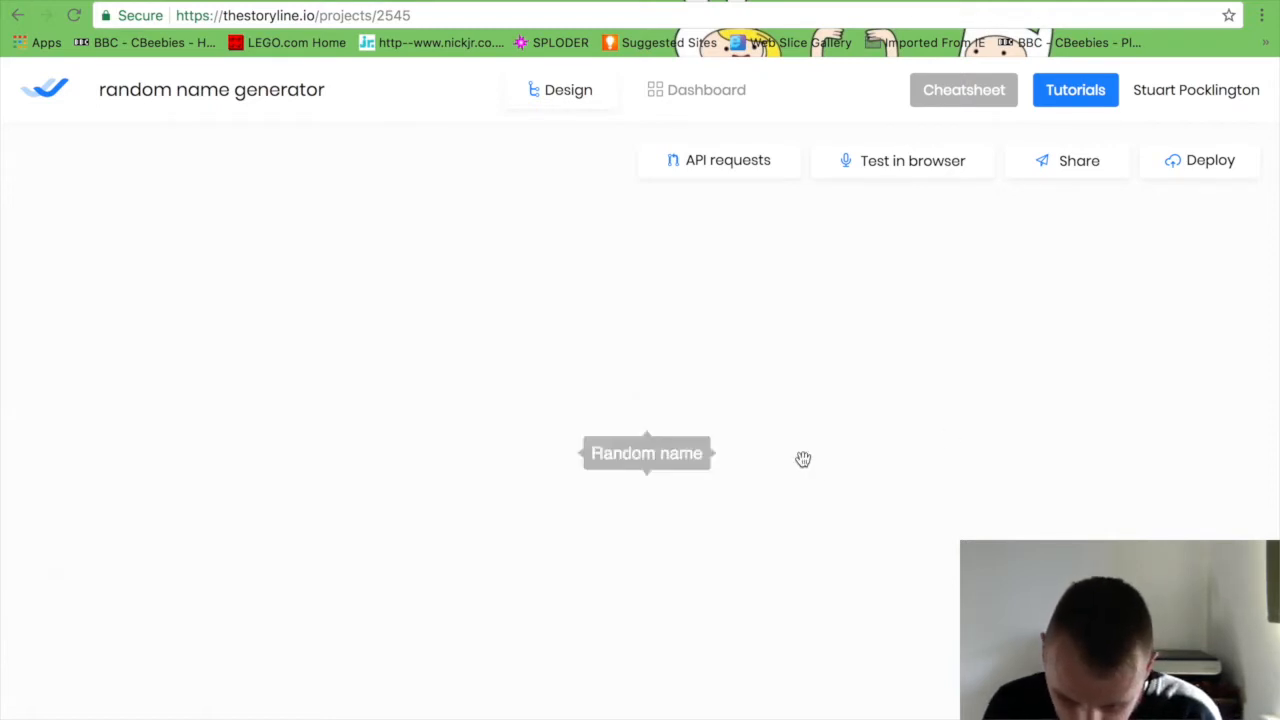
mouse_move(728, 466)
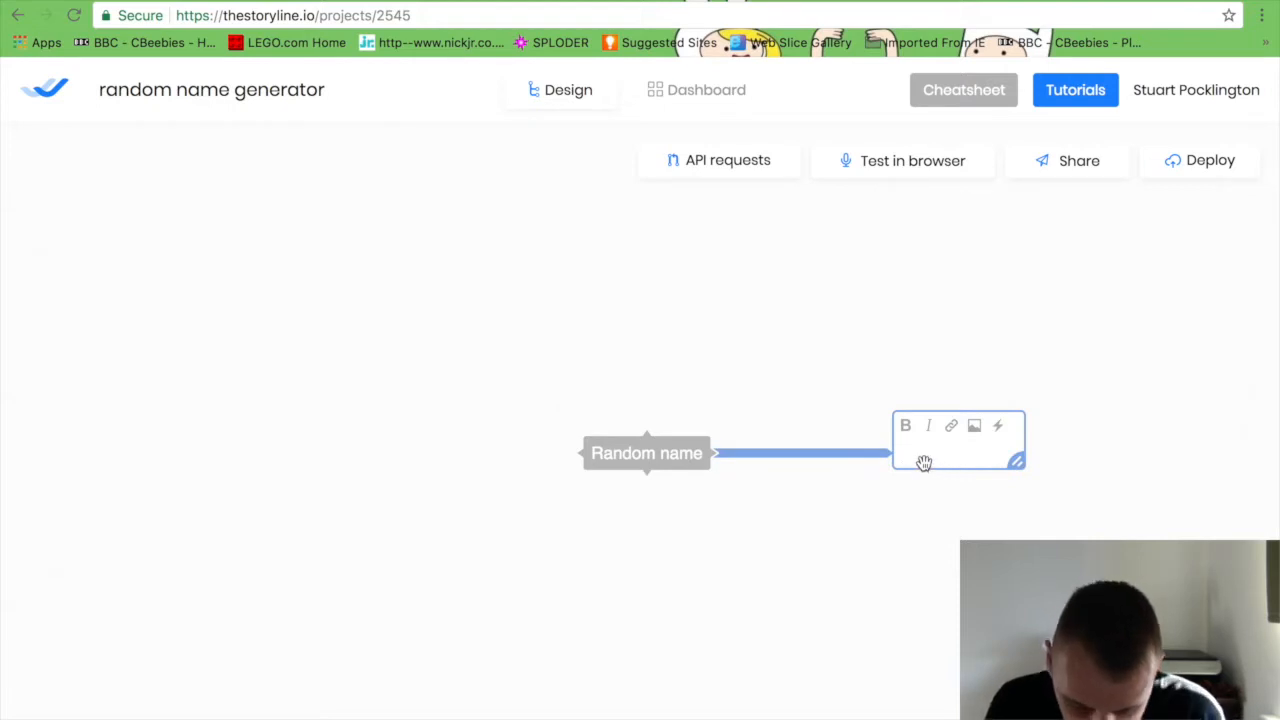
Write the bot message 'welcome, lets pick a name at random. Are you ready?' after Random name.
type("welc")
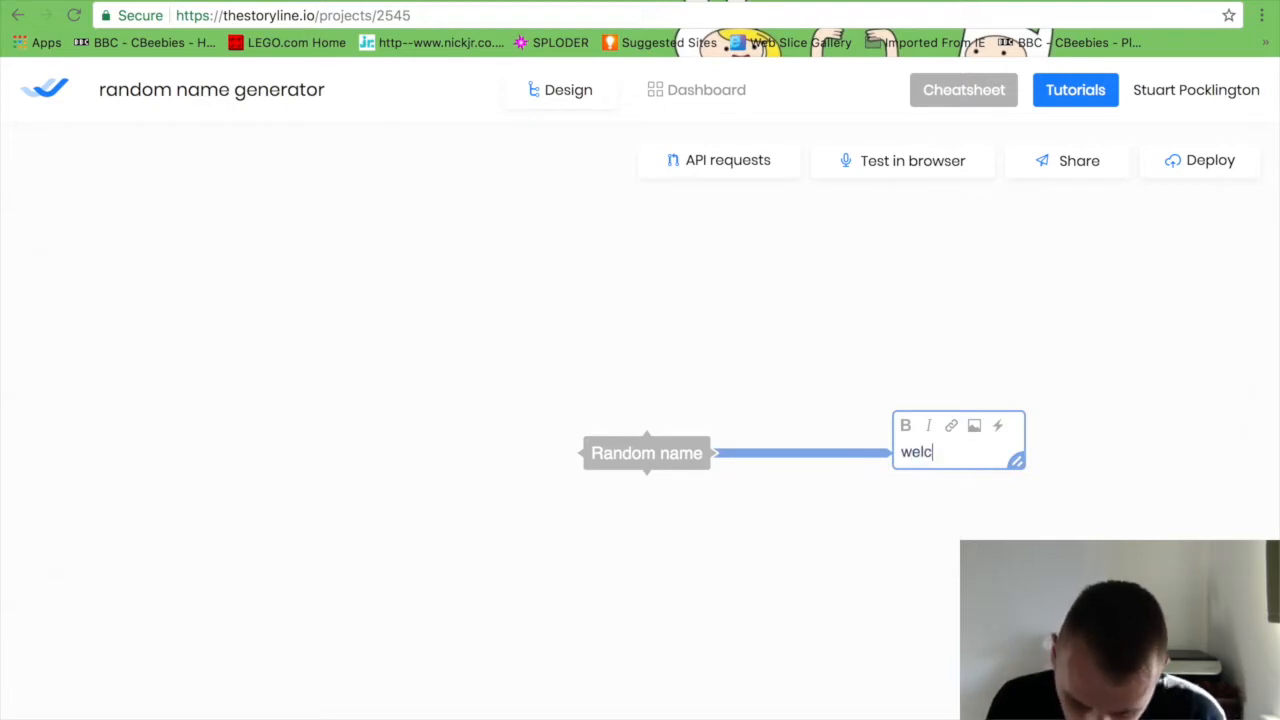
type("ome,")
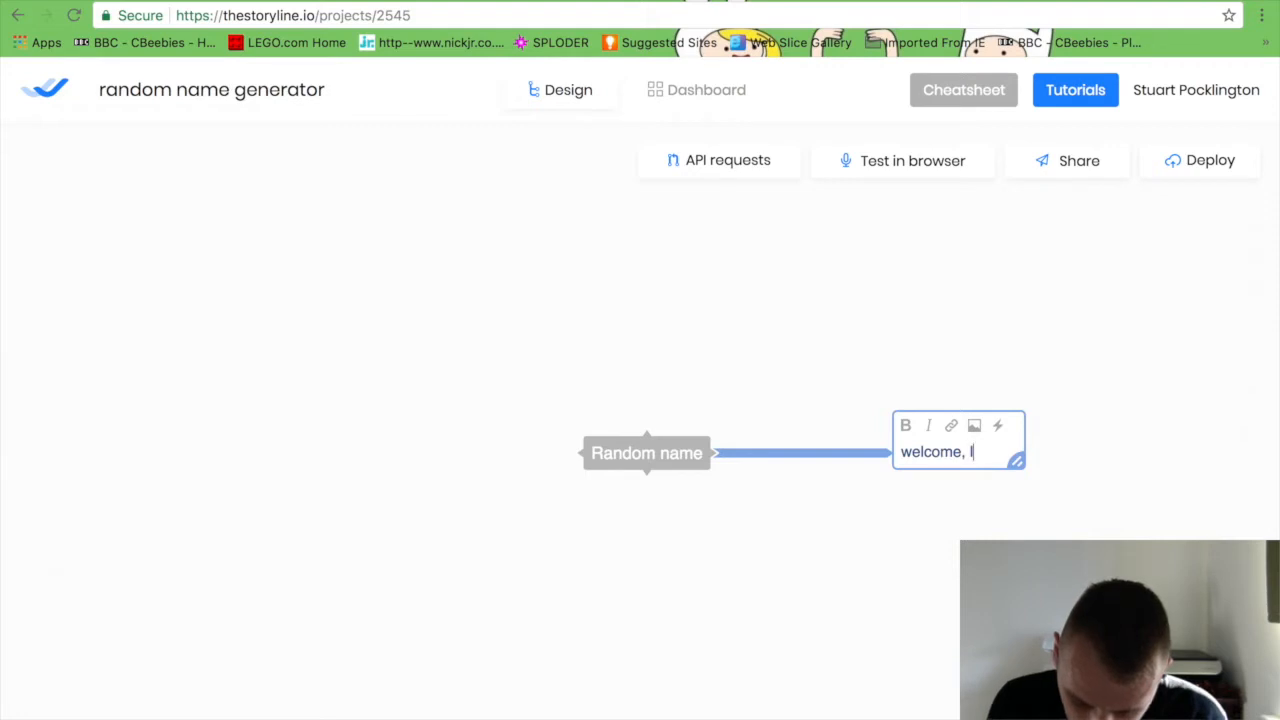
type("ets pick a name")
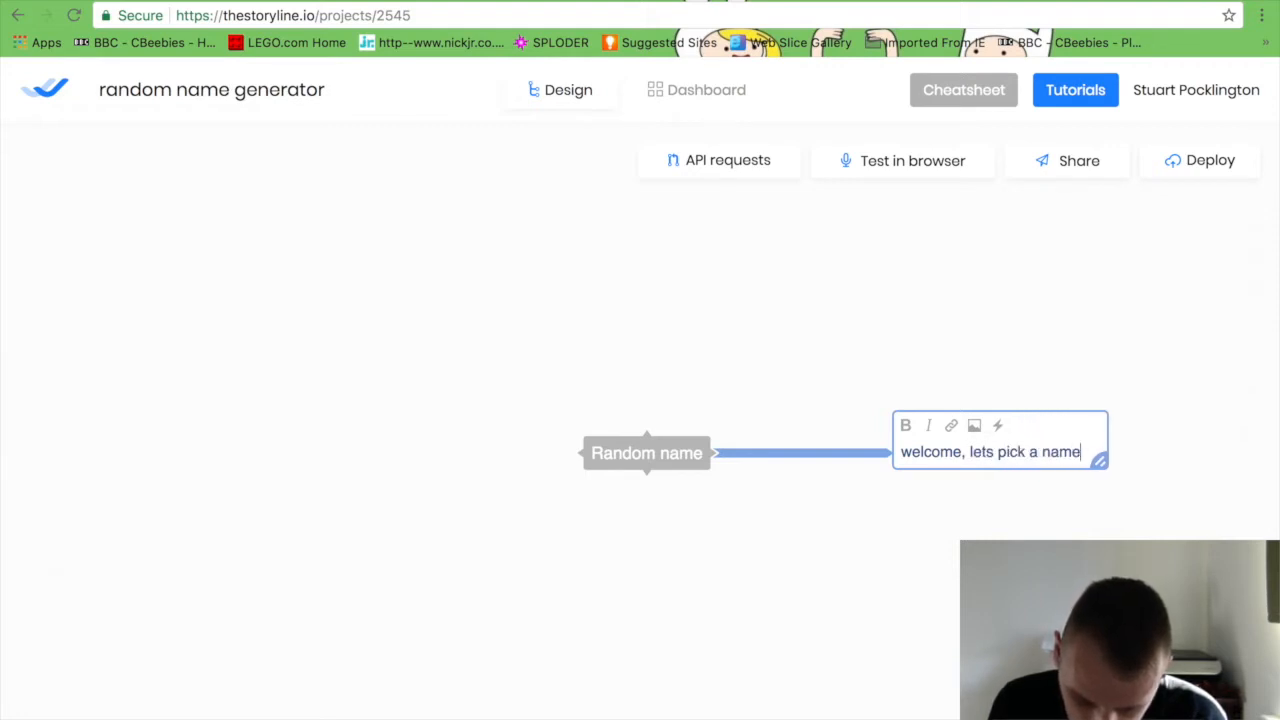
type("at random.")
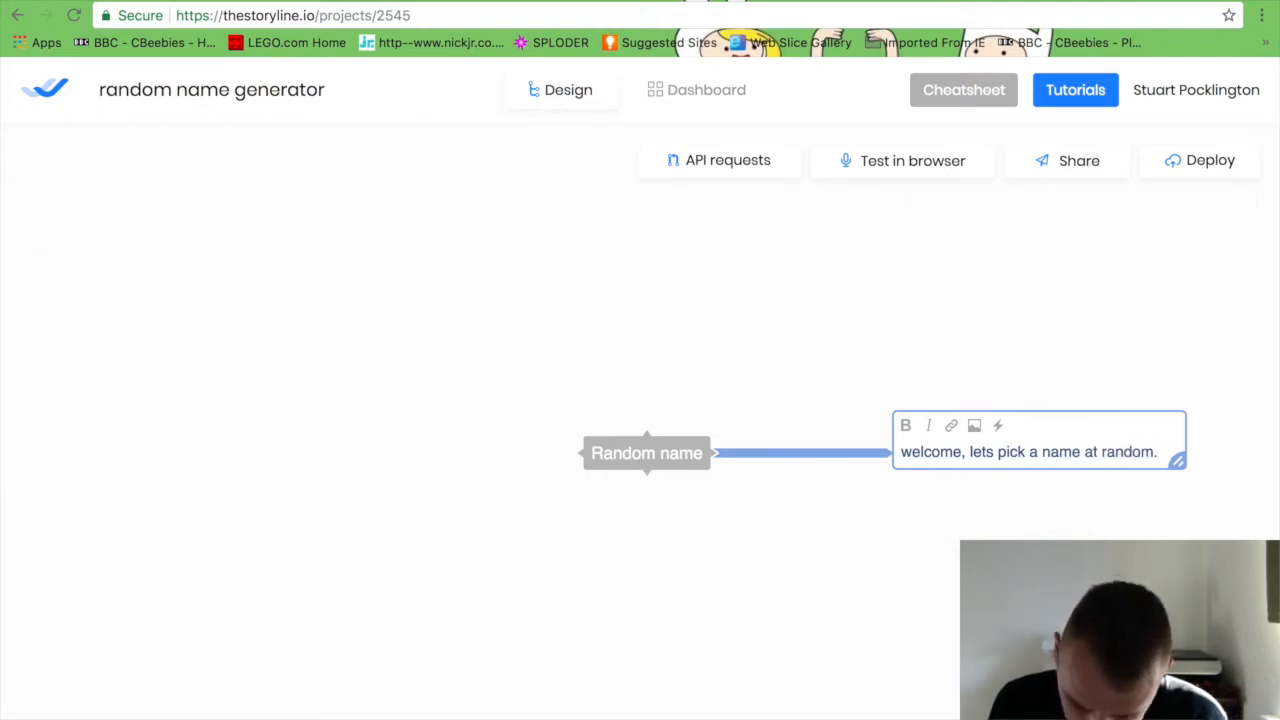
type("Are you ready")
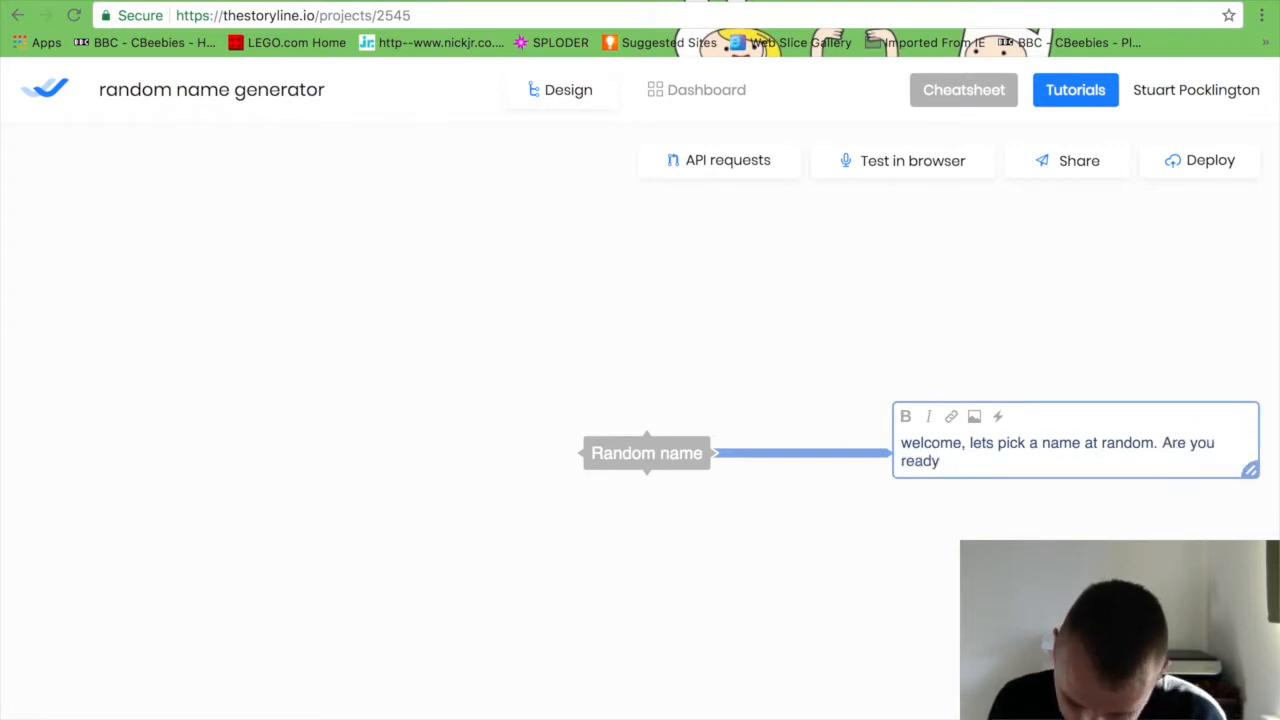
type("?")
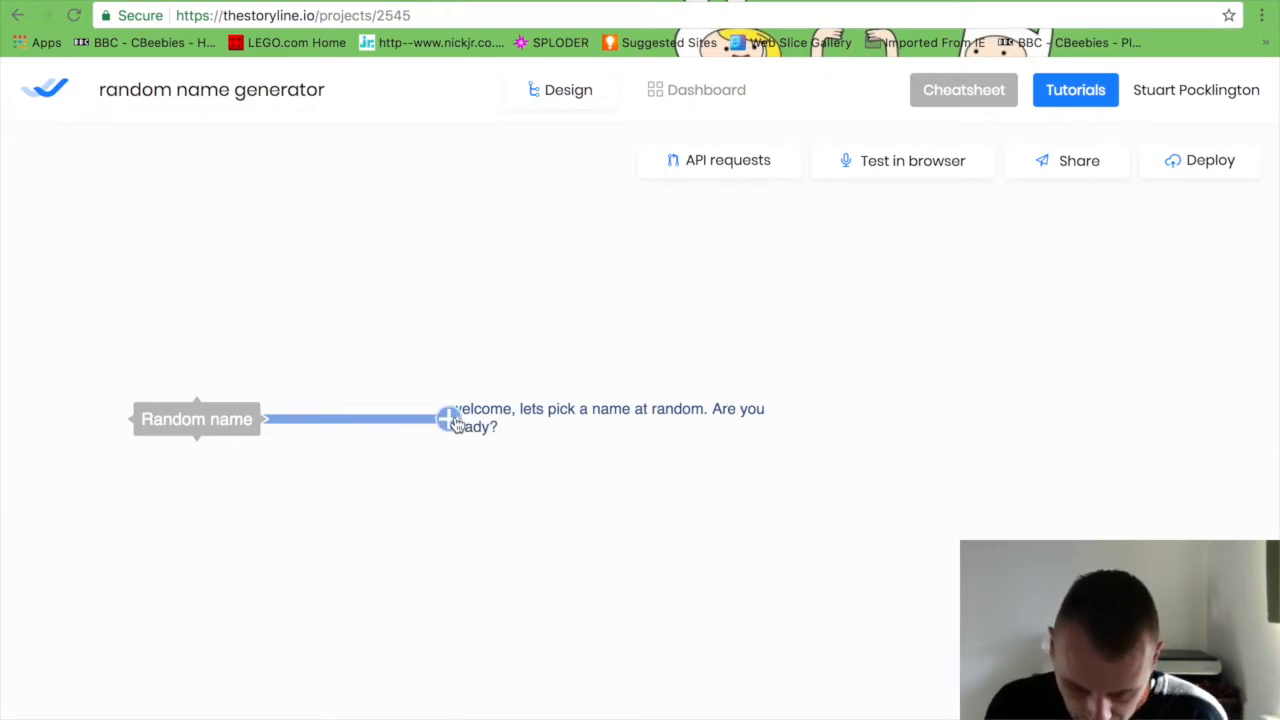
mouse_move(484, 446)
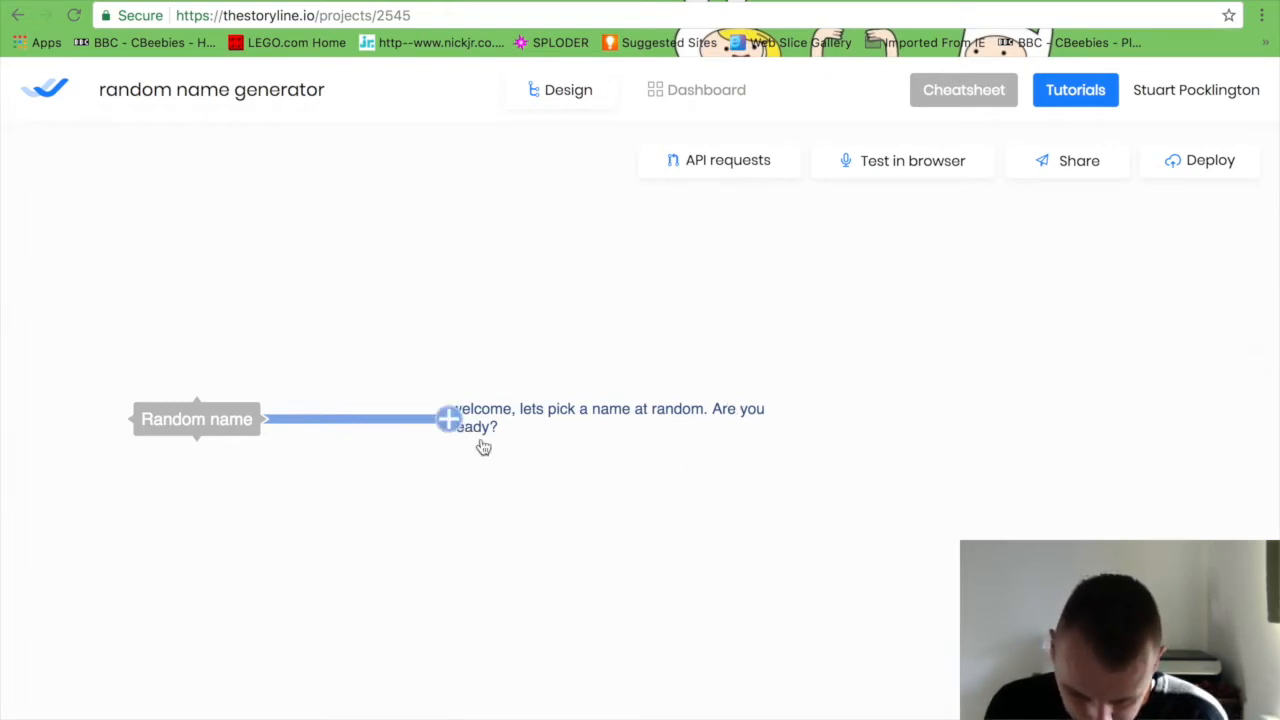
Add an empty block after the welcome message and move its branch end up to the top right.
left_click(448, 420)
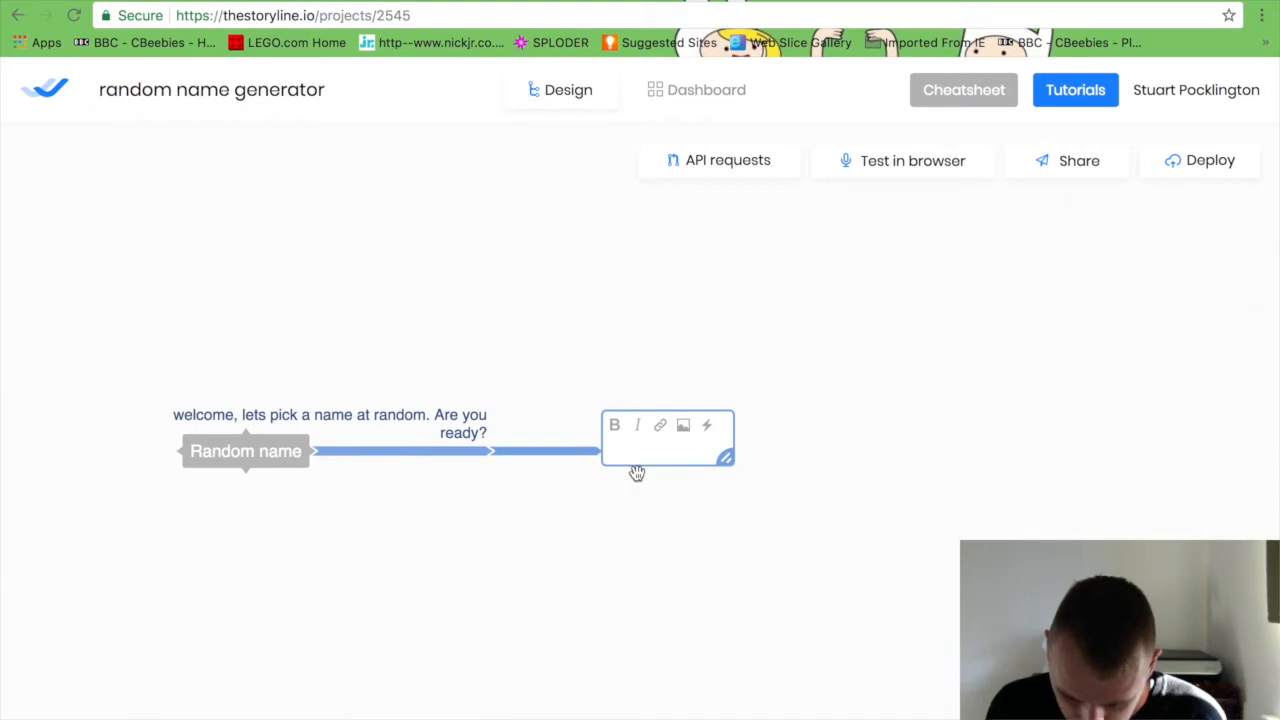
left_click(684, 424)
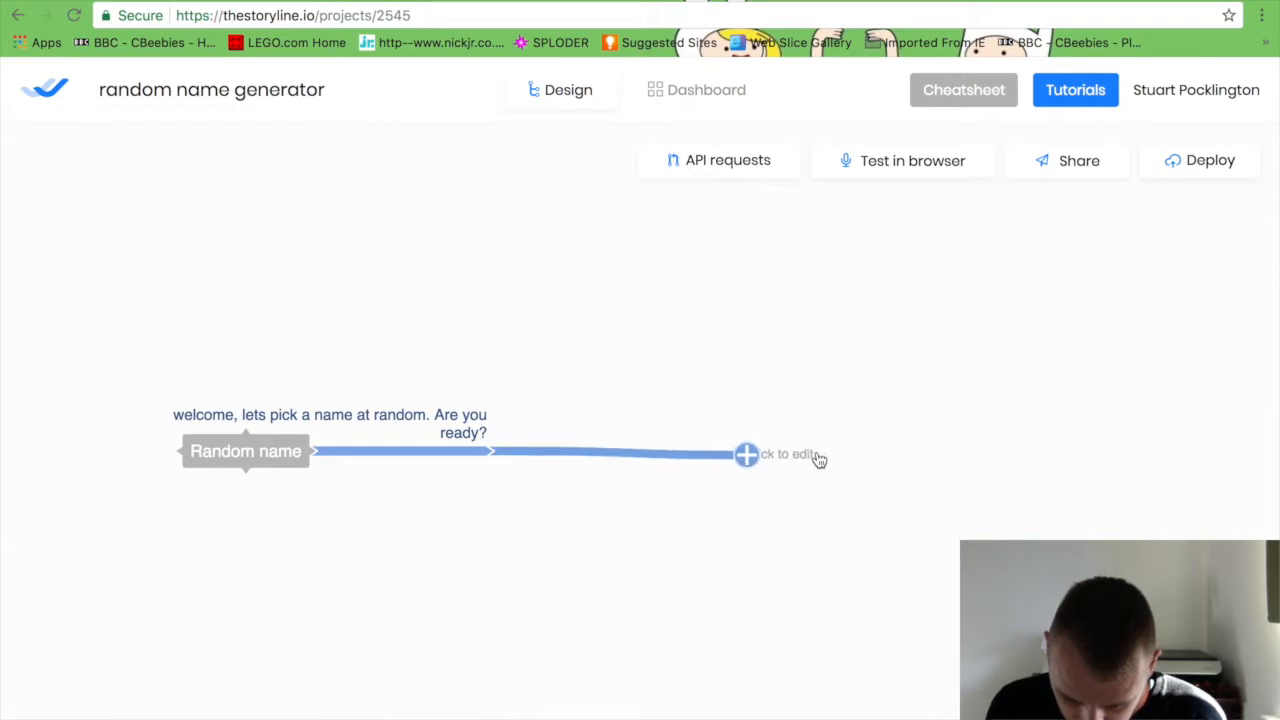
left_click_drag(746, 454, 776, 334)
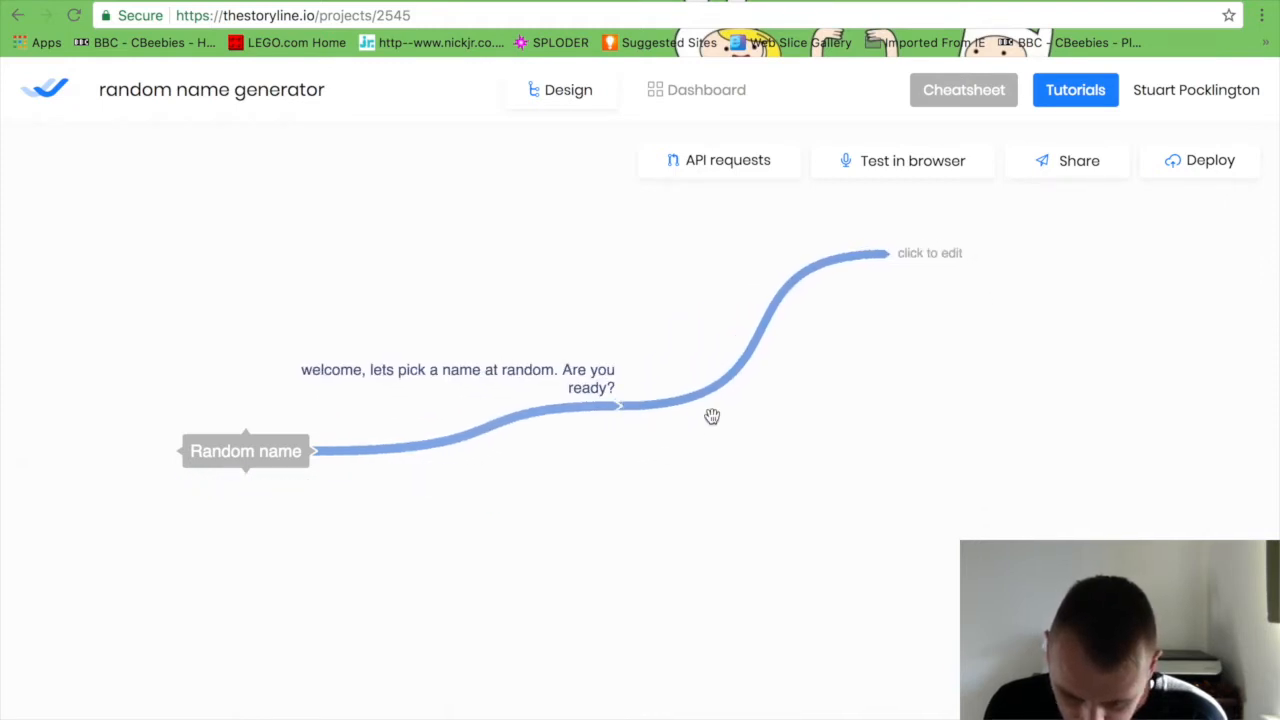
mouse_move(688, 408)
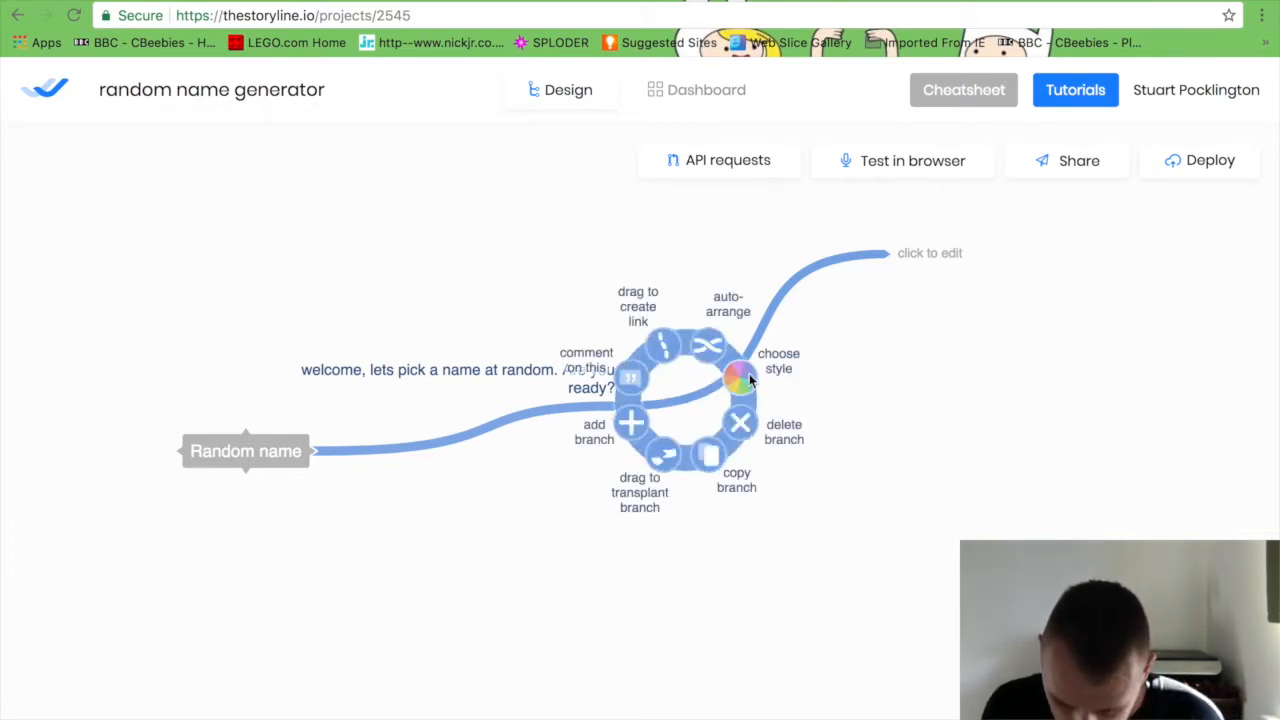
Colour the new branch after the welcome message green via Choose style.
left_click(740, 376)
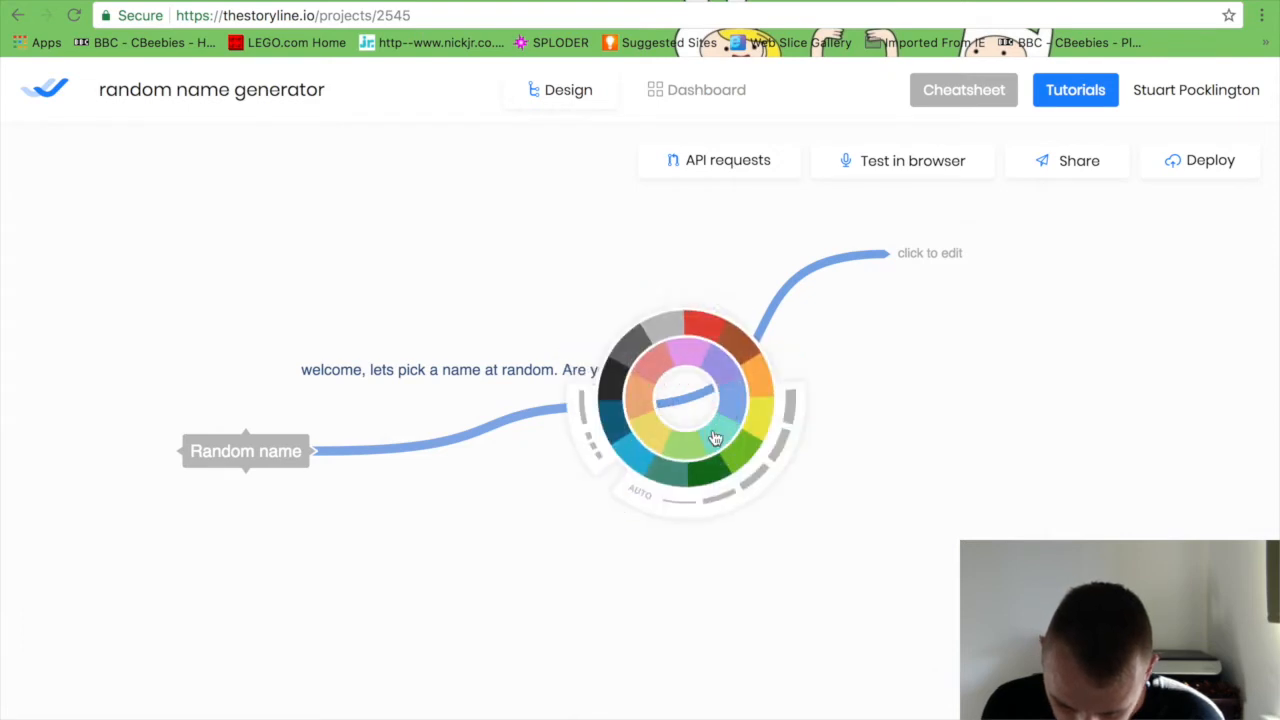
left_click(718, 456)
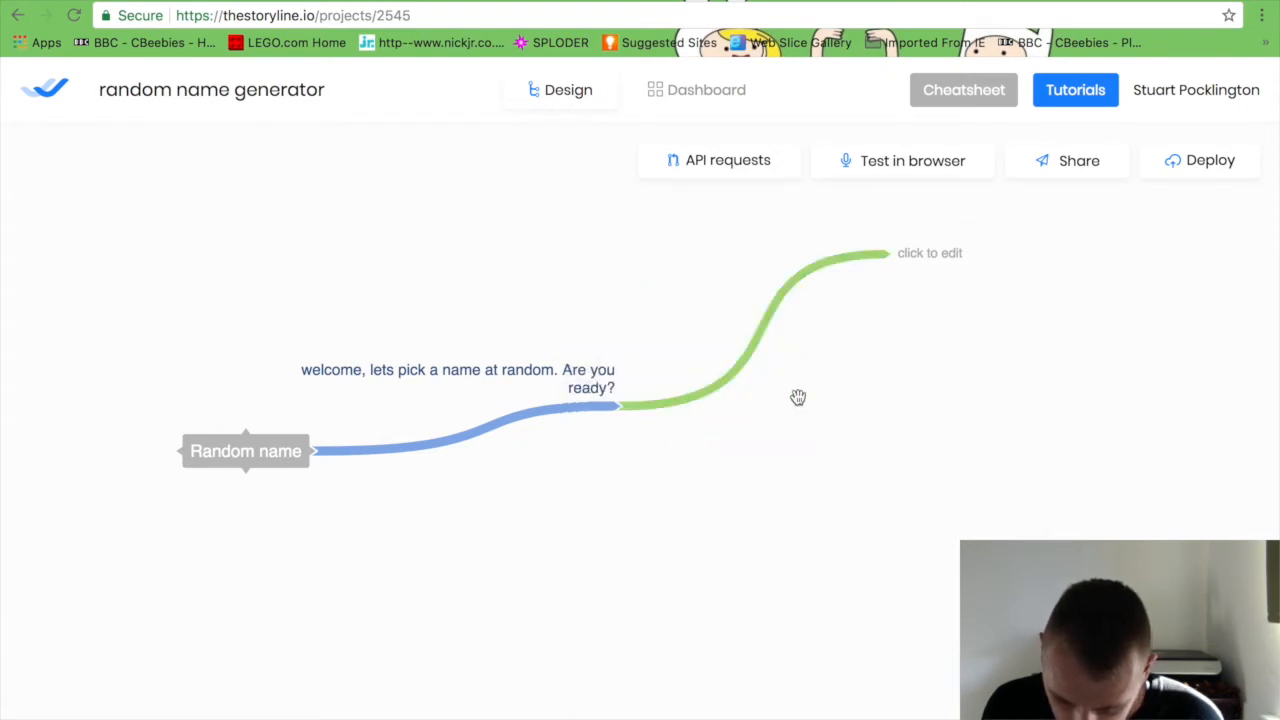
mouse_move(896, 252)
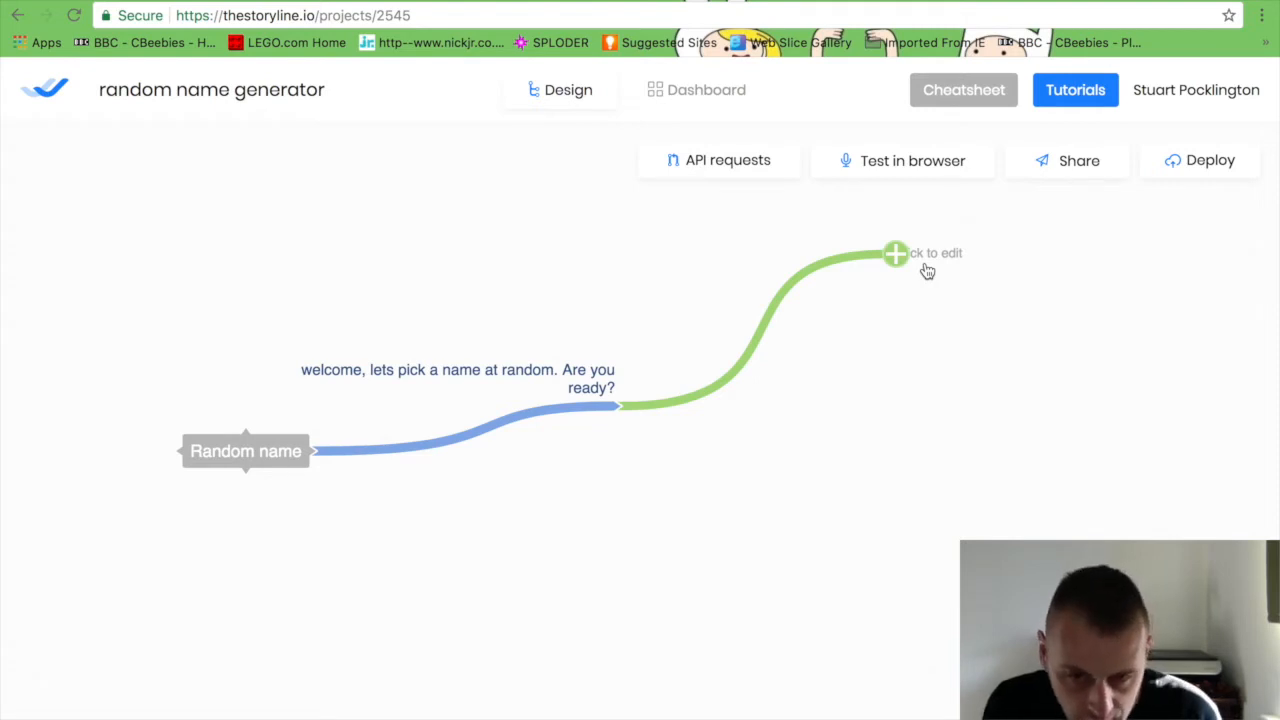
Label the welcome message's three reply branches //yes, //no and //else, with //no placed lower.
left_click(896, 252)
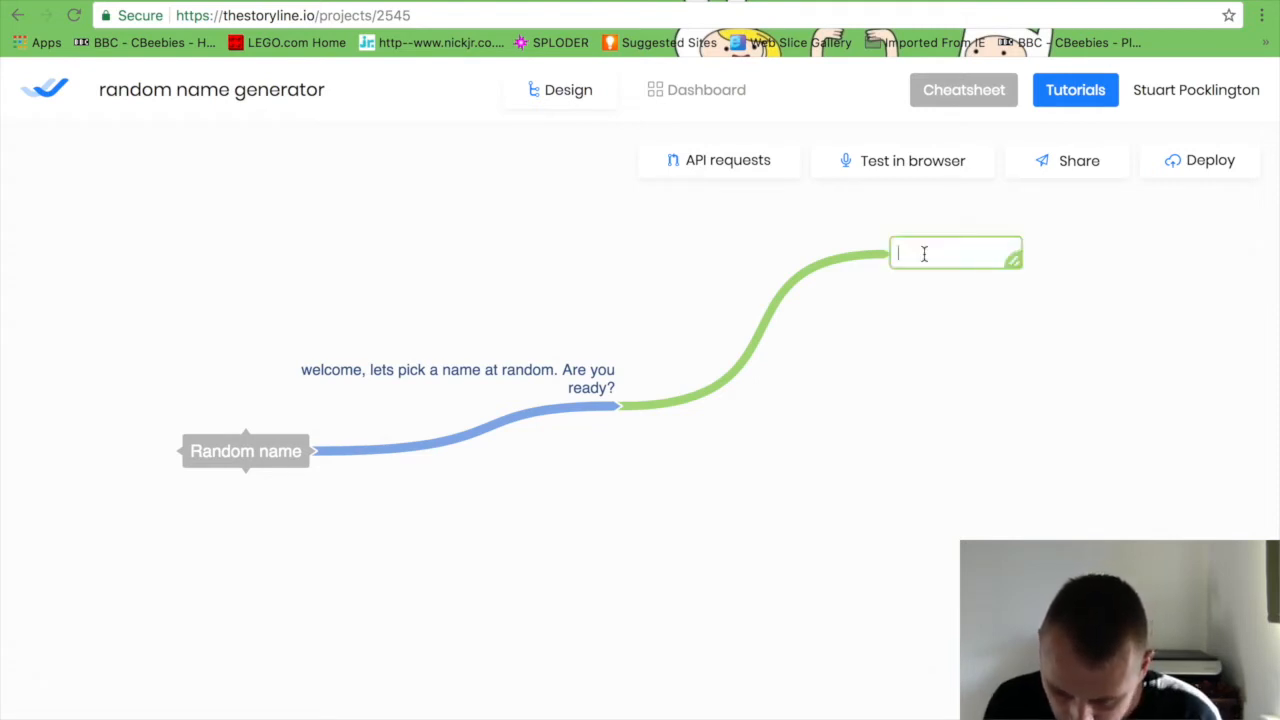
type("//")
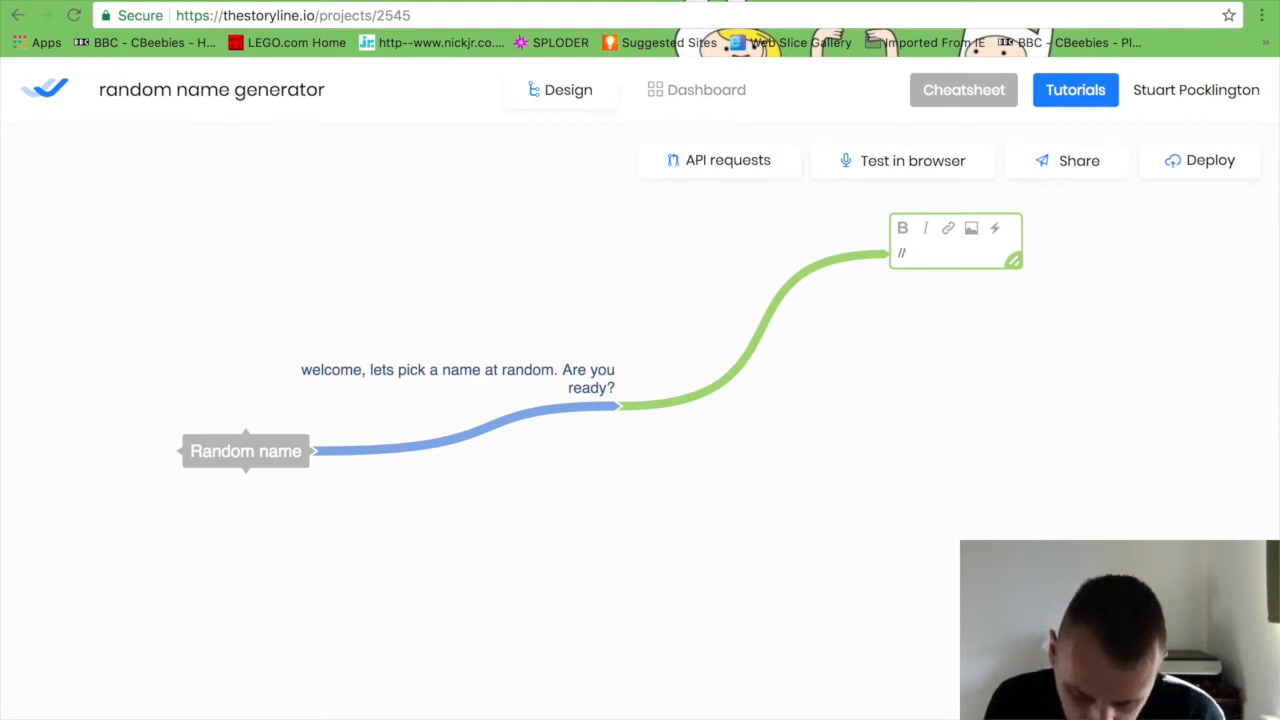
type("yes")
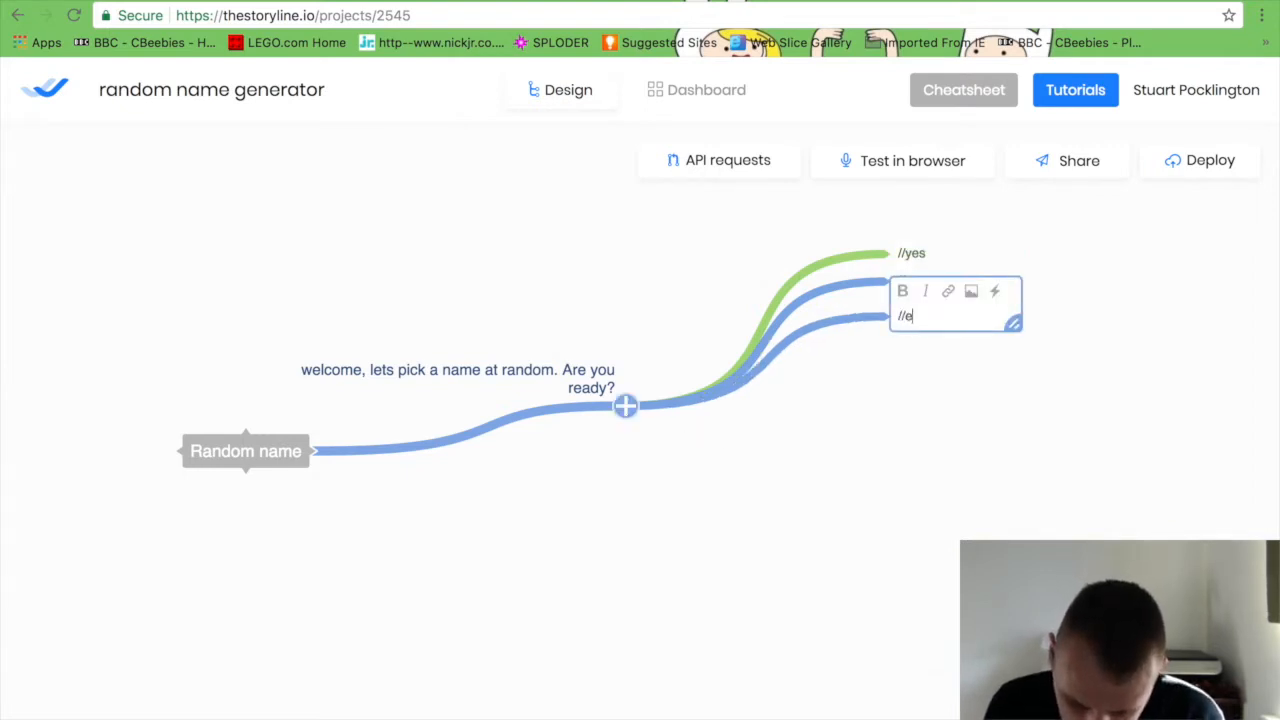
type("lse")
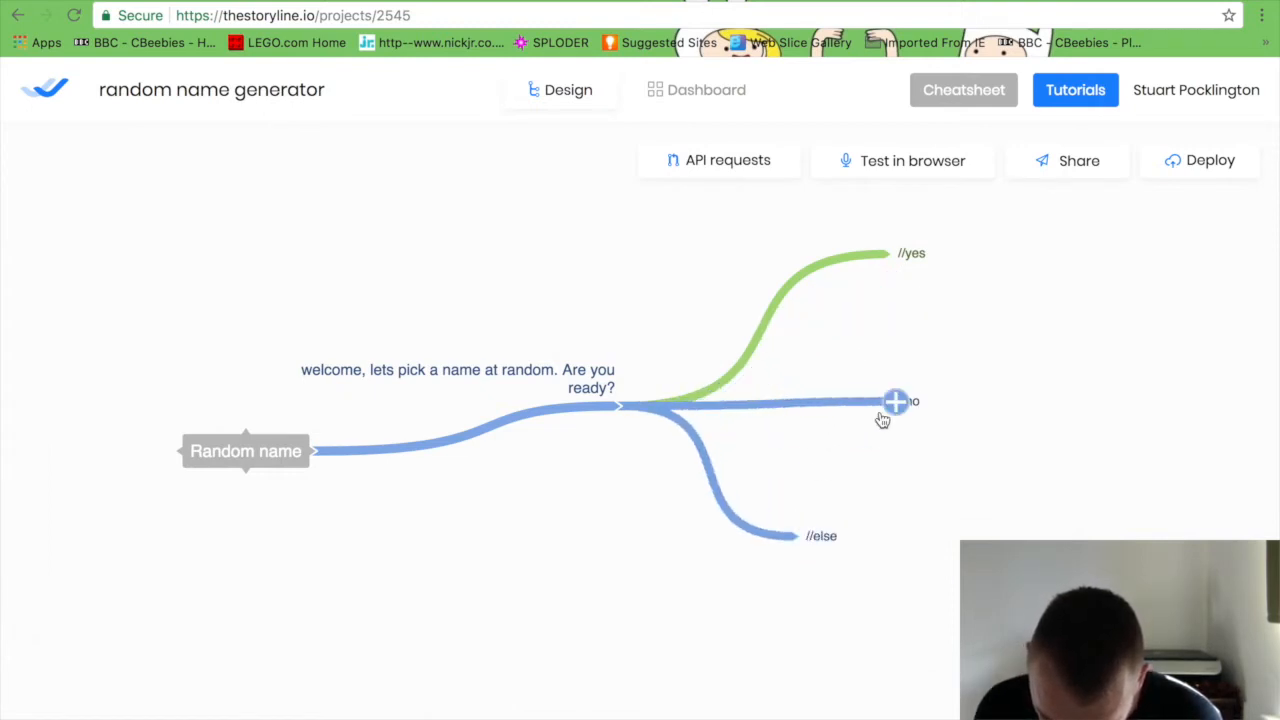
left_click_drag(896, 400, 844, 456)
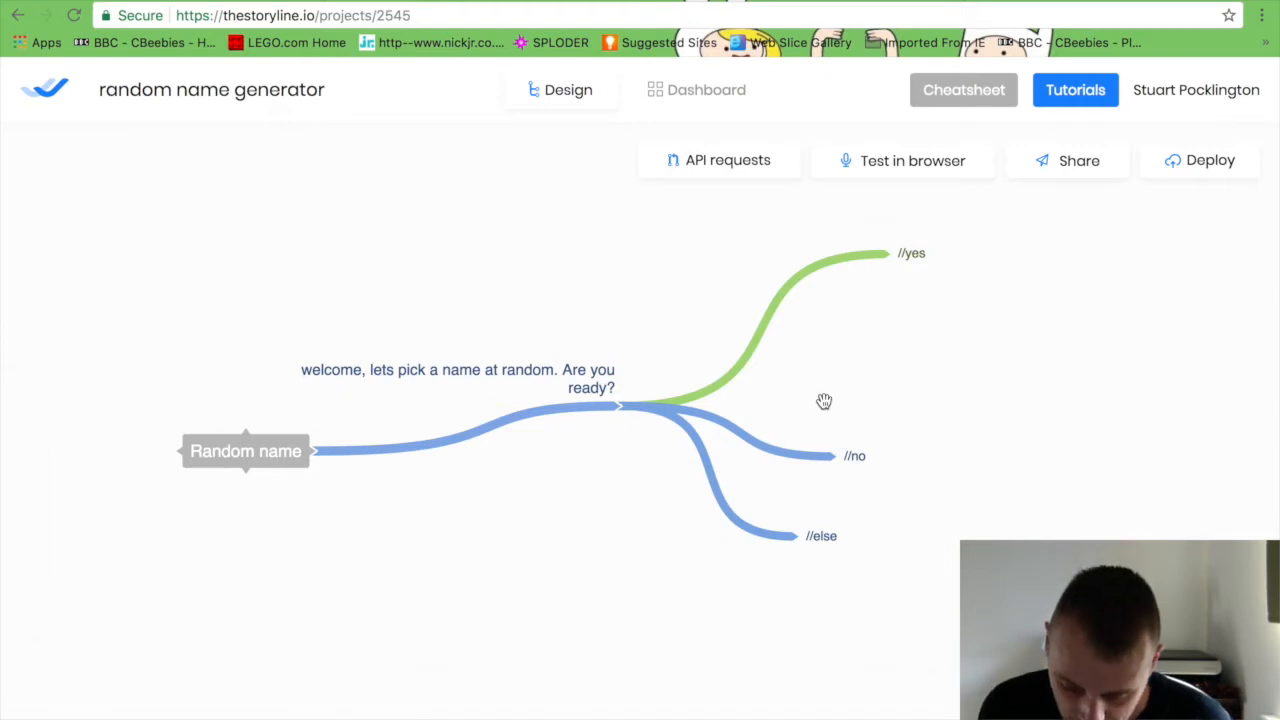
mouse_move(922, 292)
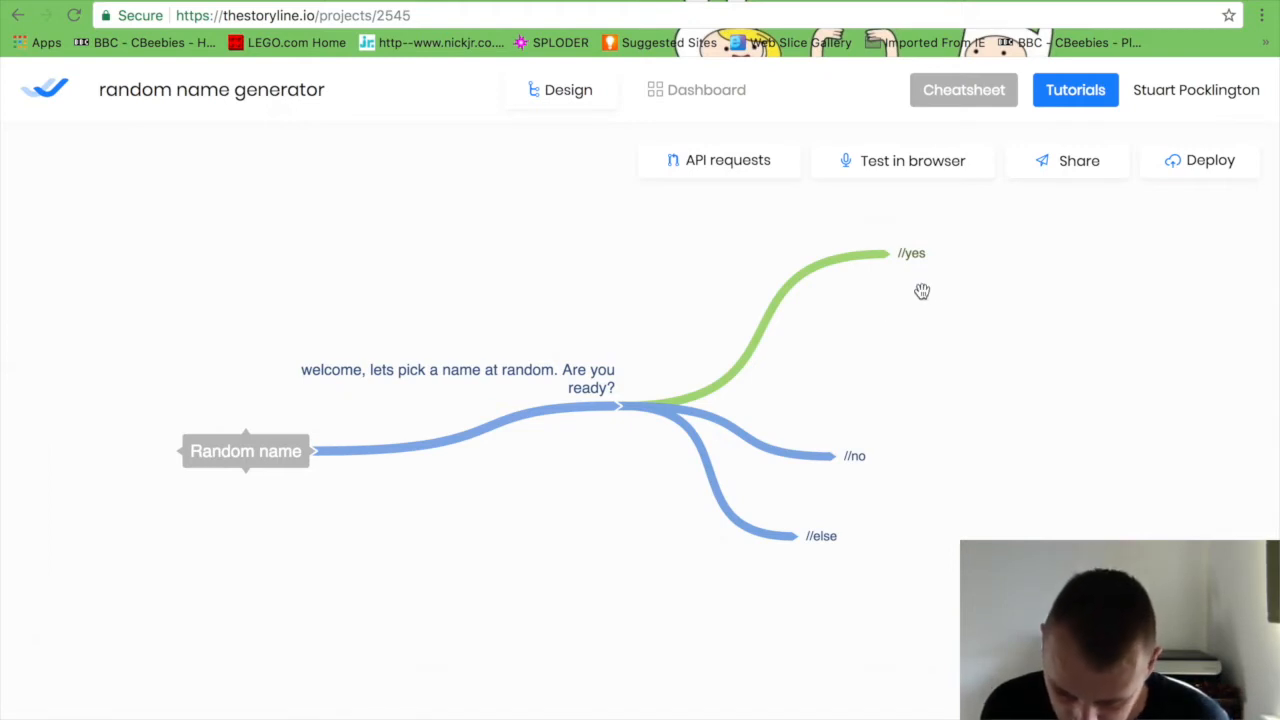
Add a reply block after //yes and begin its == name list with Bob and Roy.
left_click(910, 252)
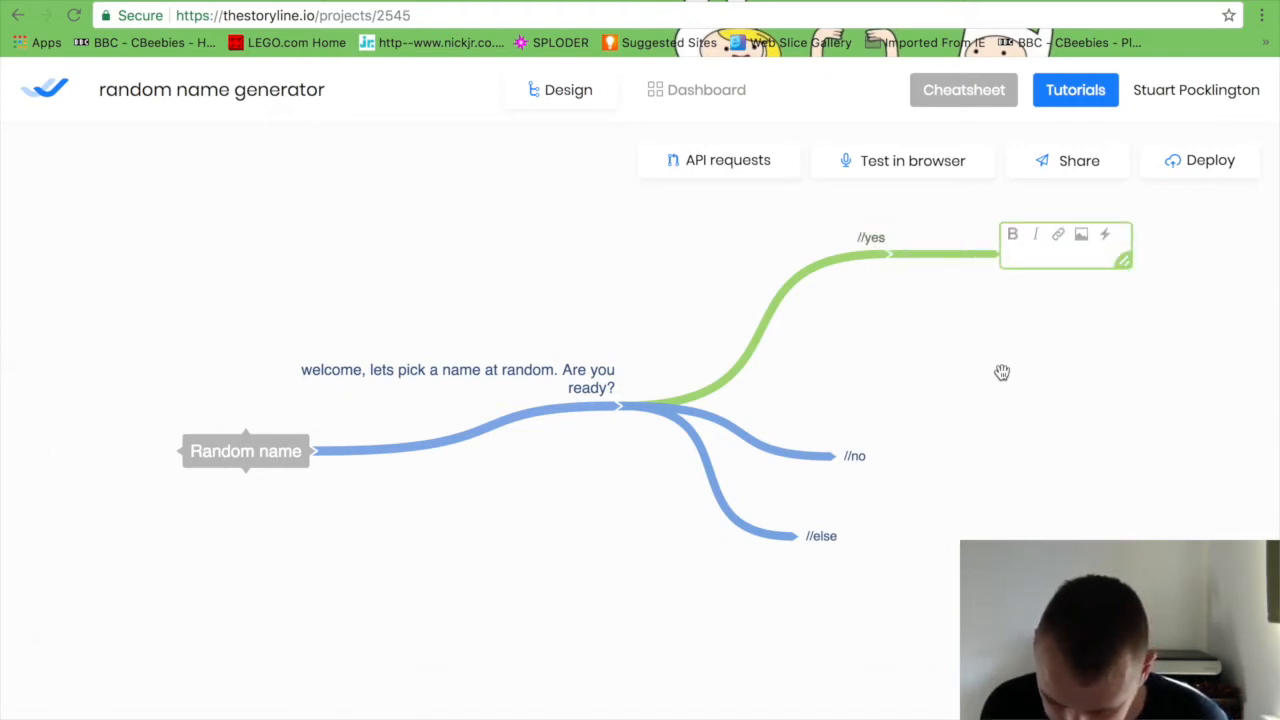
left_click_drag(1000, 372, 884, 336)
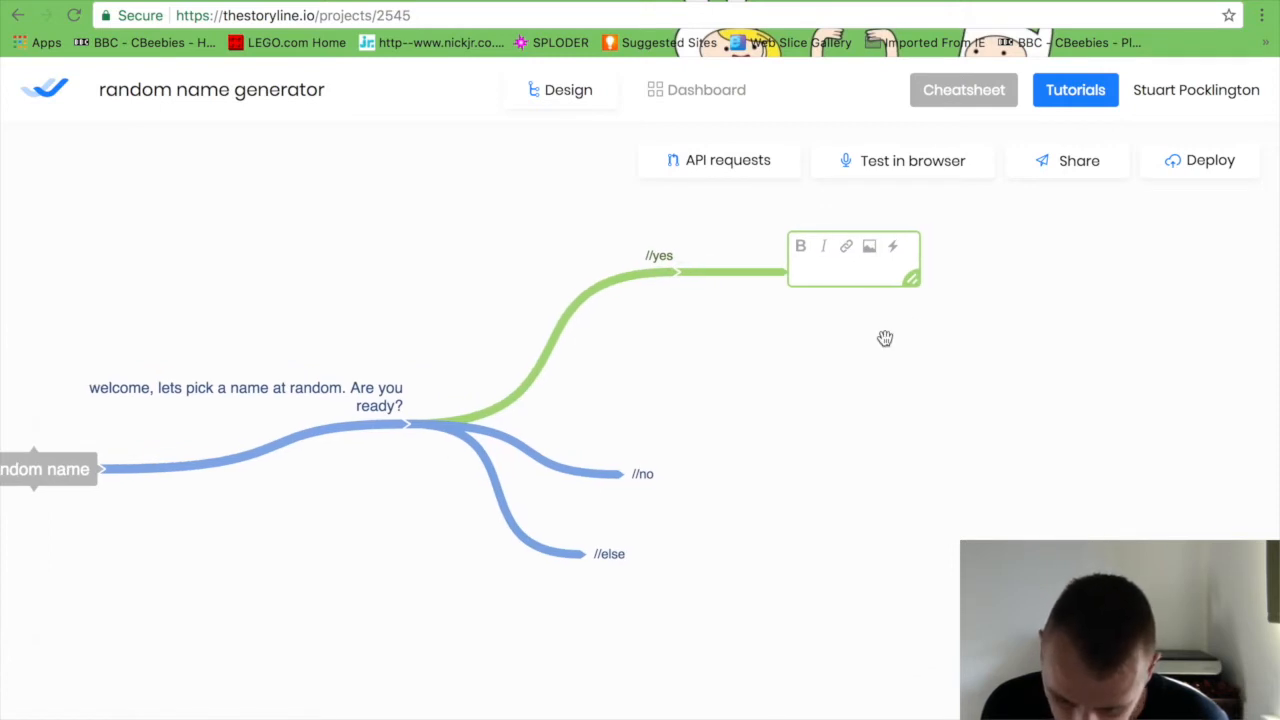
mouse_move(844, 328)
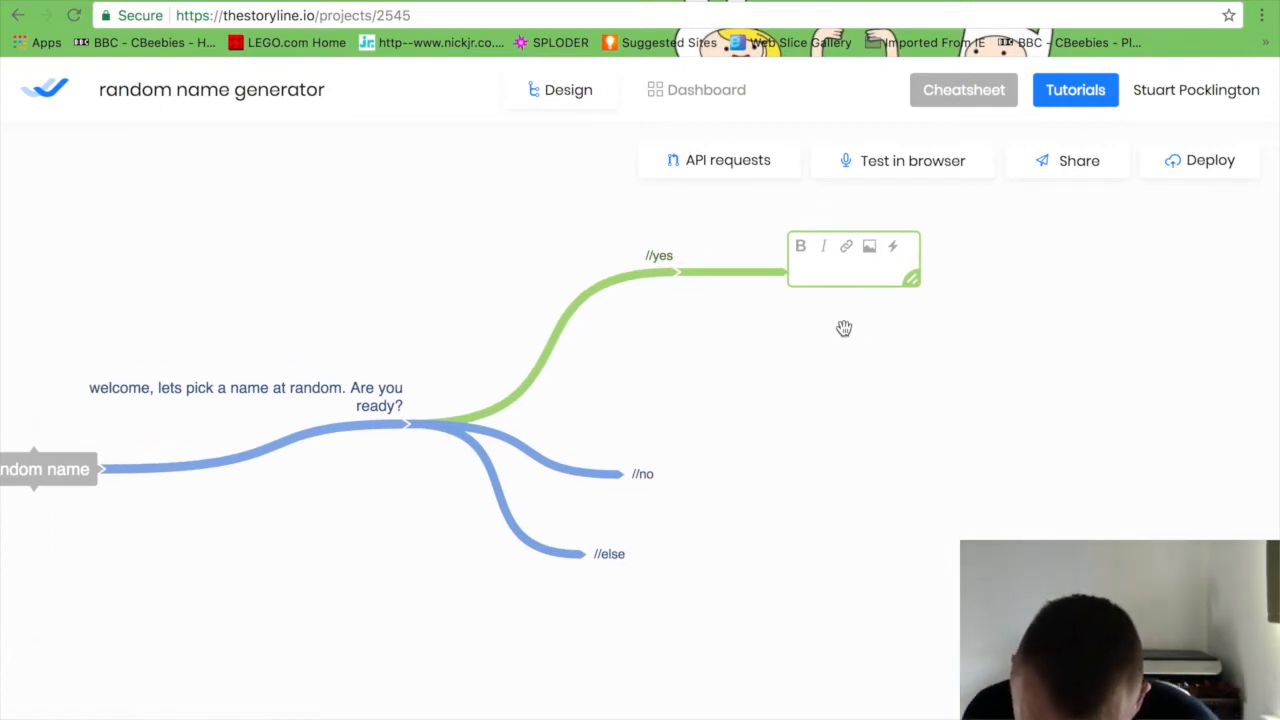
left_click(808, 272)
type("== B")
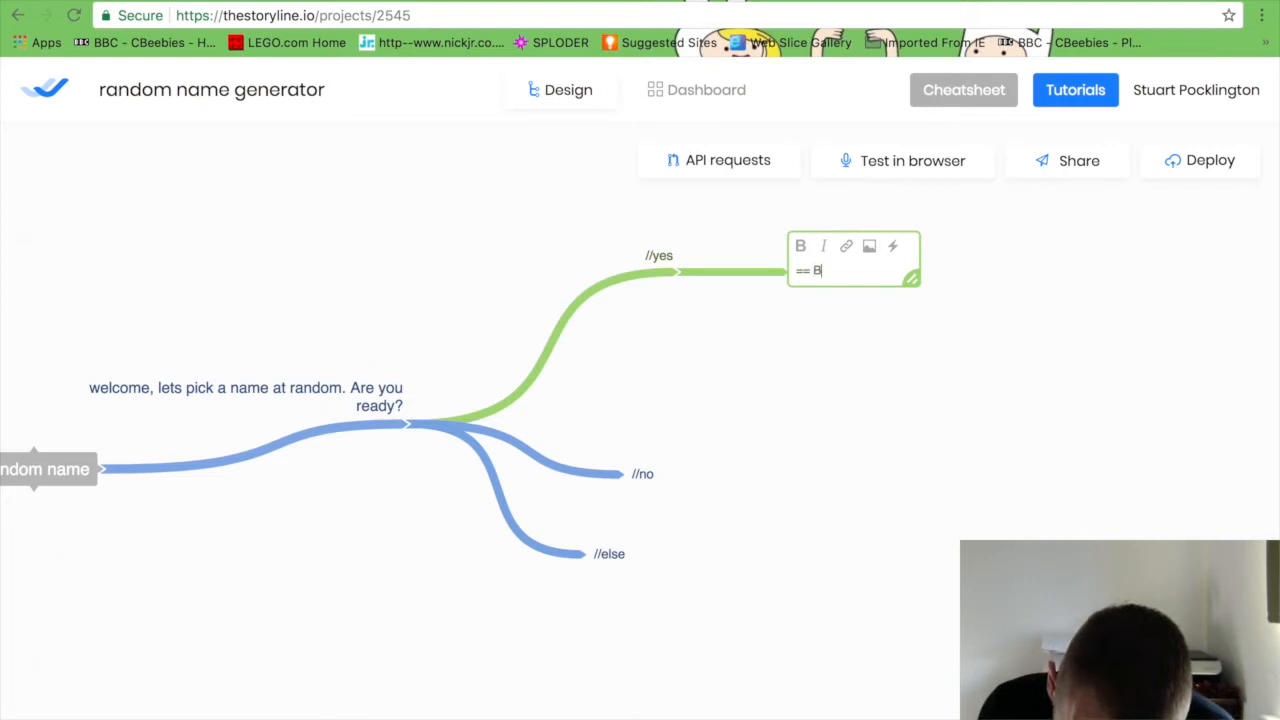
type("ob")
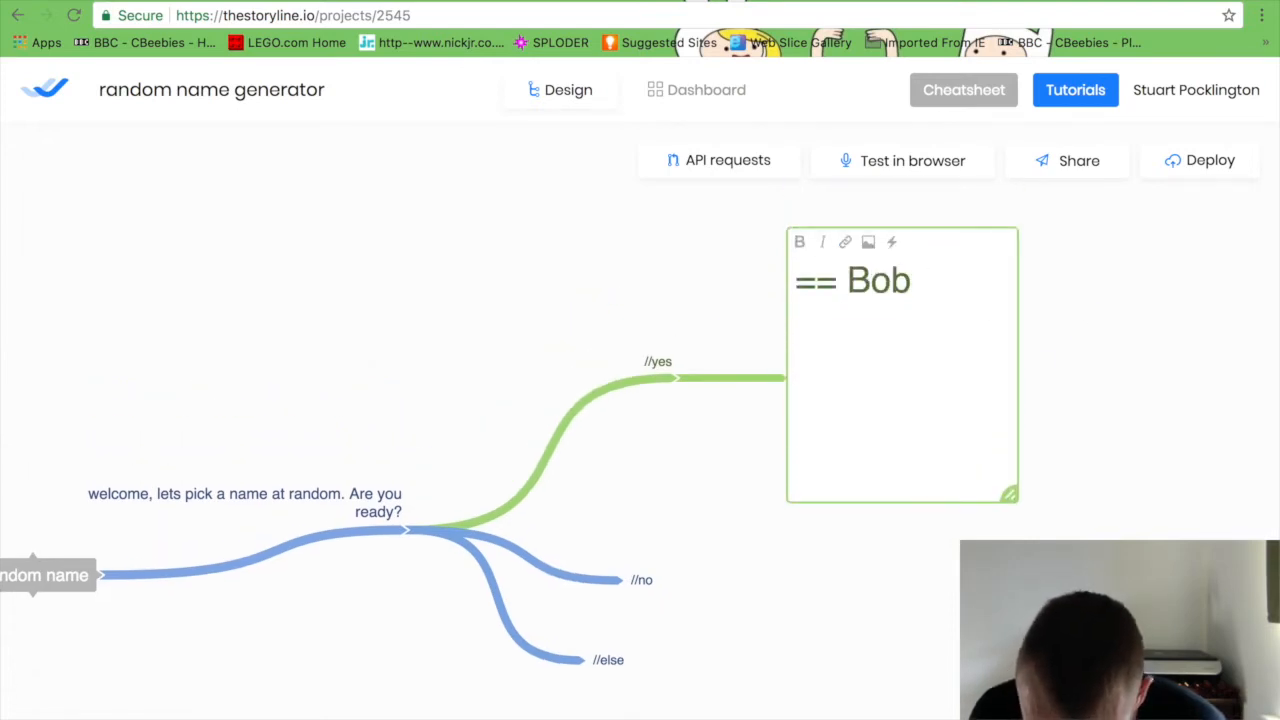
type("==")
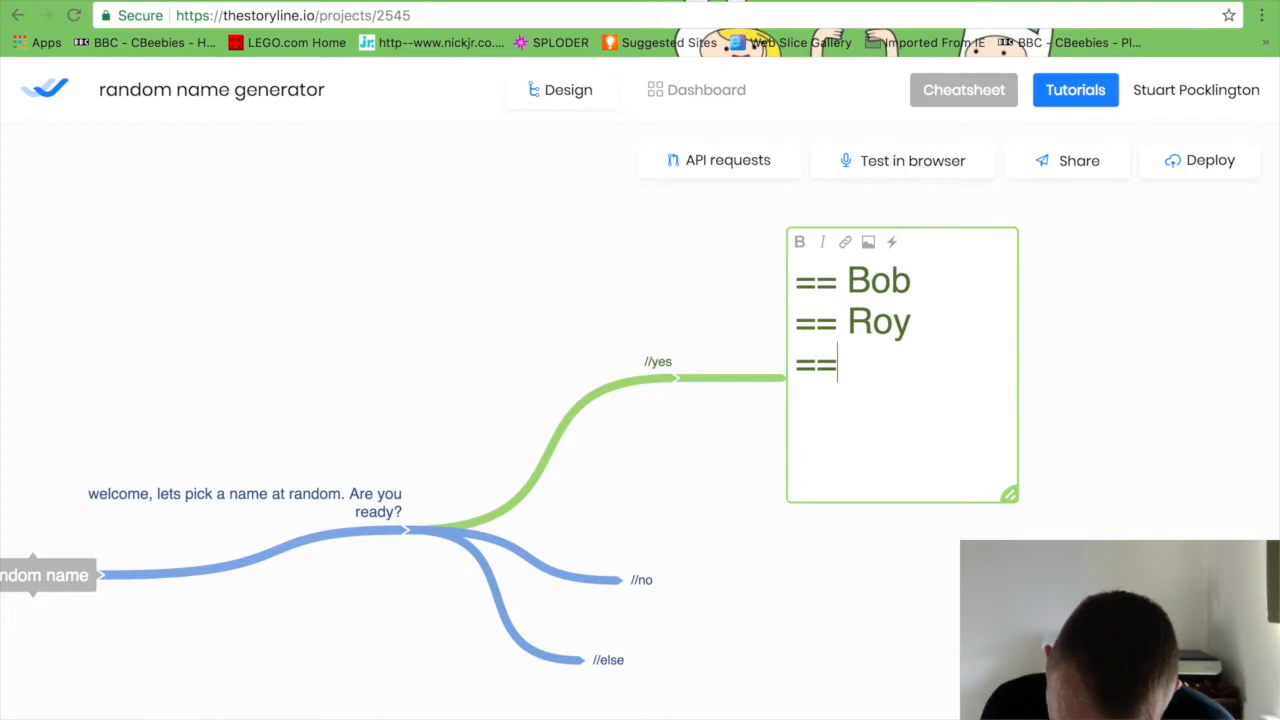
Complete the name list with Stuart, Beth, Caroline and Cuthbert on separate lines.
type("Stuart")
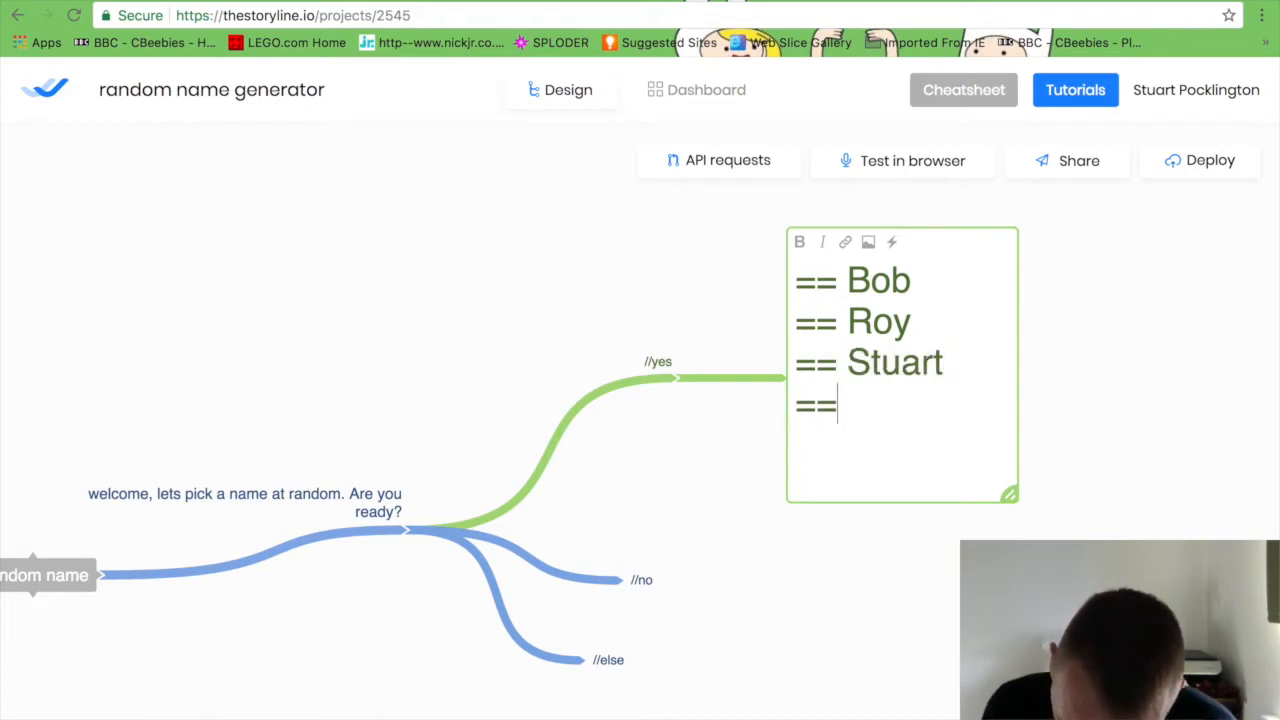
type("Beth")
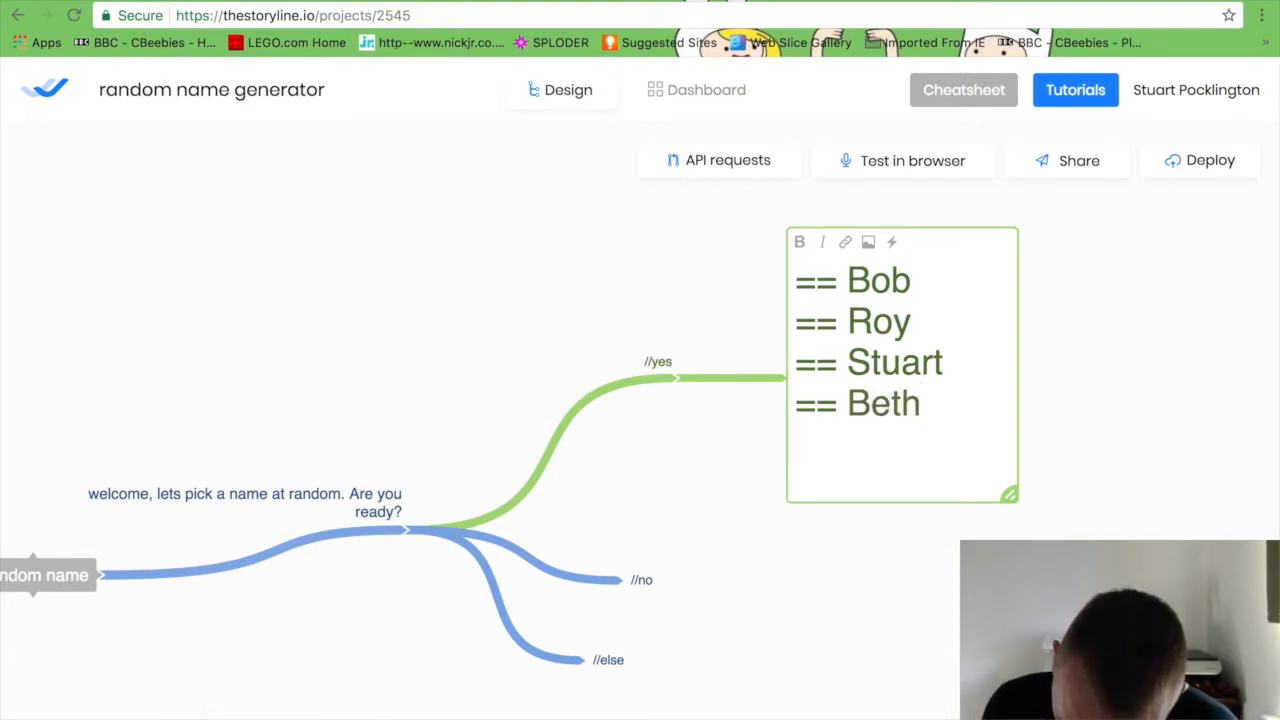
type("C")
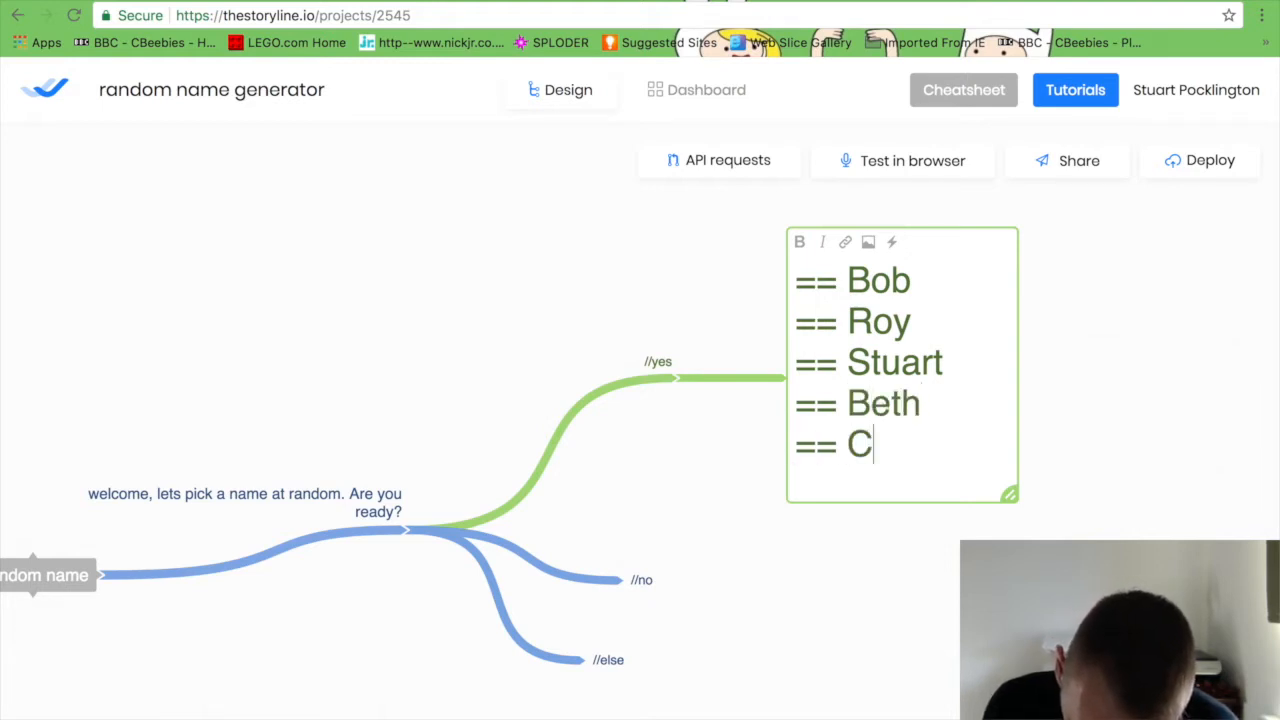
type("aroline")
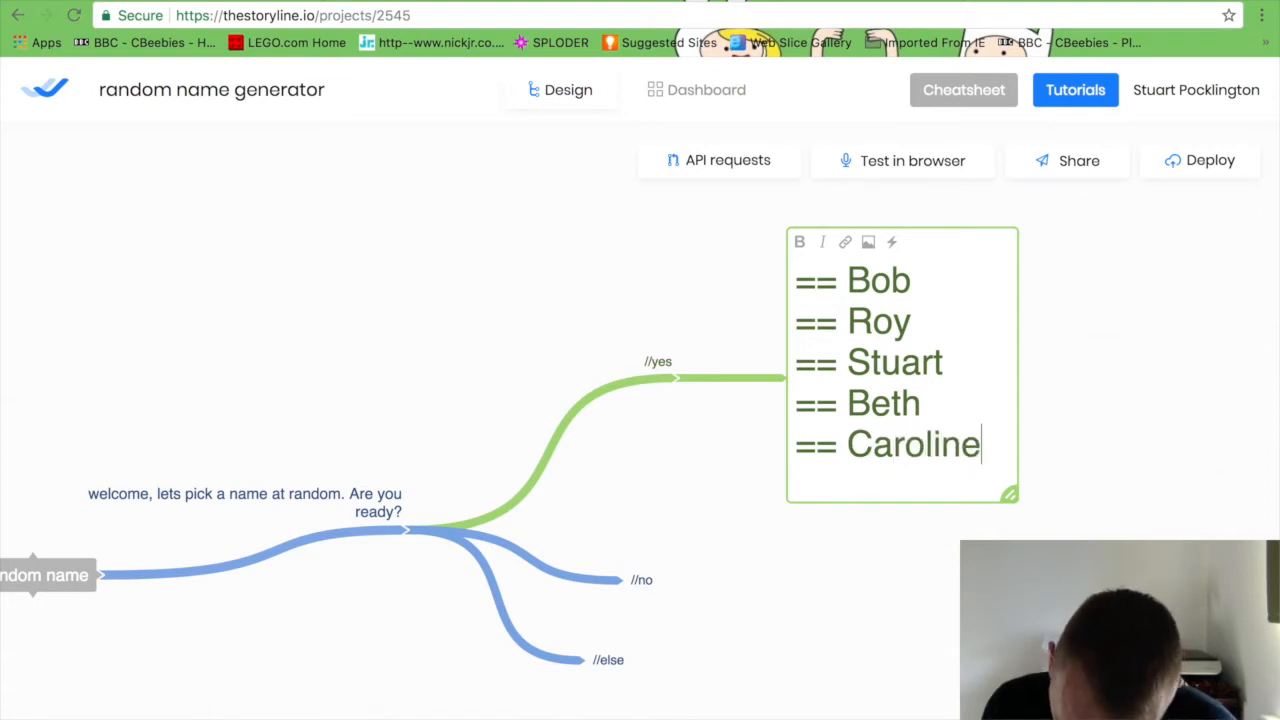
key("enter")
type("== Cu")
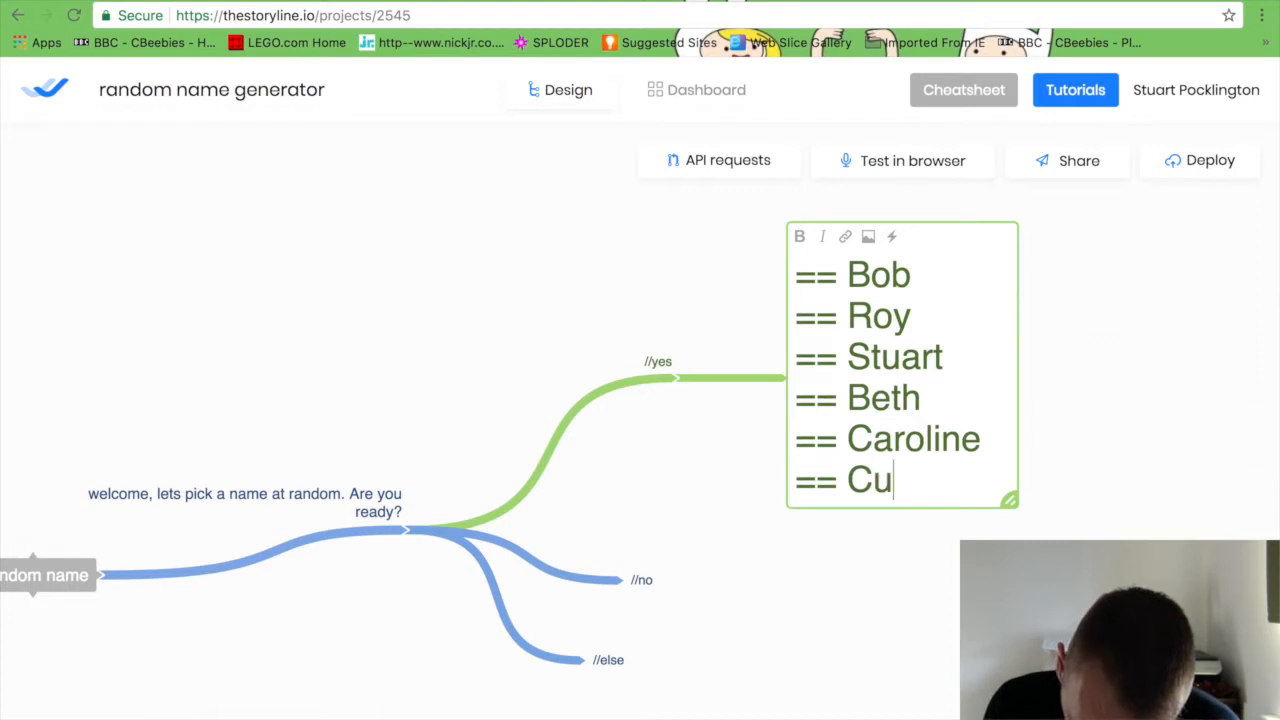
type("thbert")
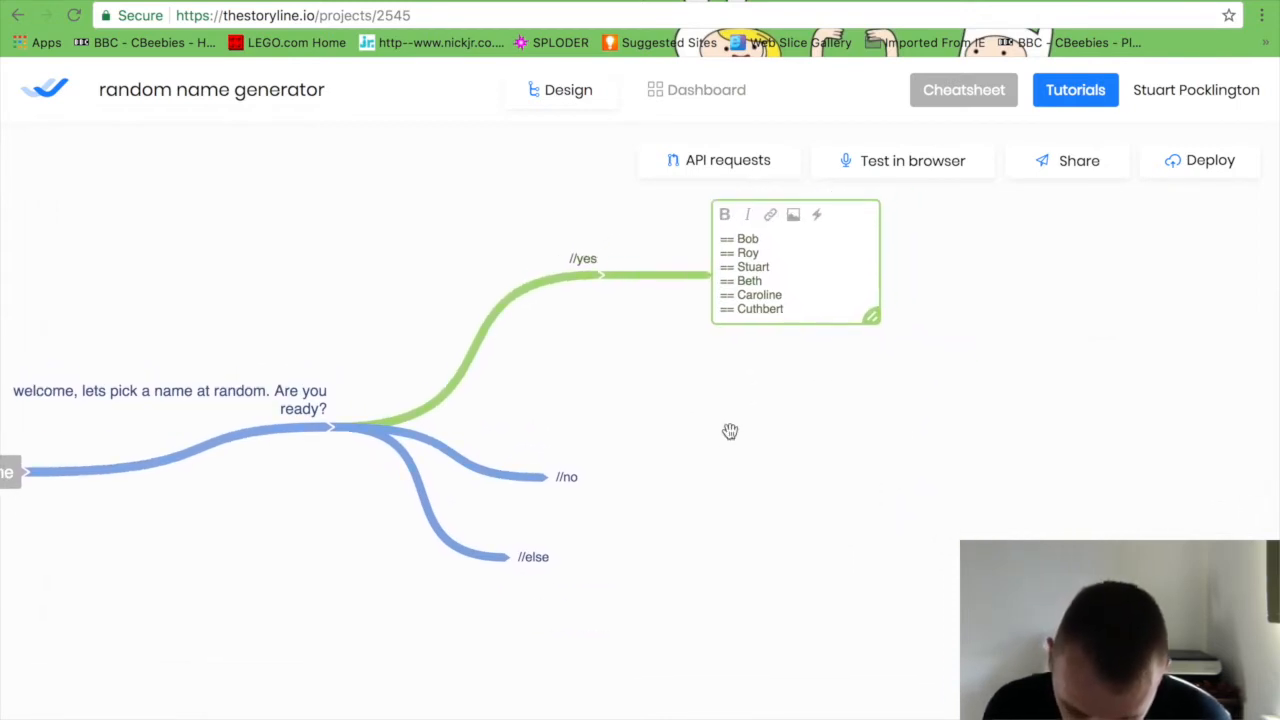
Add a //stop branch from Random name that replies 'ok see you soon'.
left_click_drag(730, 432, 784, 424)
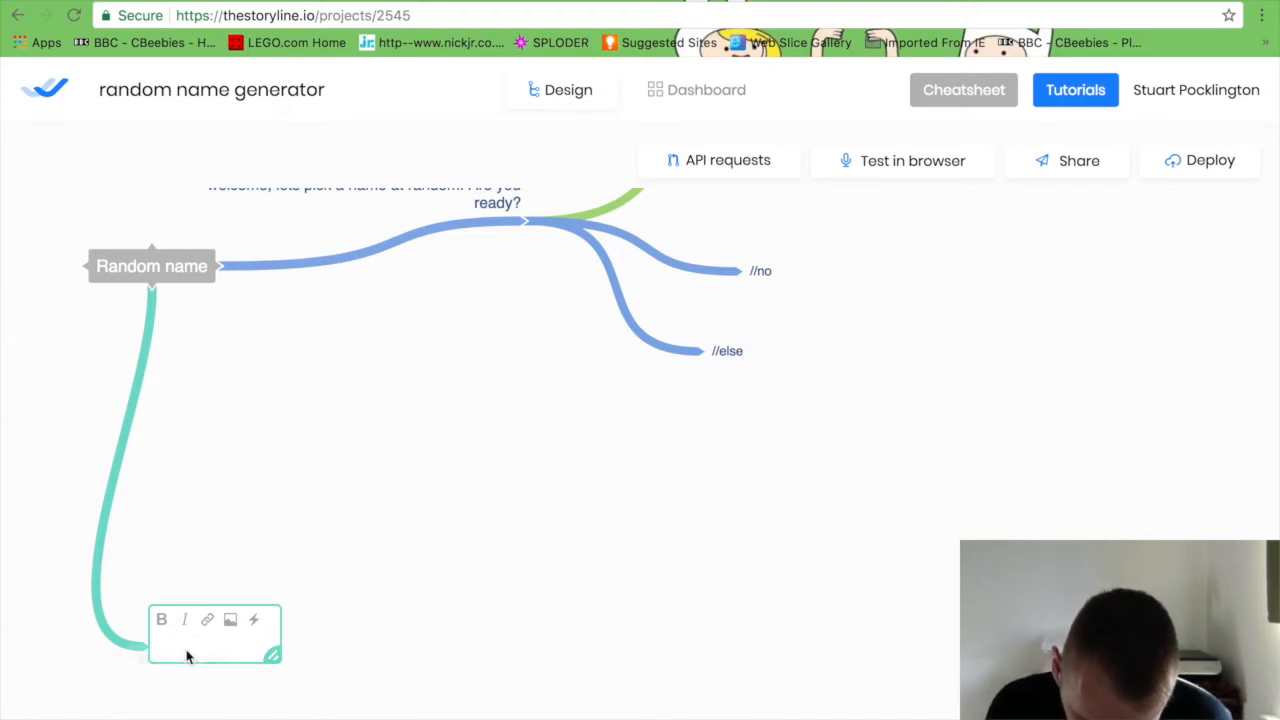
left_click(200, 648)
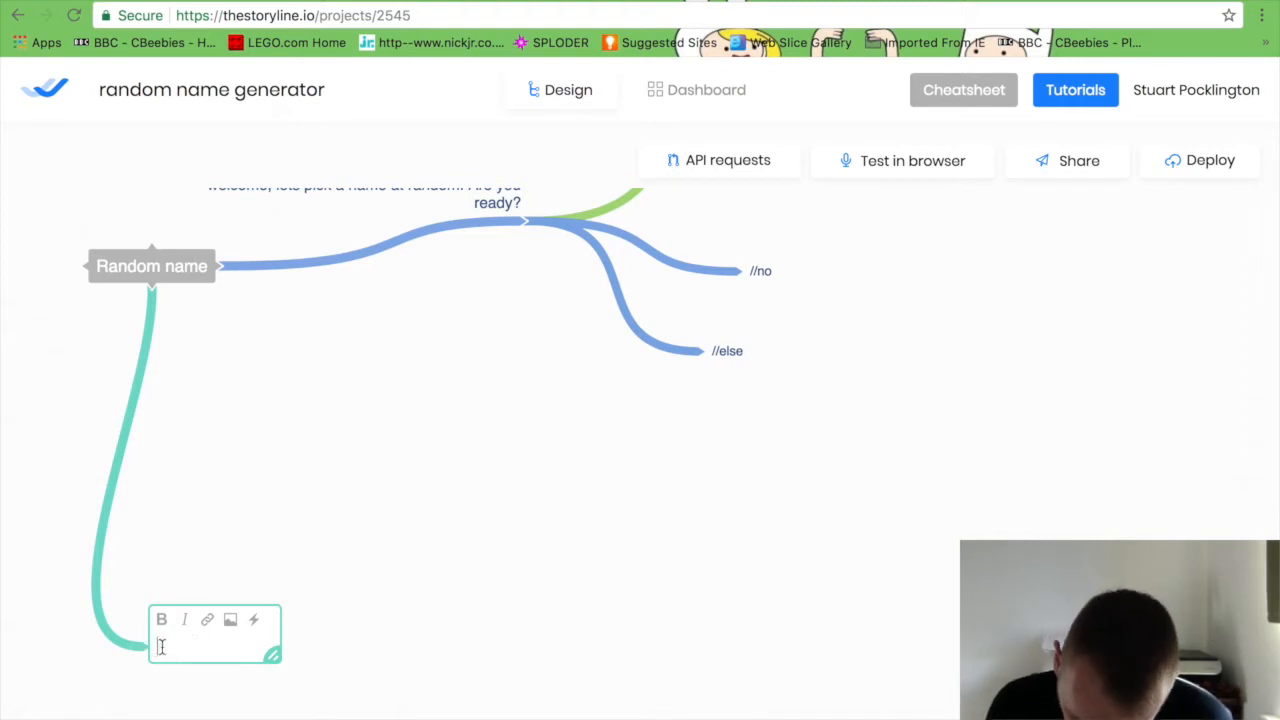
type("//stop")
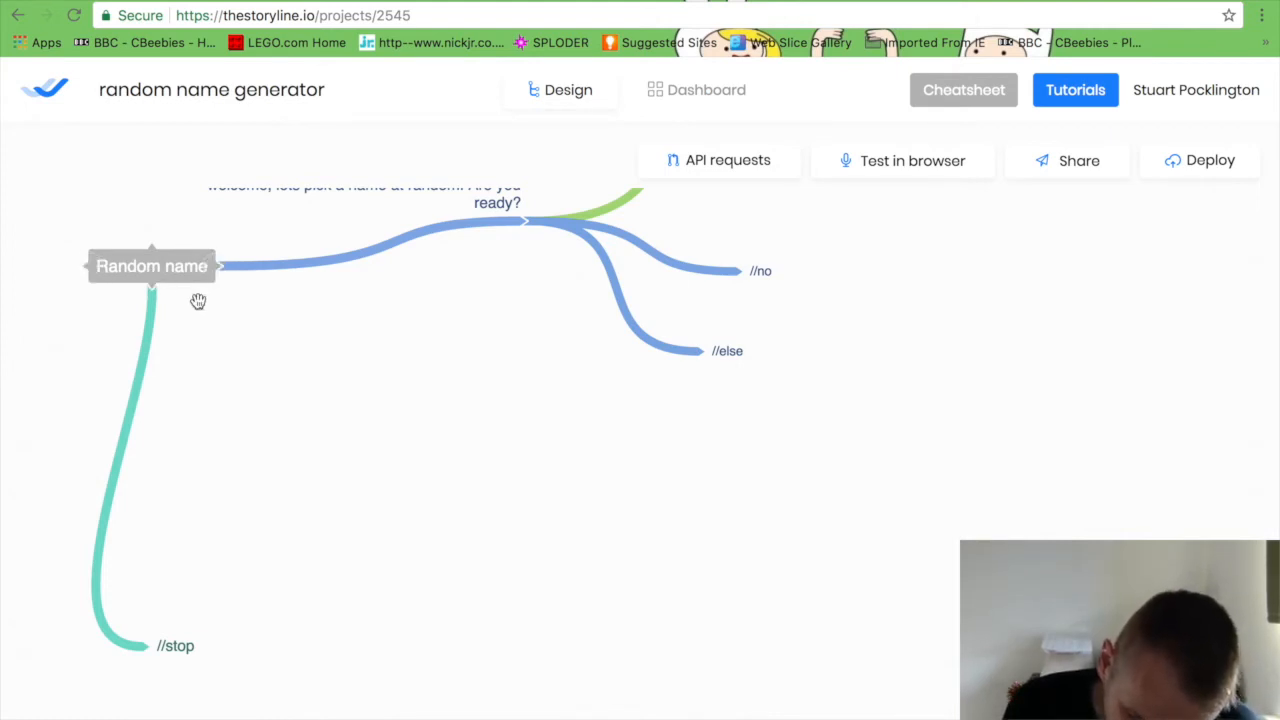
mouse_move(124, 636)
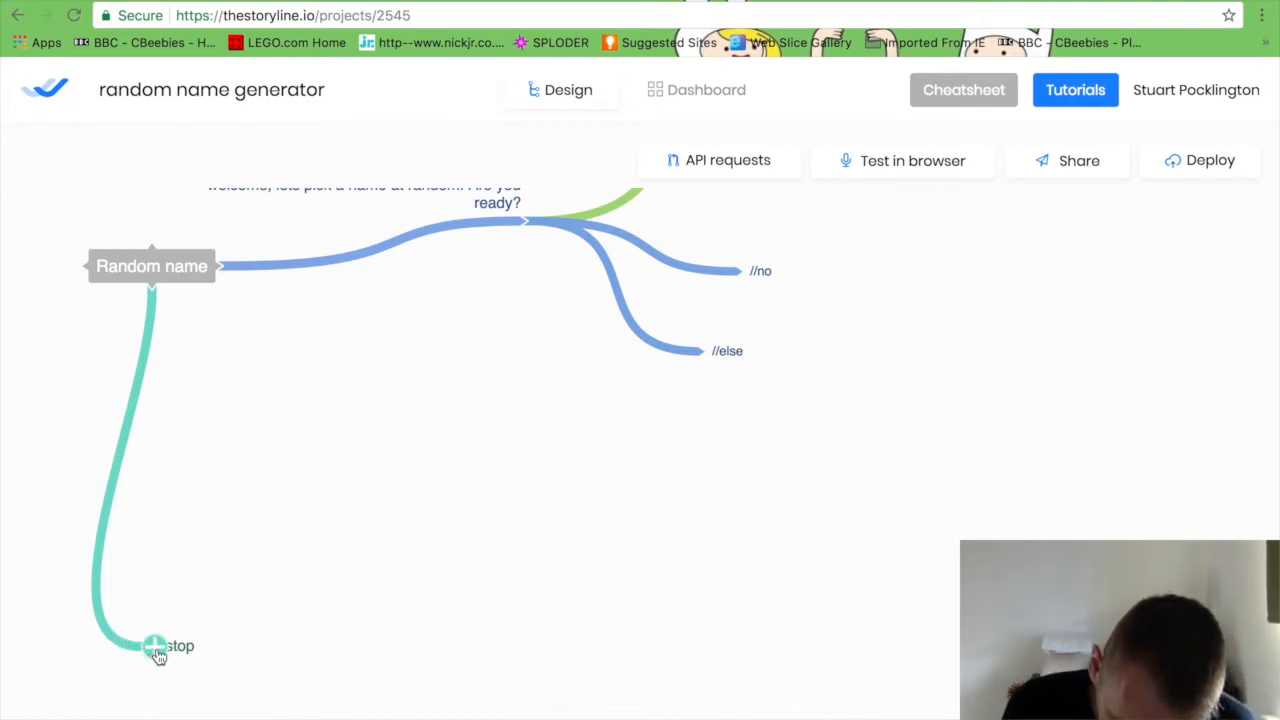
left_click(156, 648)
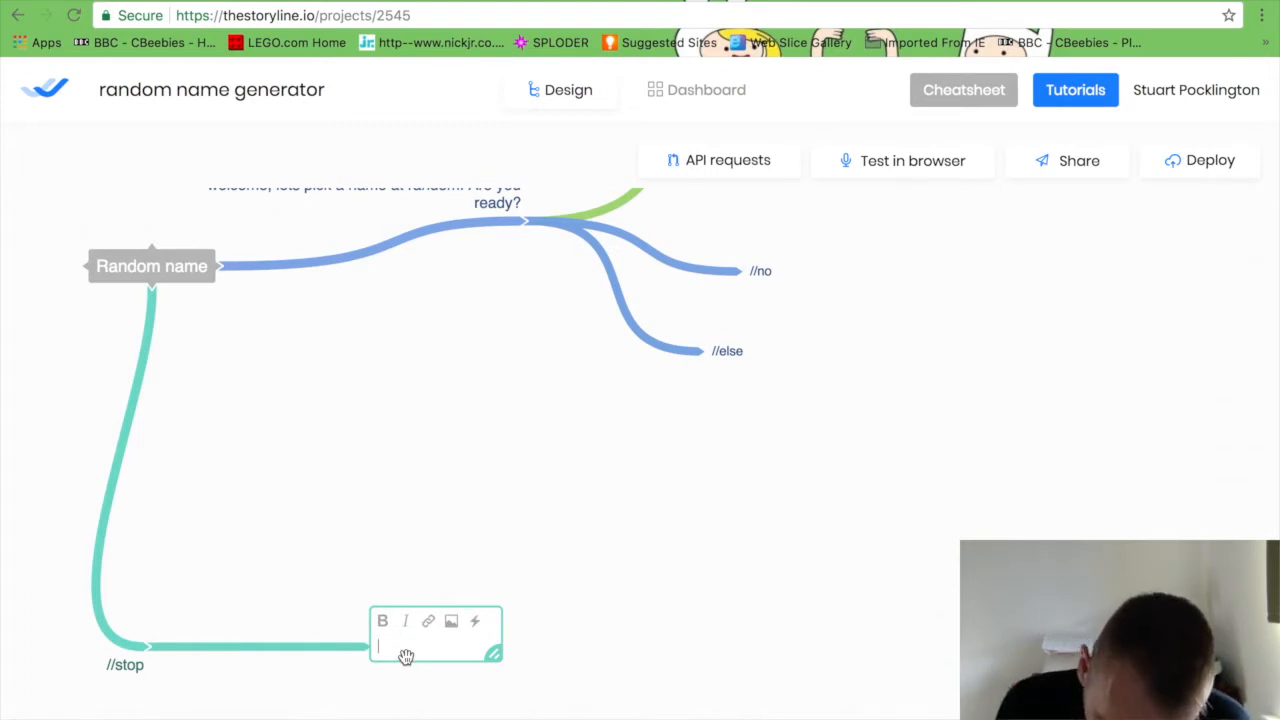
type("ok see you soo")
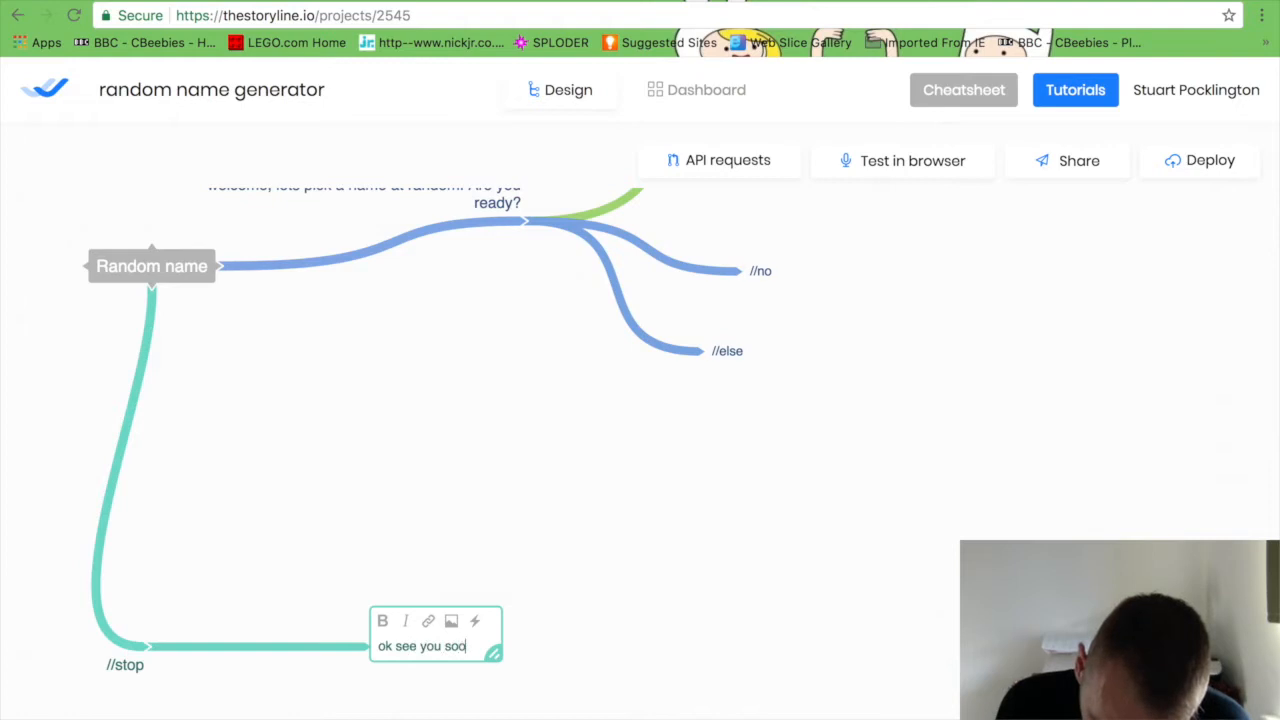
left_click(596, 582)
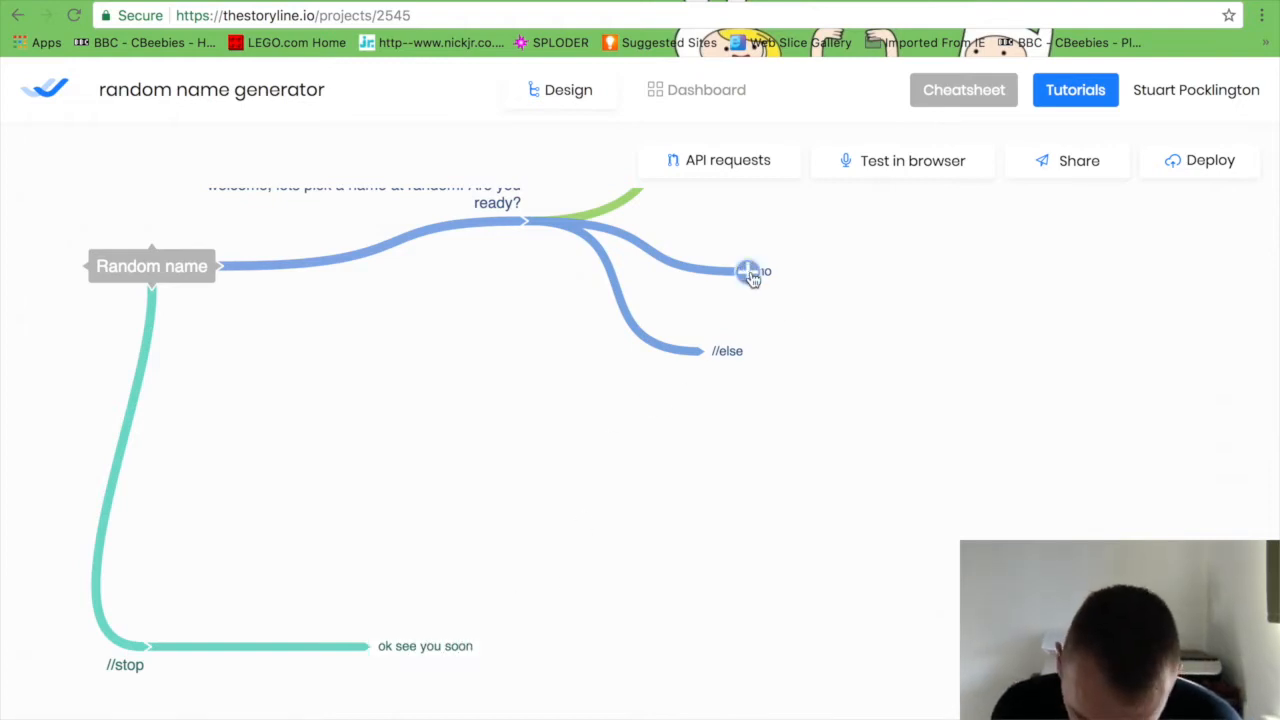
Make the //no branch jump to the 'ok see you soon' reply.
left_click(748, 270)
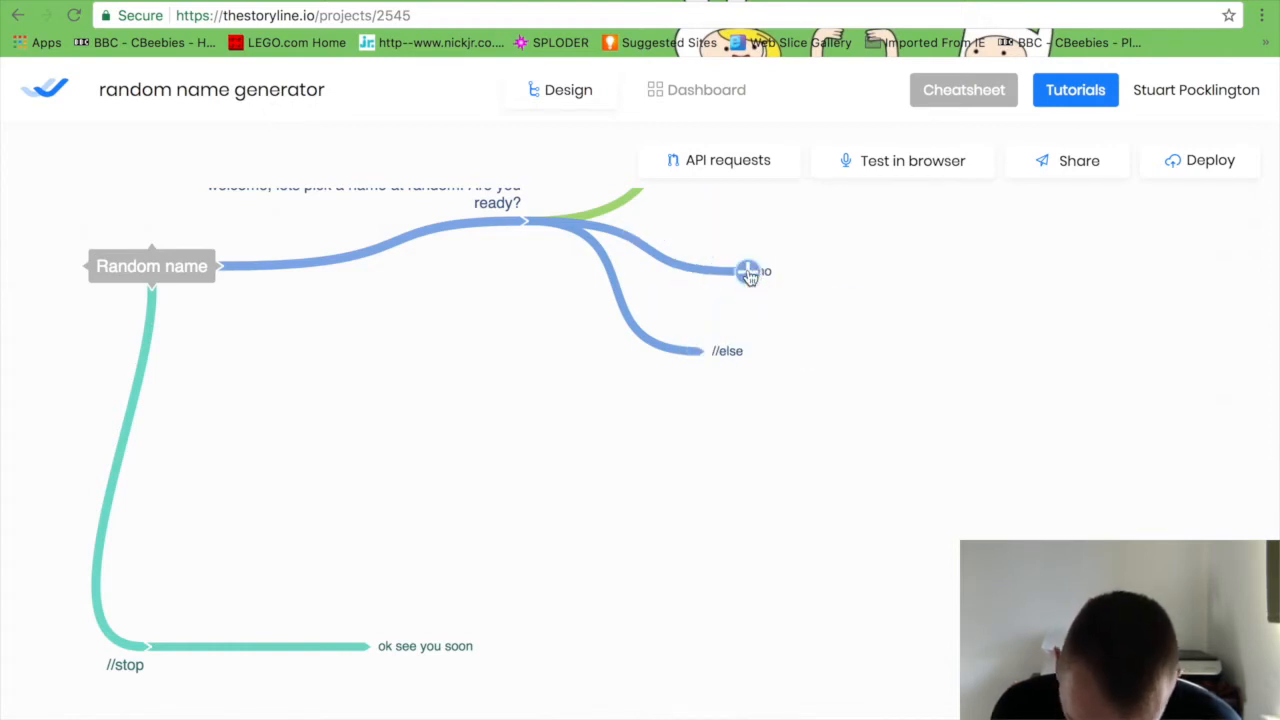
left_click(748, 270)
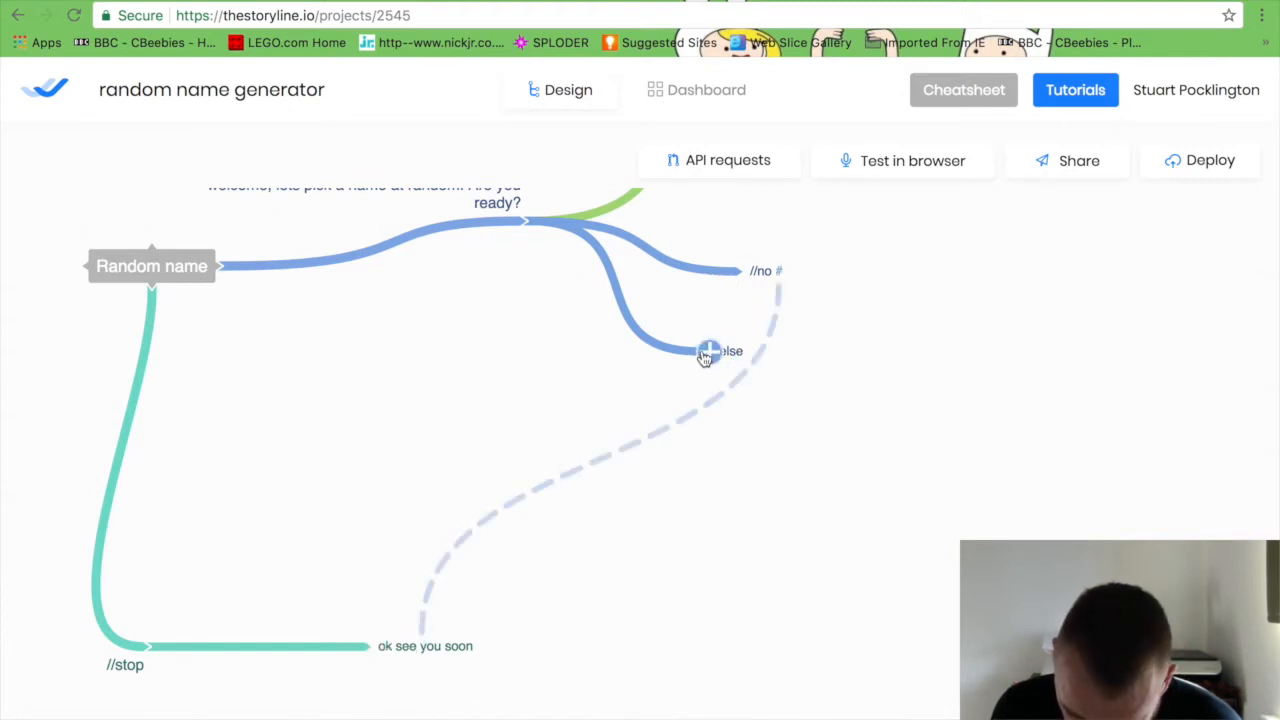
left_click(708, 352)
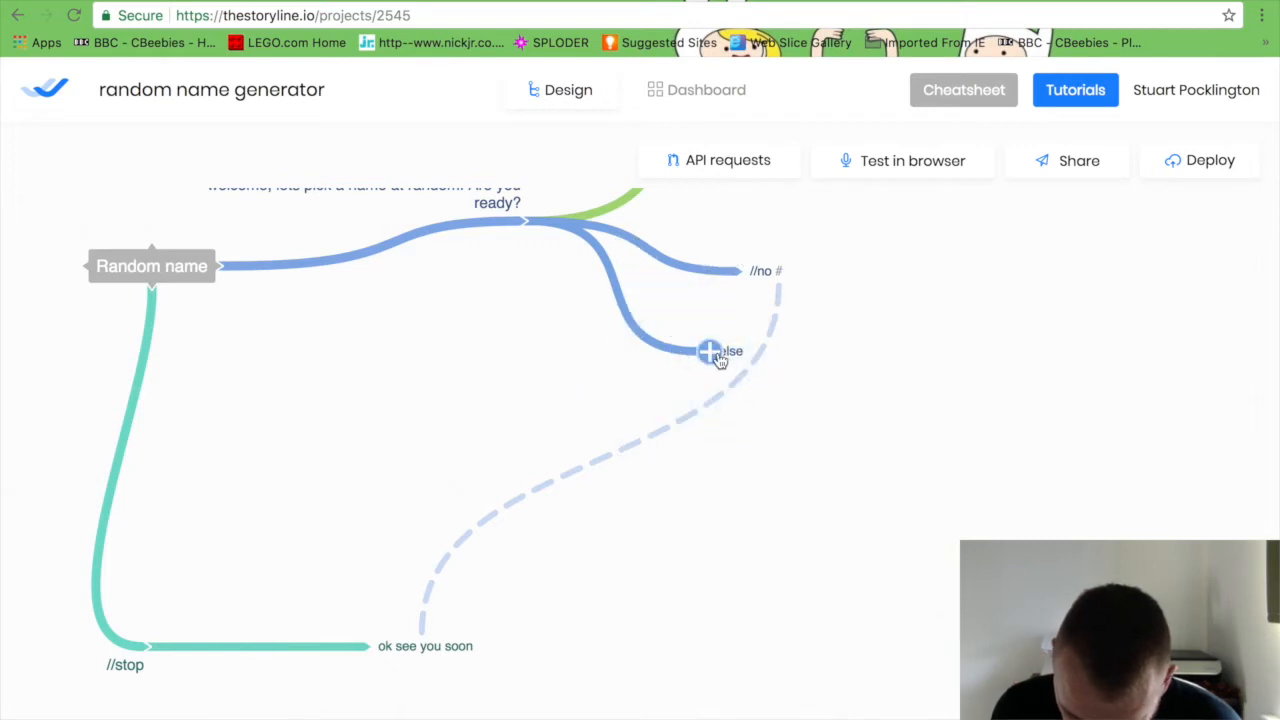
left_click_drag(708, 352, 838, 392)
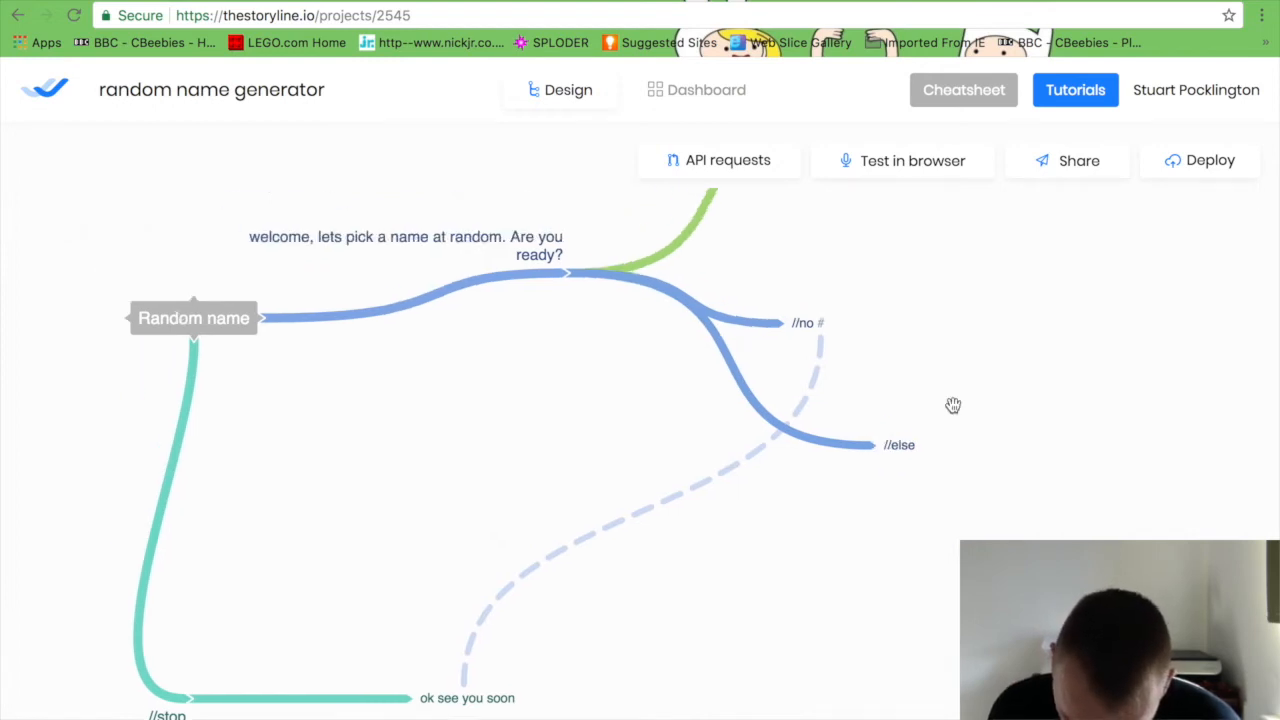
left_click_drag(952, 404, 860, 446)
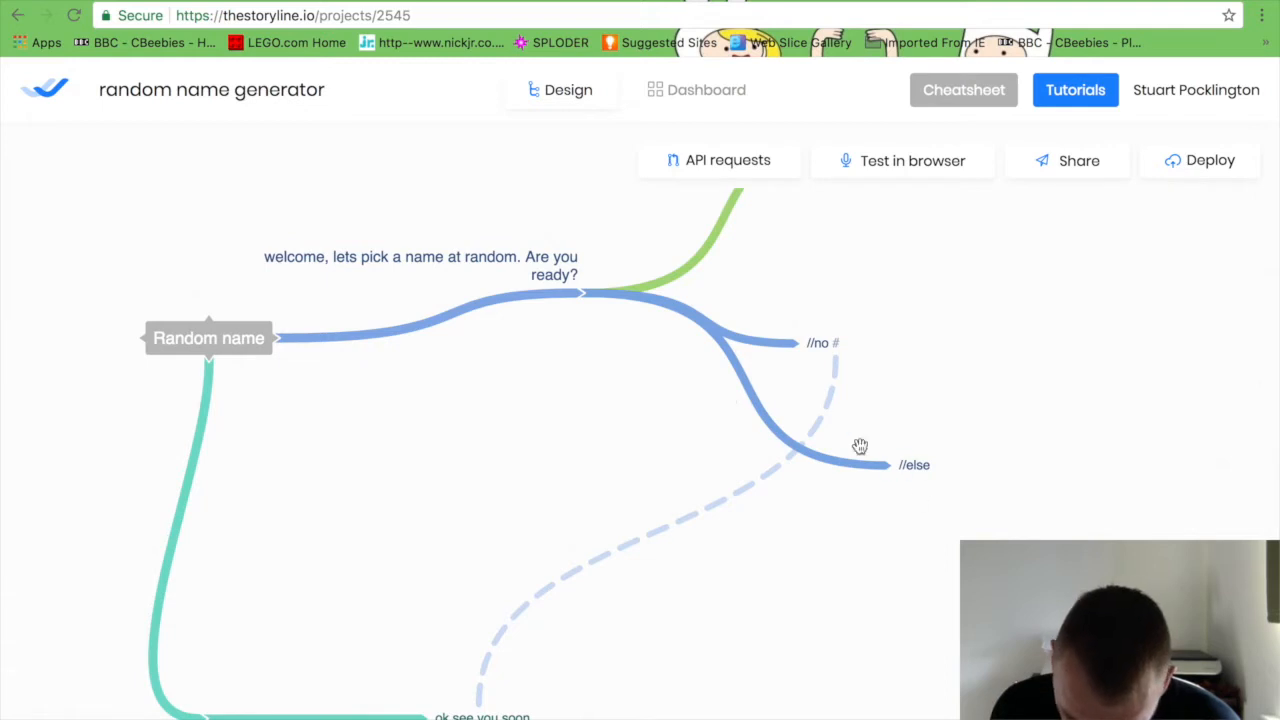
Give the //else branch a jump link and loop the names response back to the welcome message.
left_click(860, 448)
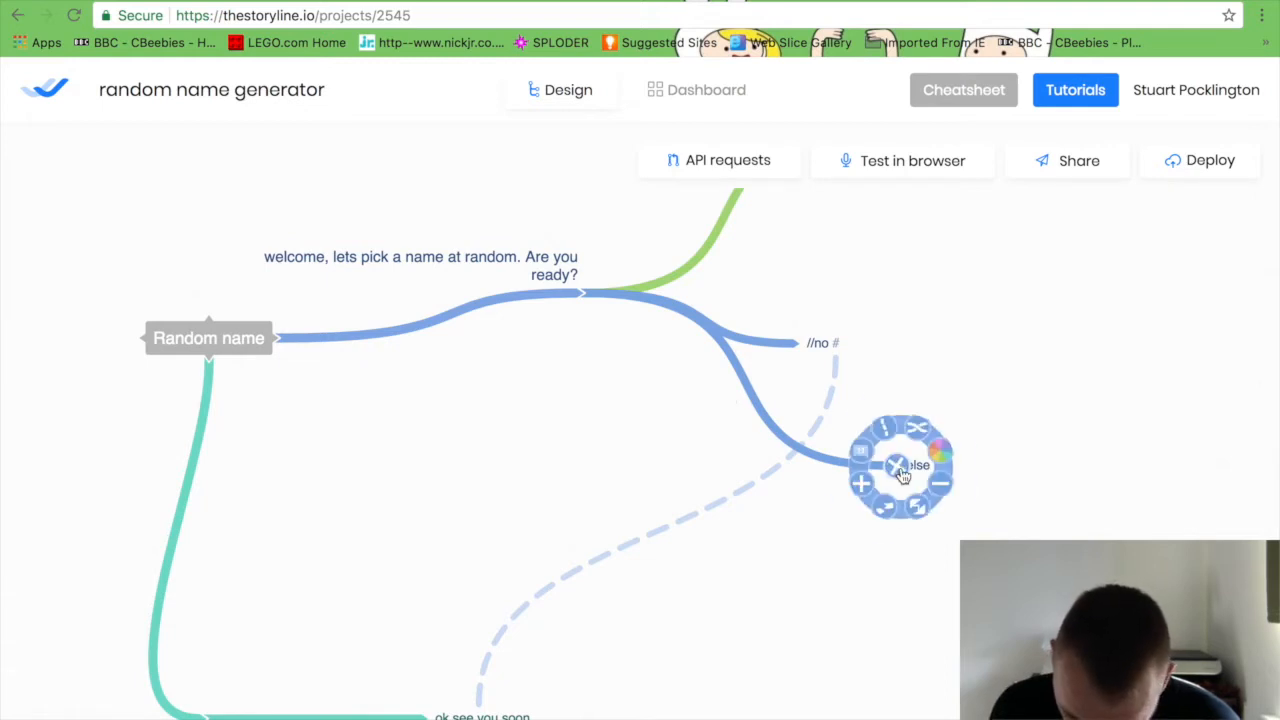
left_click(896, 464)
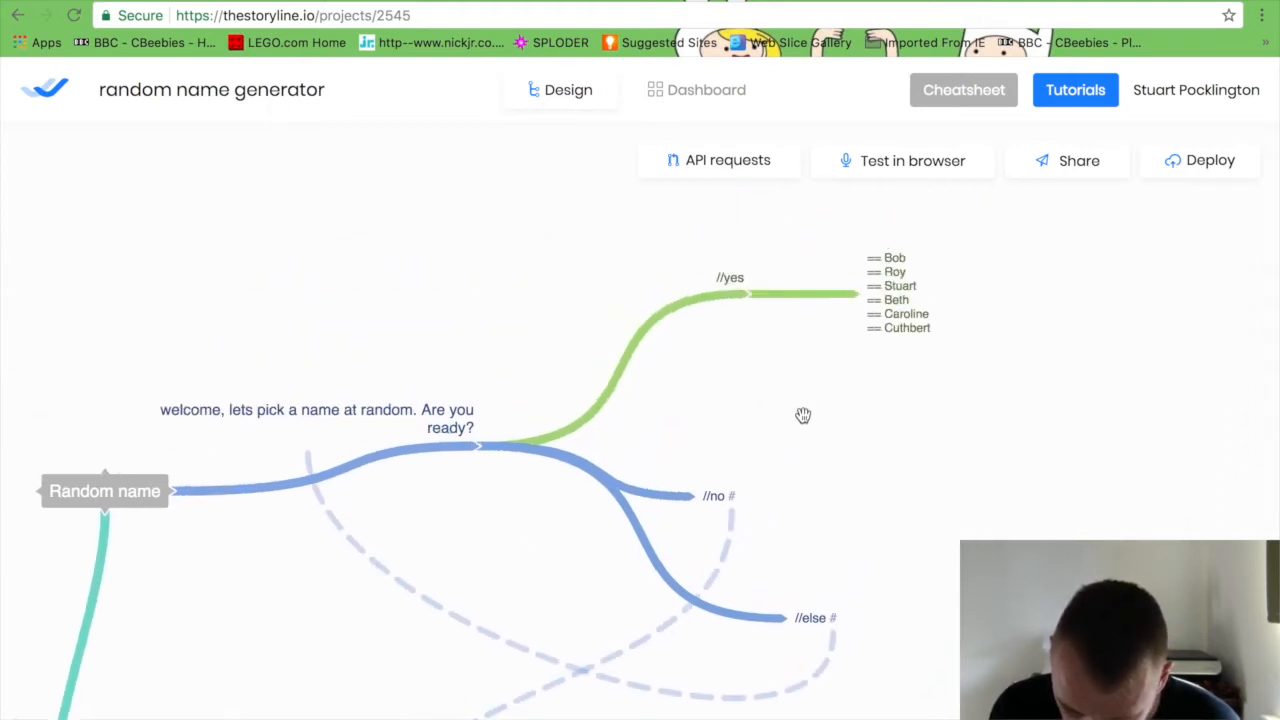
left_click_drag(804, 414, 664, 448)
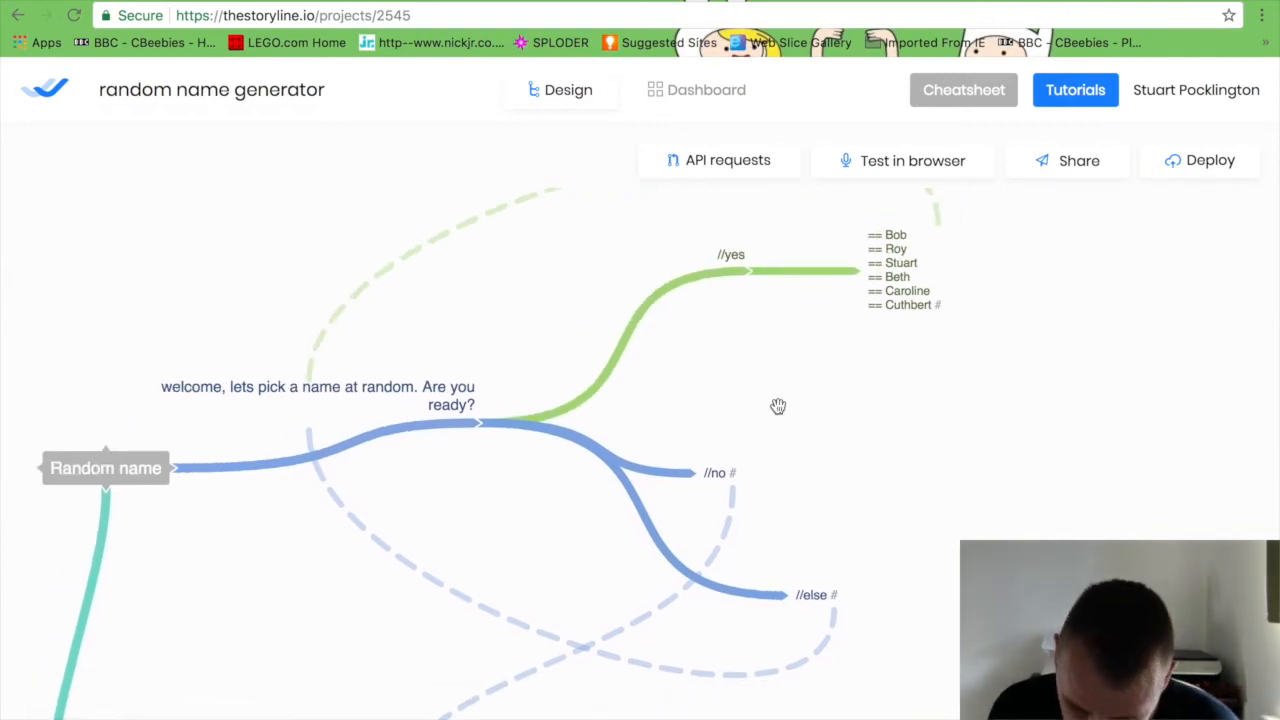
left_click_drag(778, 406, 736, 412)
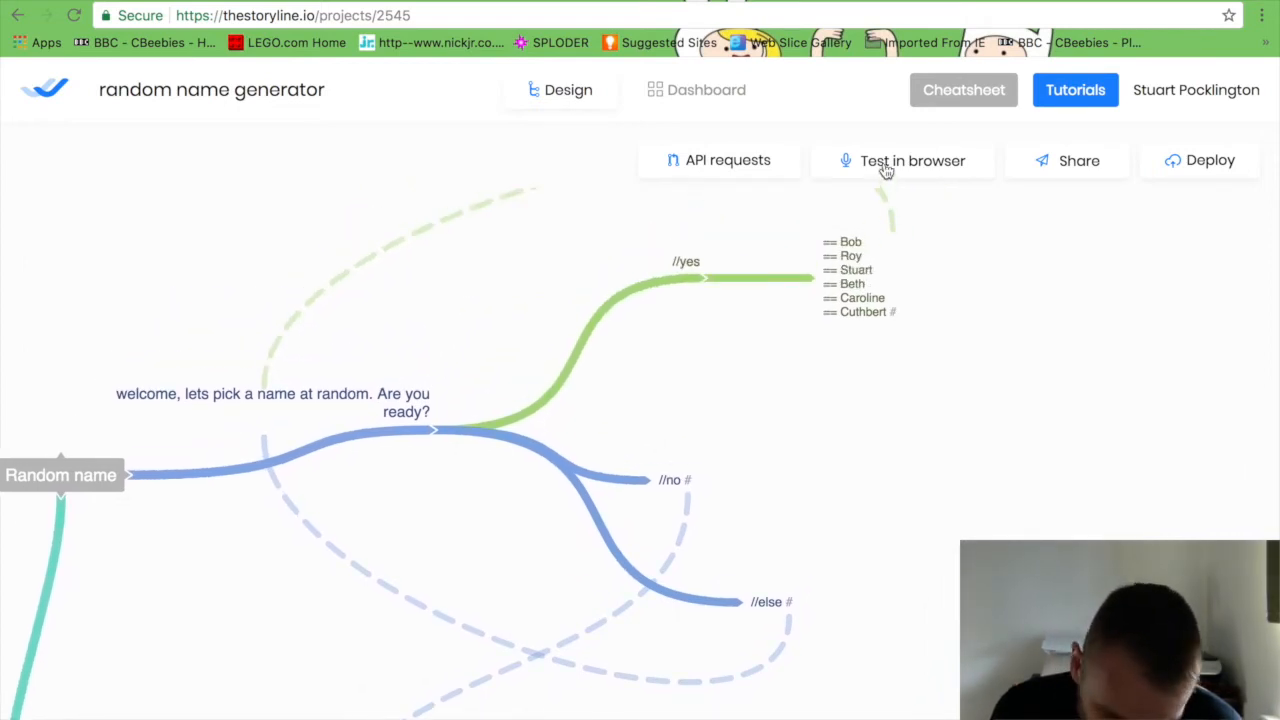
Test-play the random name generator in the browser, then stop playing.
left_click(900, 160)
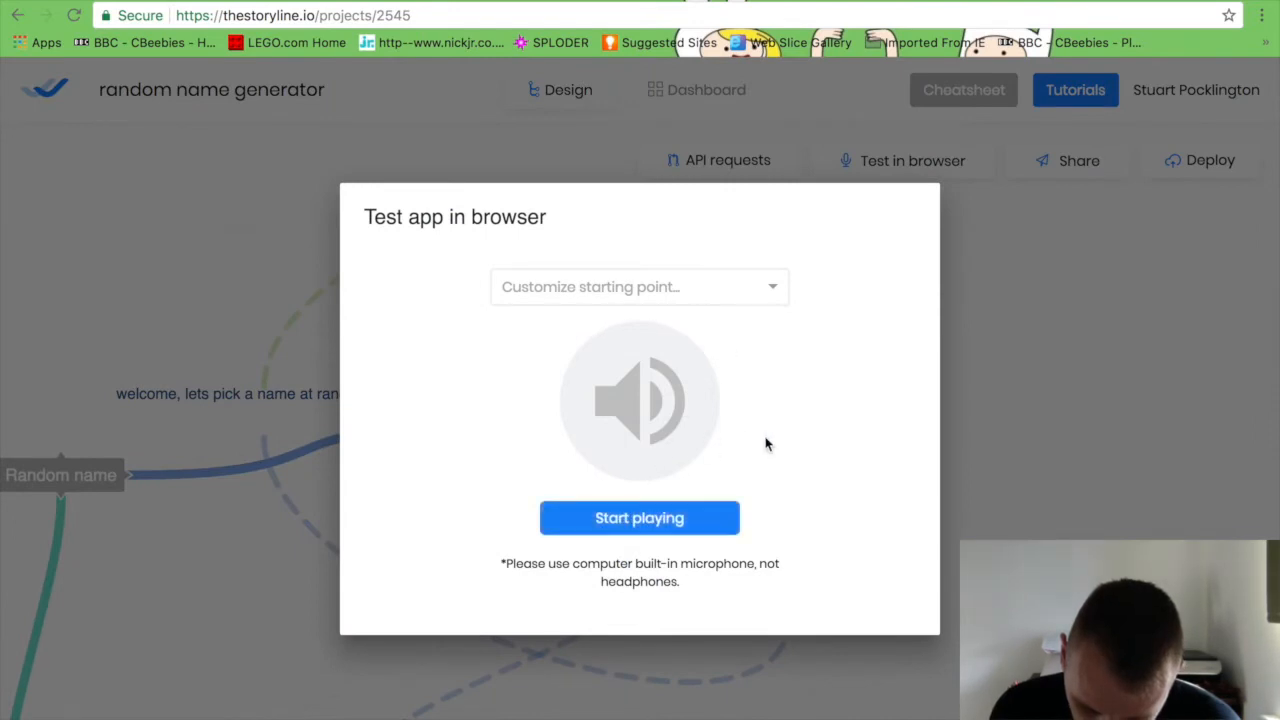
left_click(640, 516)
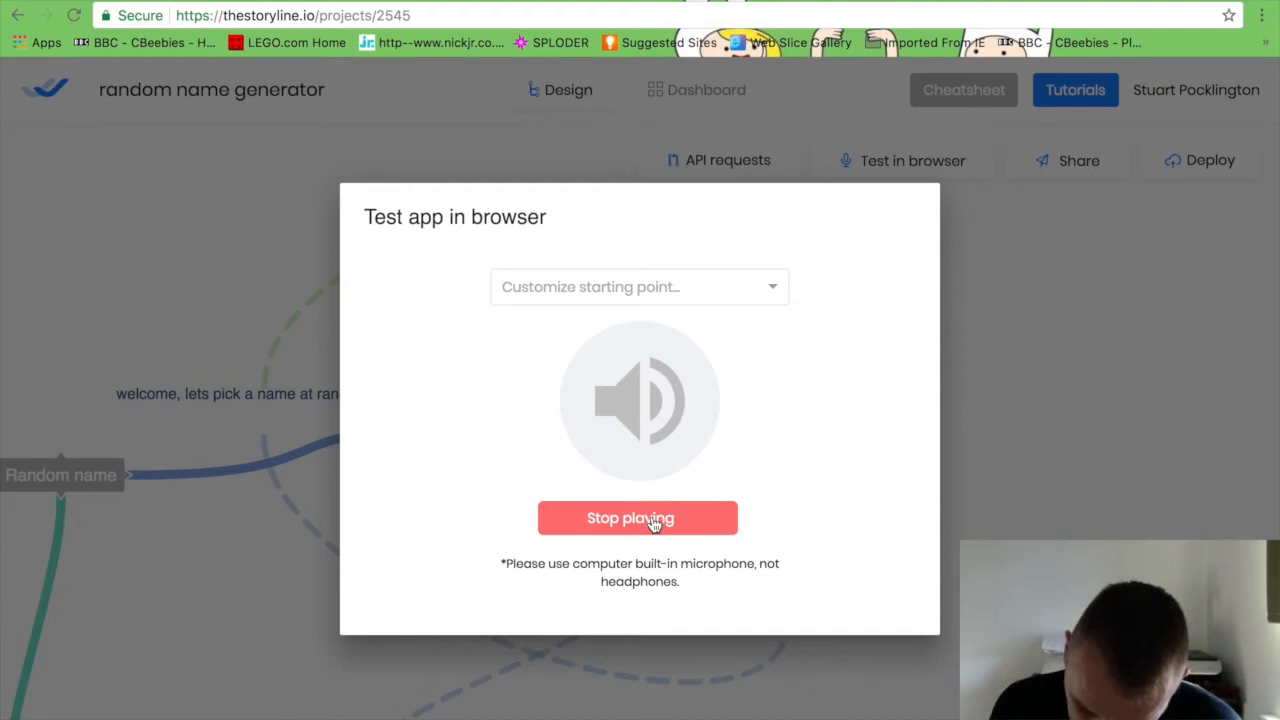
left_click(640, 518)
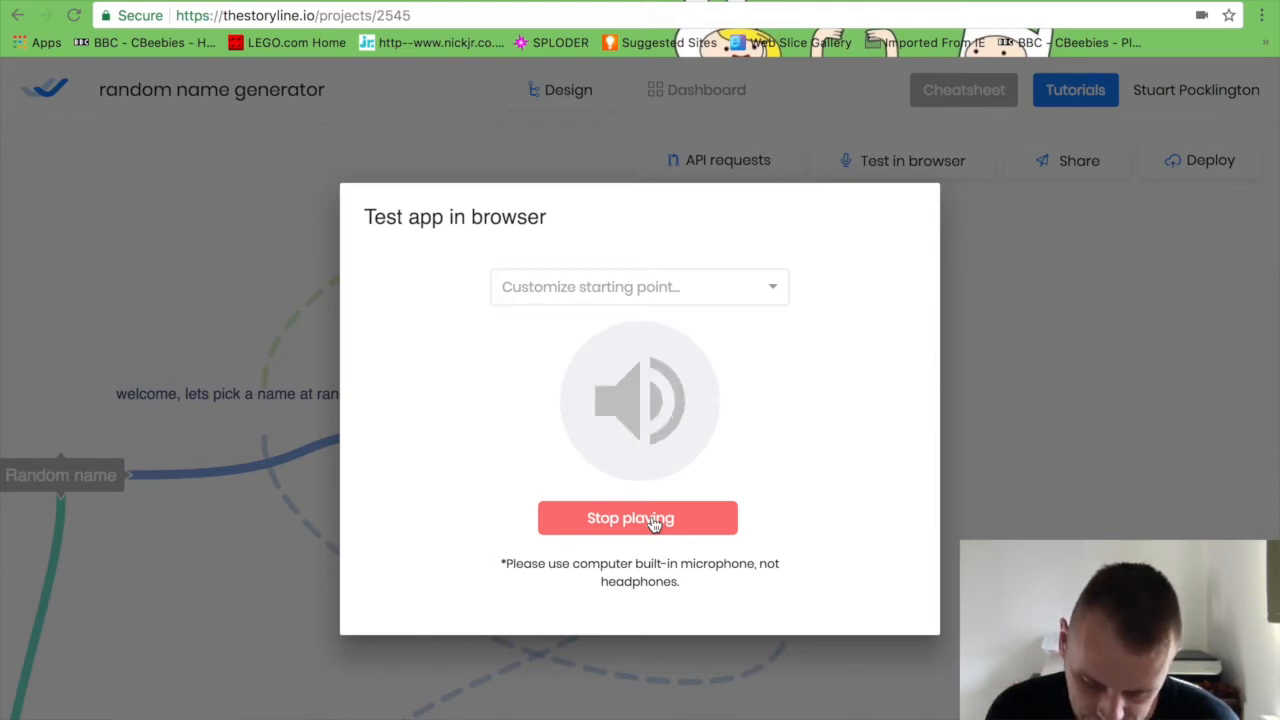
left_click(640, 518)
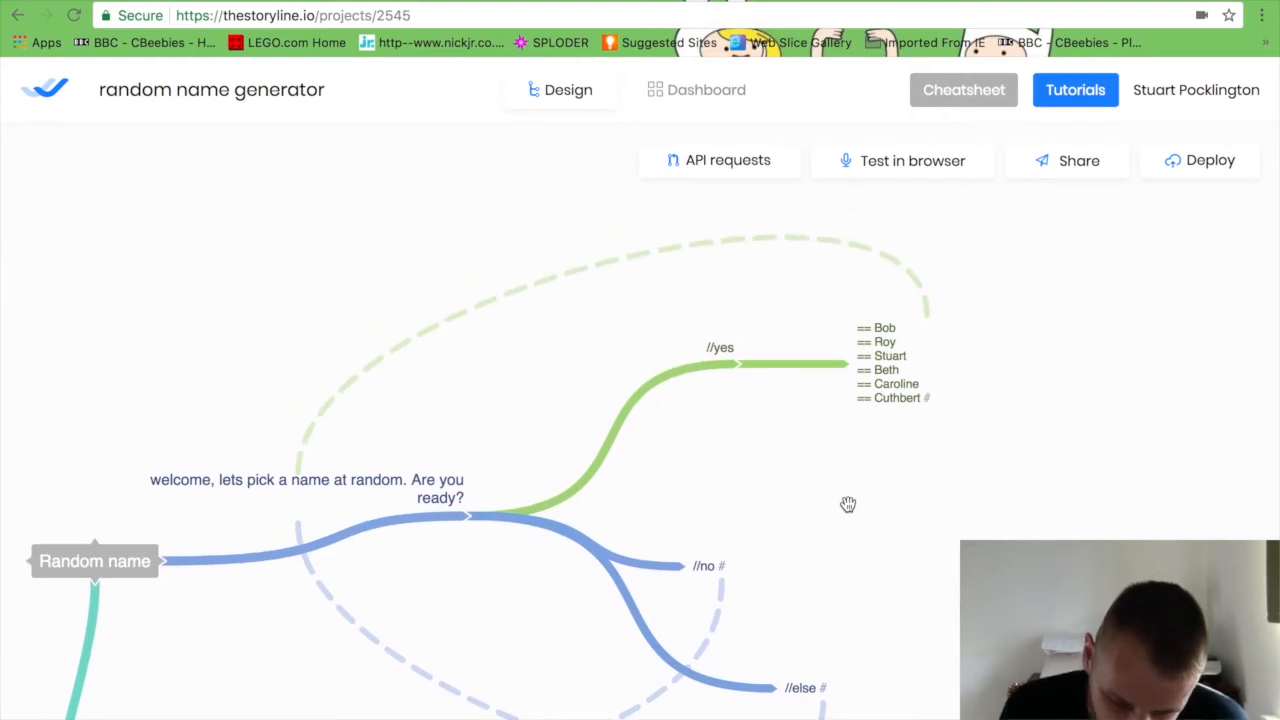
mouse_move(584, 168)
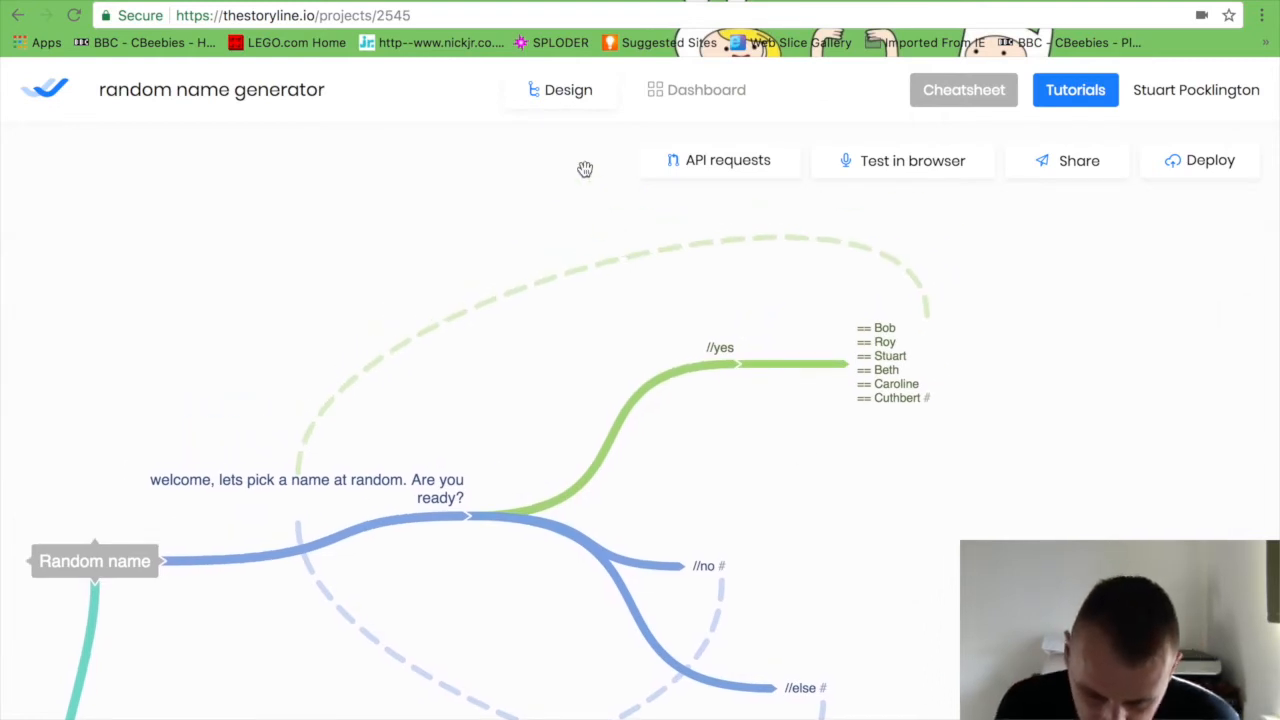
left_click(44, 88)
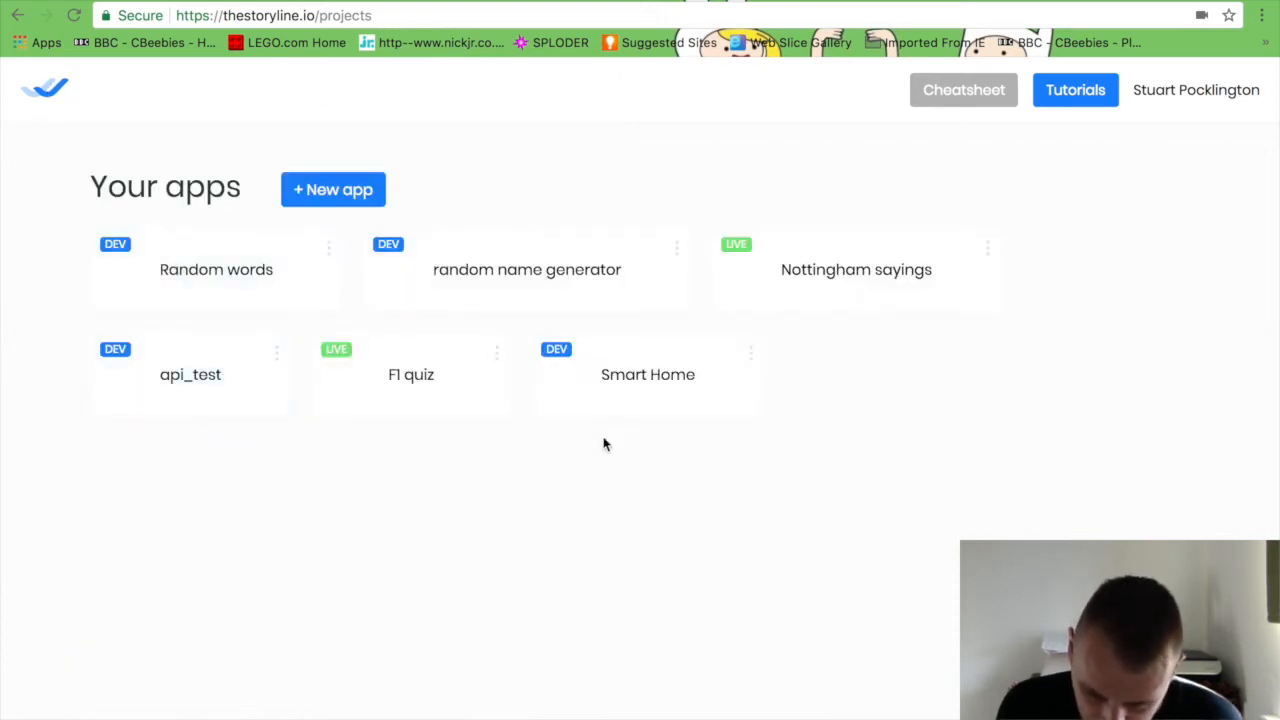
Open the Nottingham sayings app and dismiss the invite co-worker prompt.
left_click(856, 268)
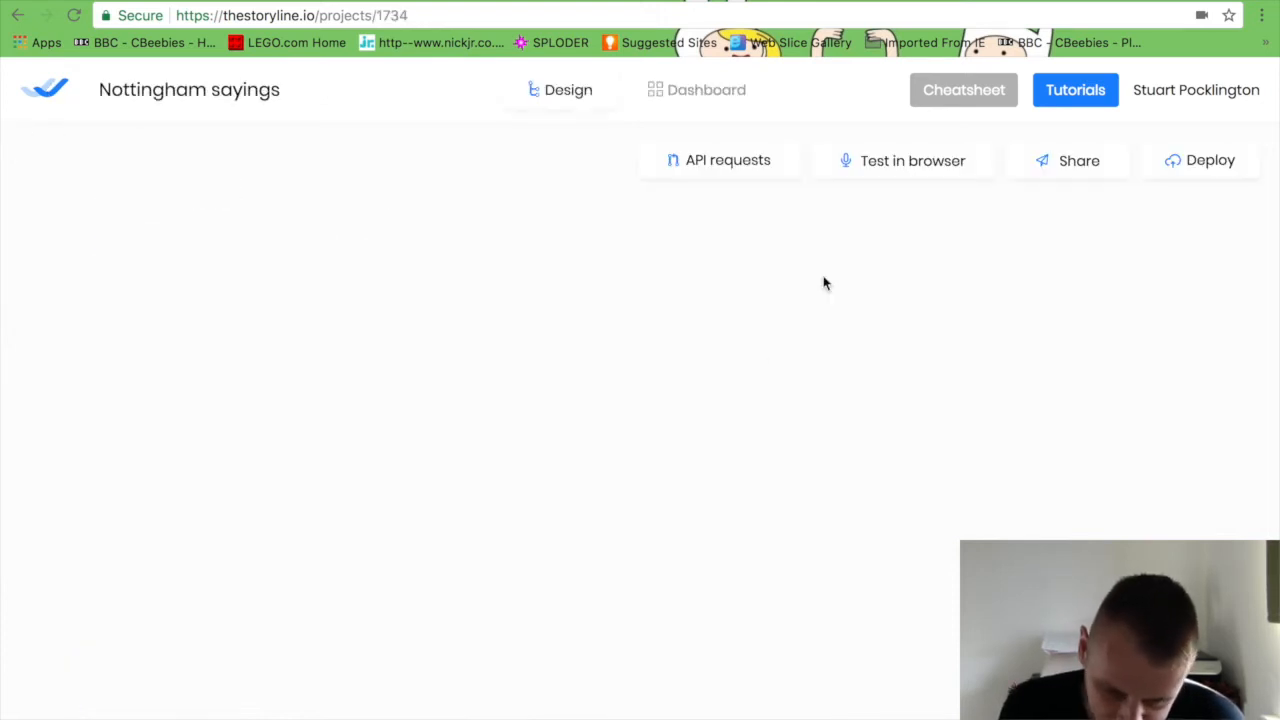
mouse_move(744, 374)
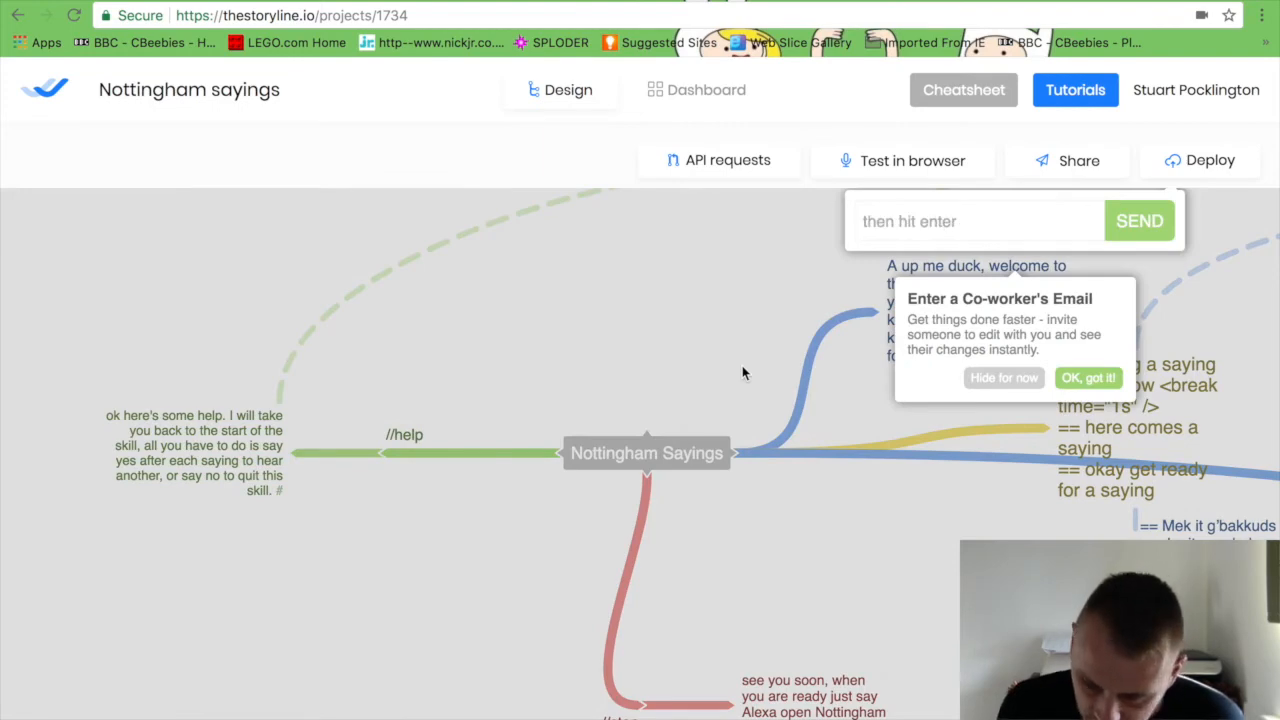
left_click(1088, 378)
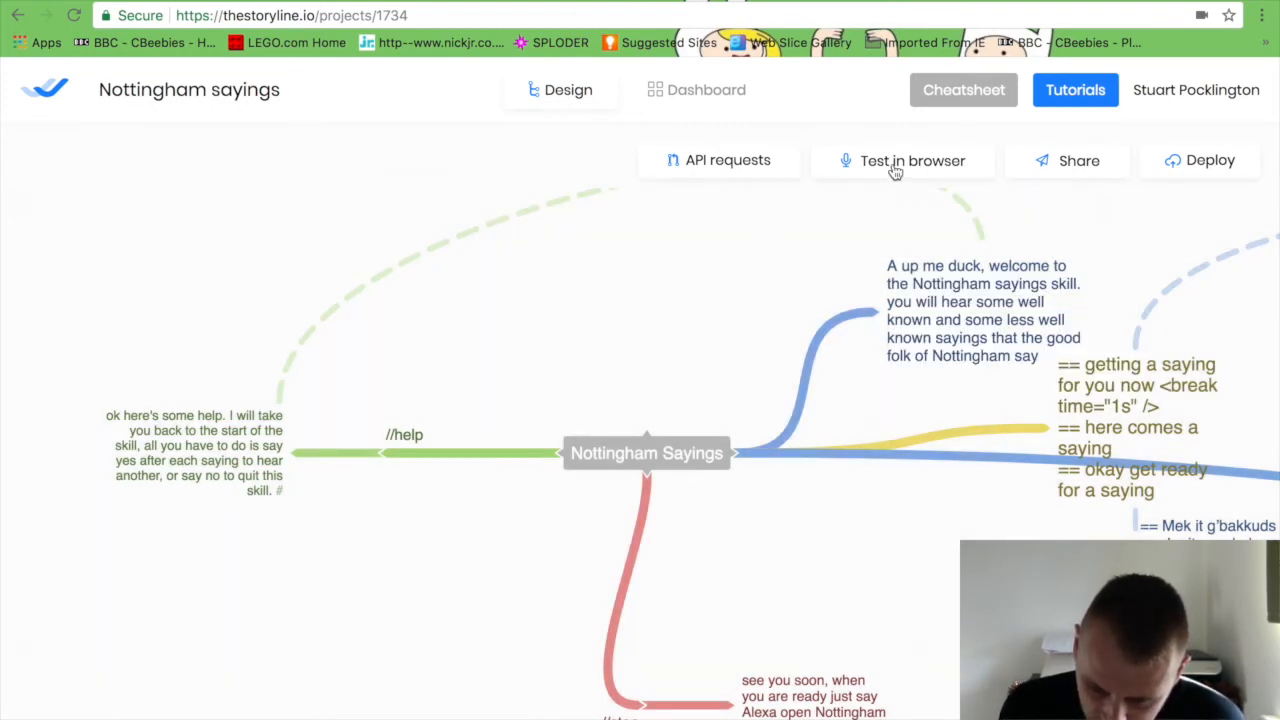
Play the Nottingham sayings skill in the browser test, then stop playback.
left_click(912, 160)
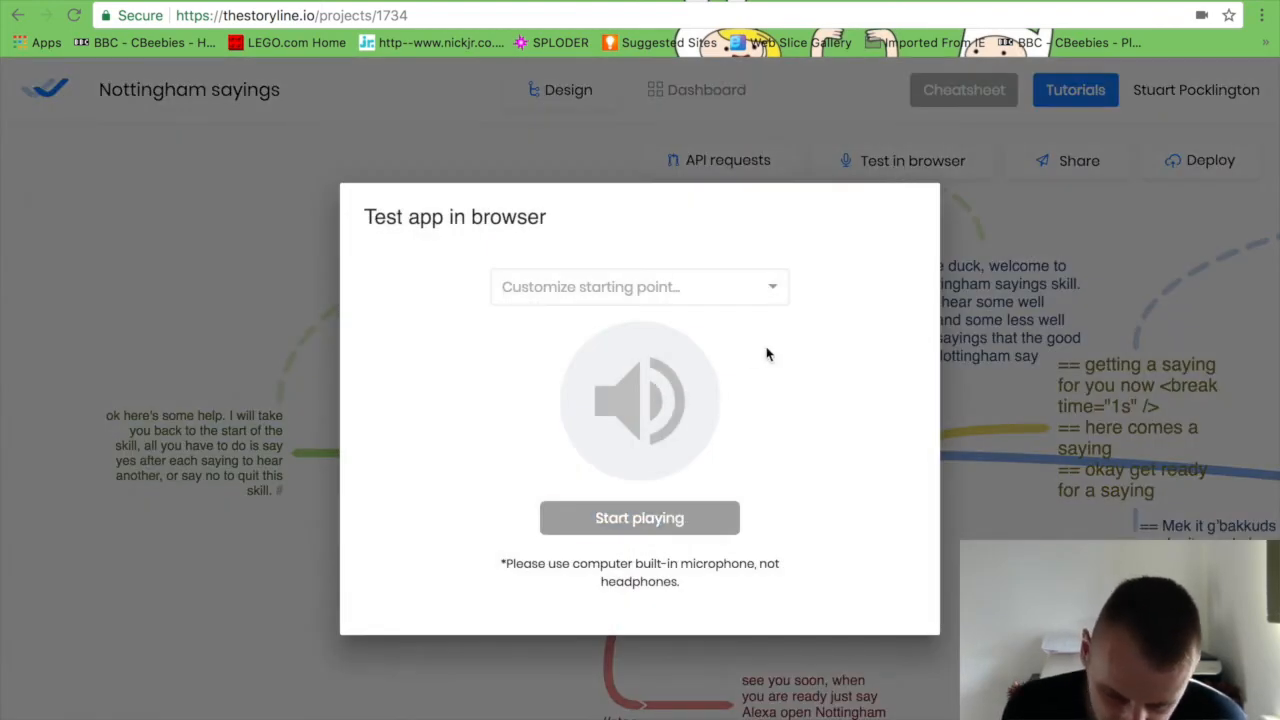
left_click(640, 518)
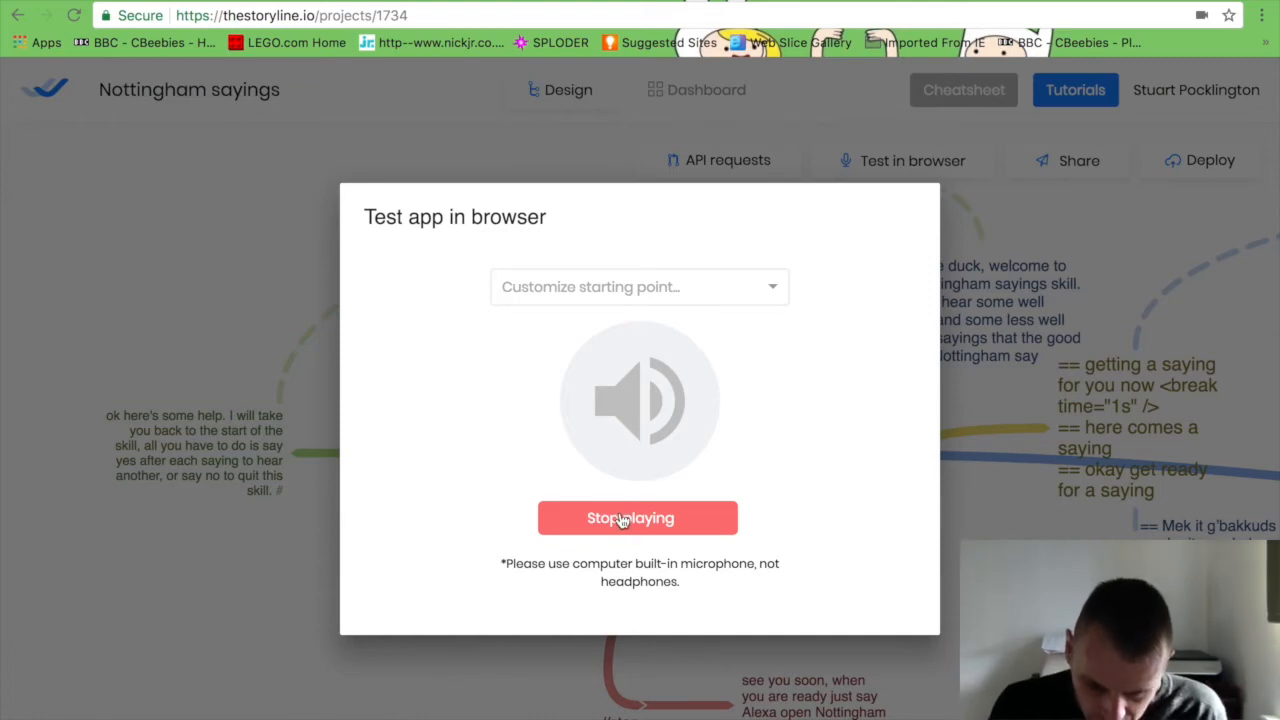
left_click(640, 516)
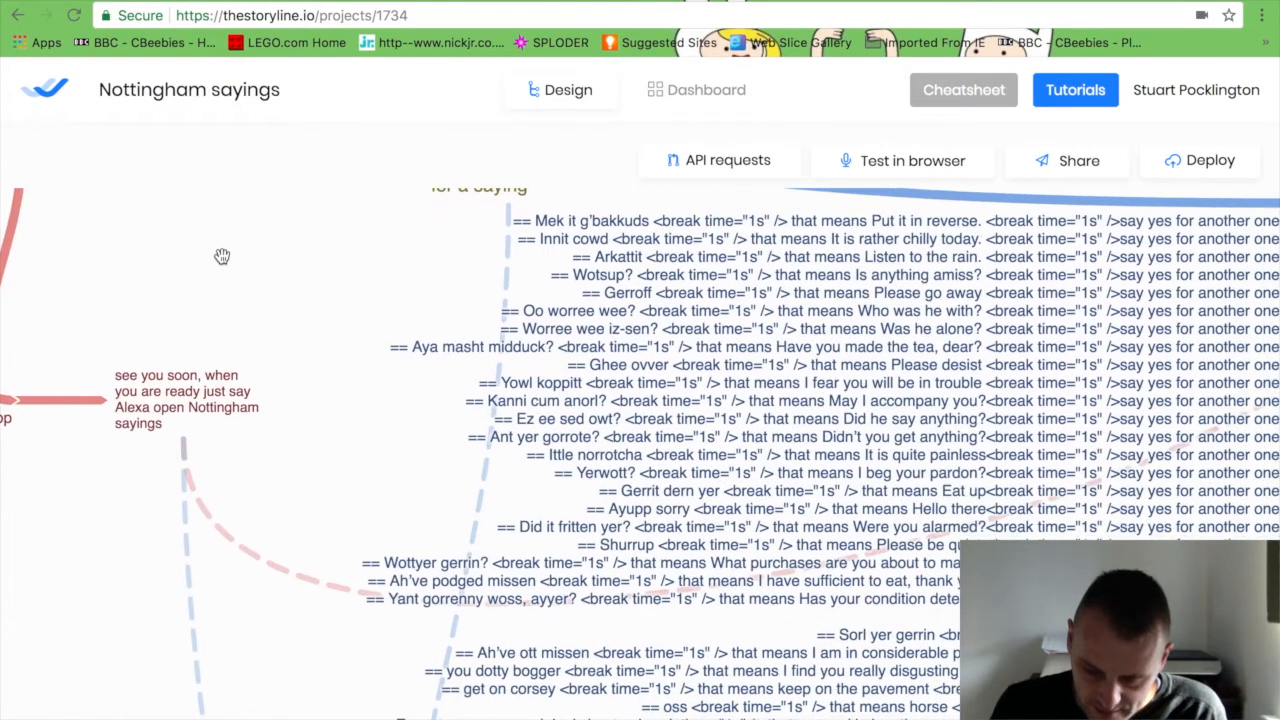
Scroll through the sayings branch and return to the Your apps dashboard.
scroll("down", 3)
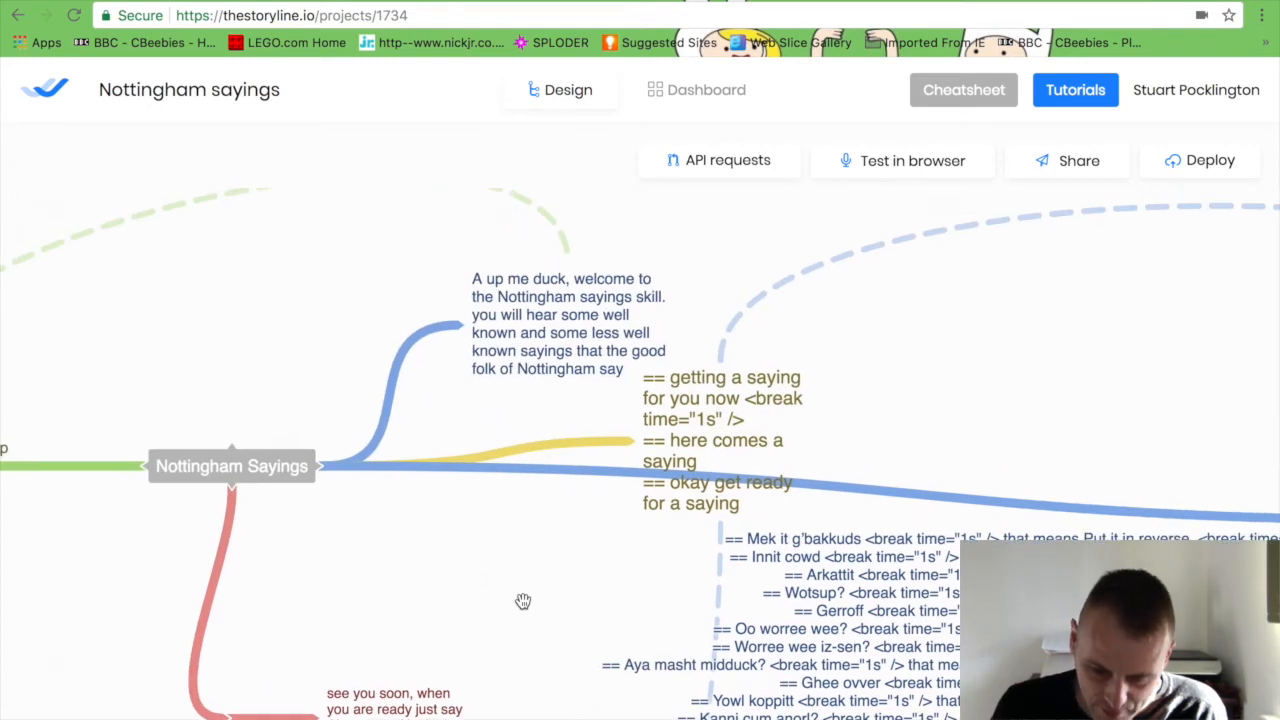
left_click(706, 88)
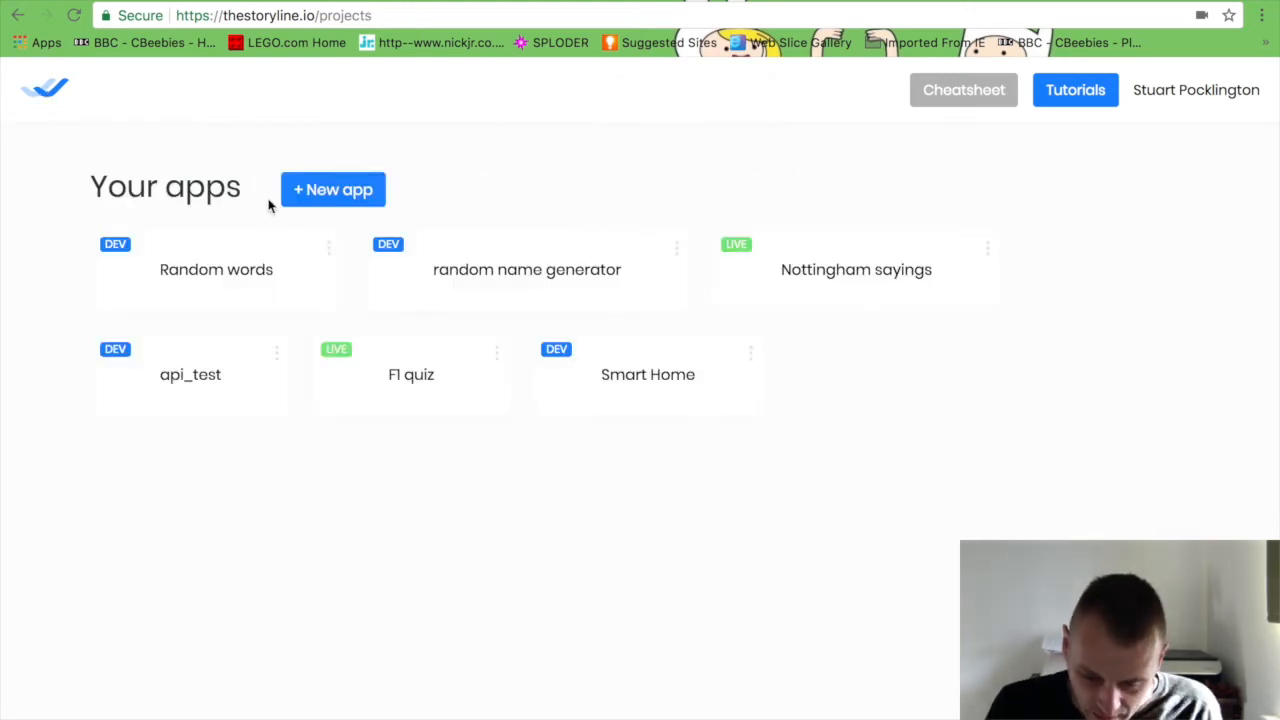
mouse_move(528, 184)
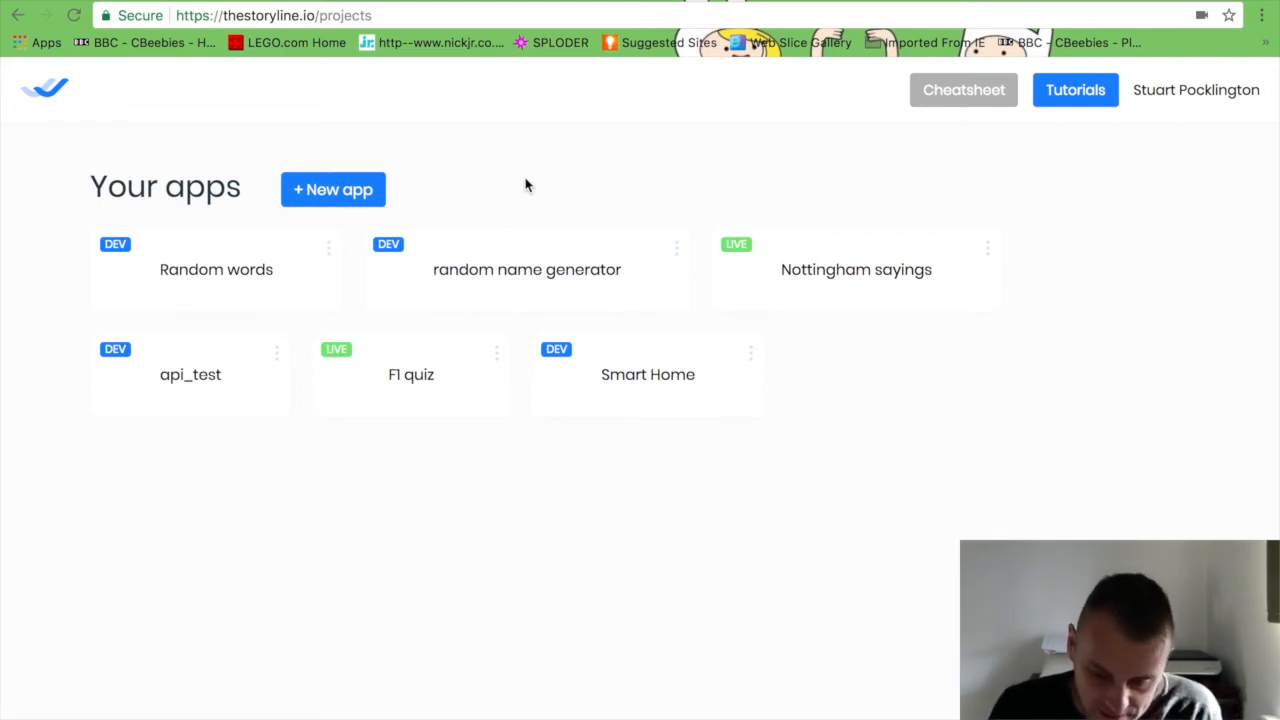
mouse_move(560, 198)
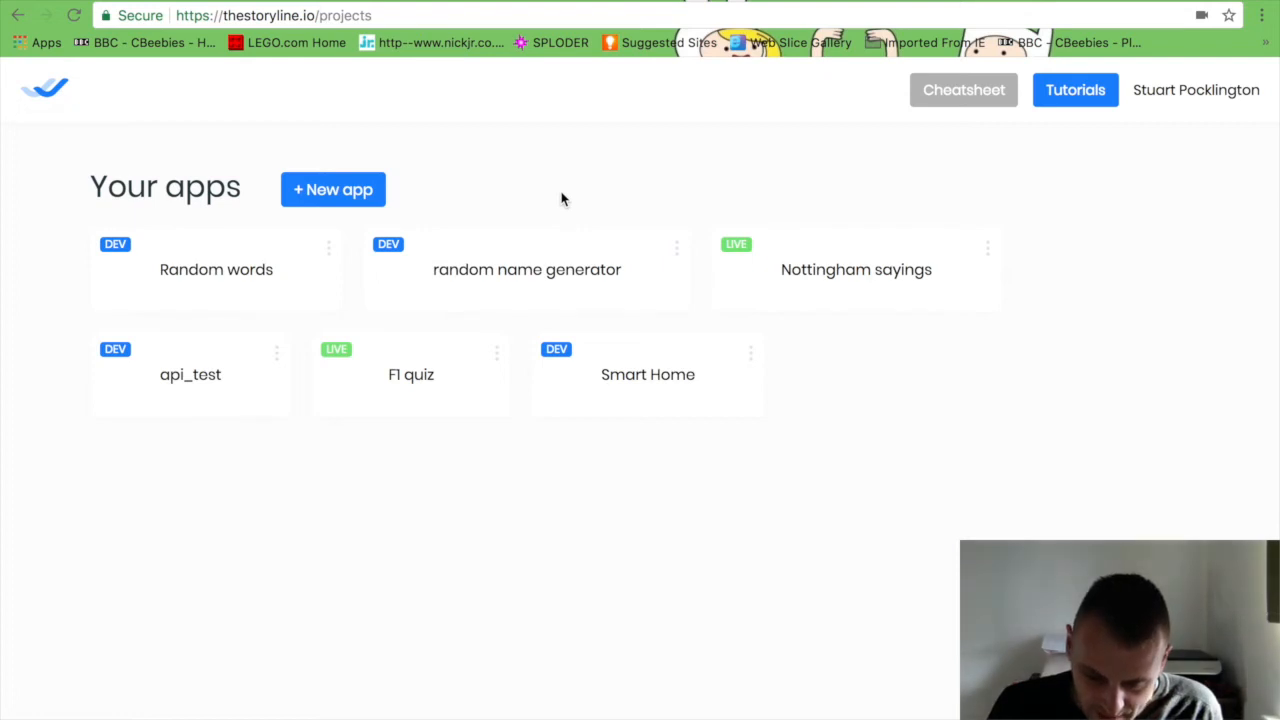
mouse_move(568, 200)
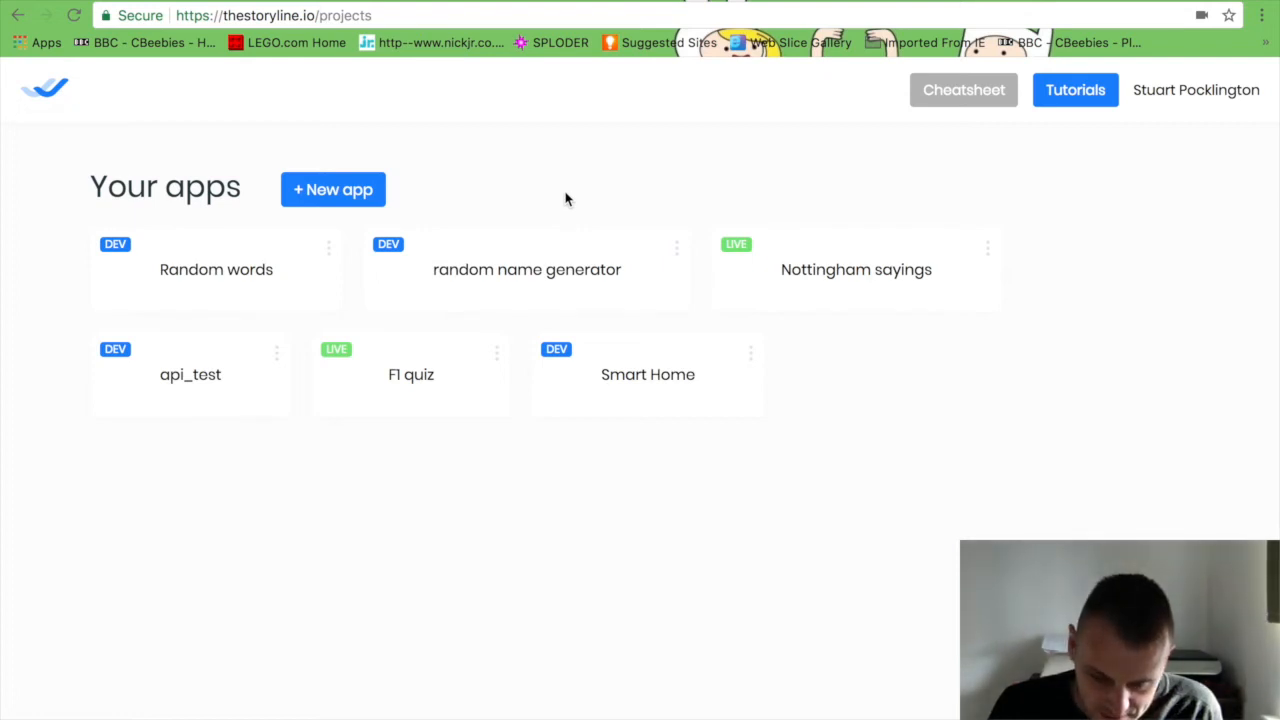
mouse_move(612, 180)
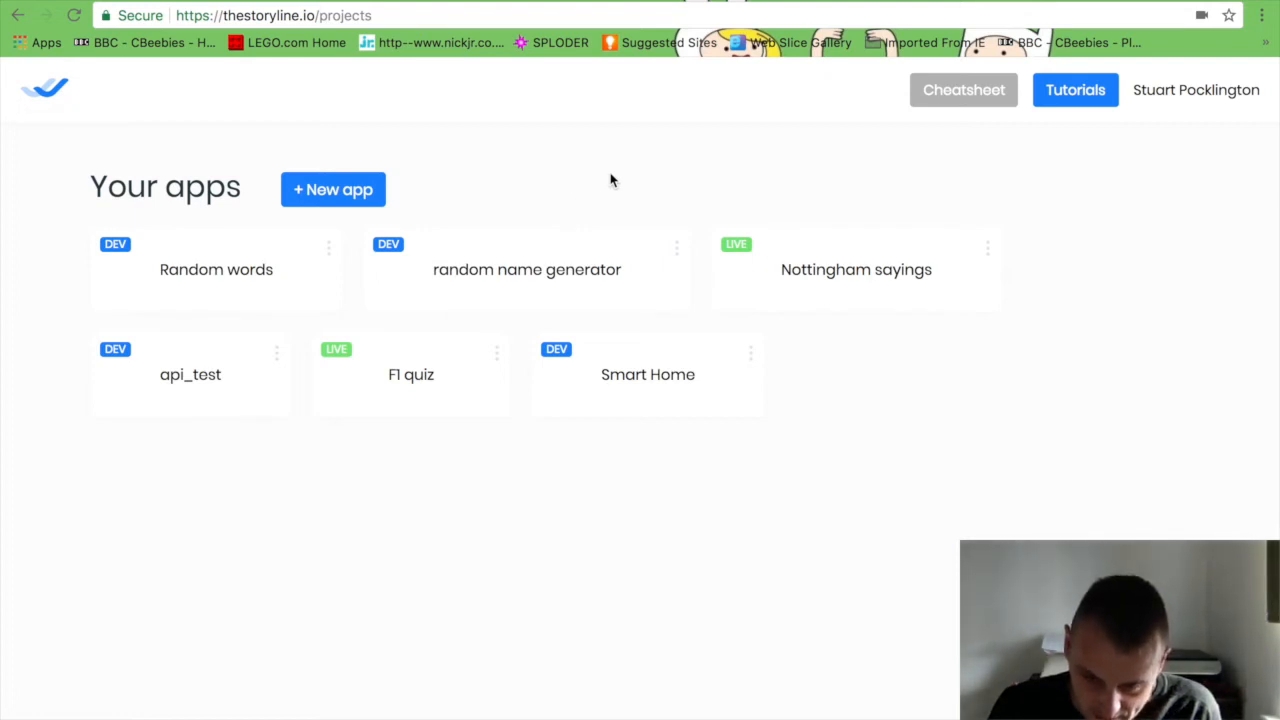
mouse_move(656, 192)
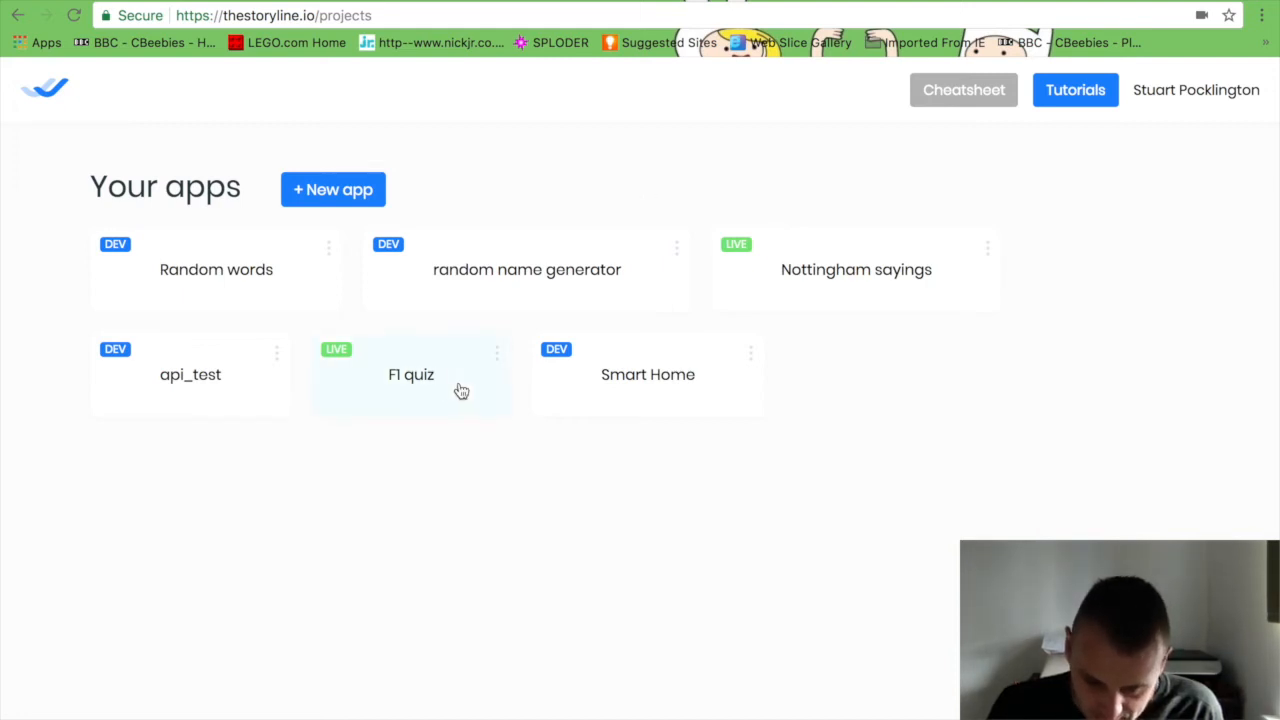
left_click(412, 374)
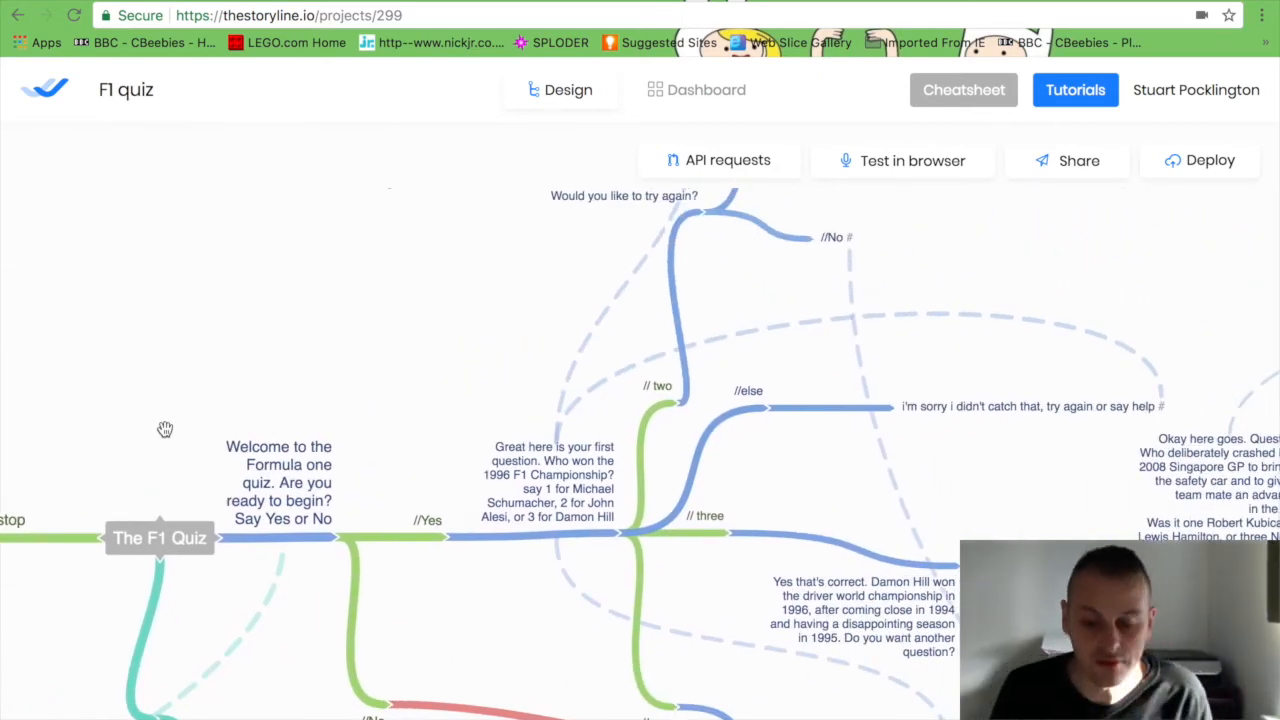
mouse_move(440, 364)
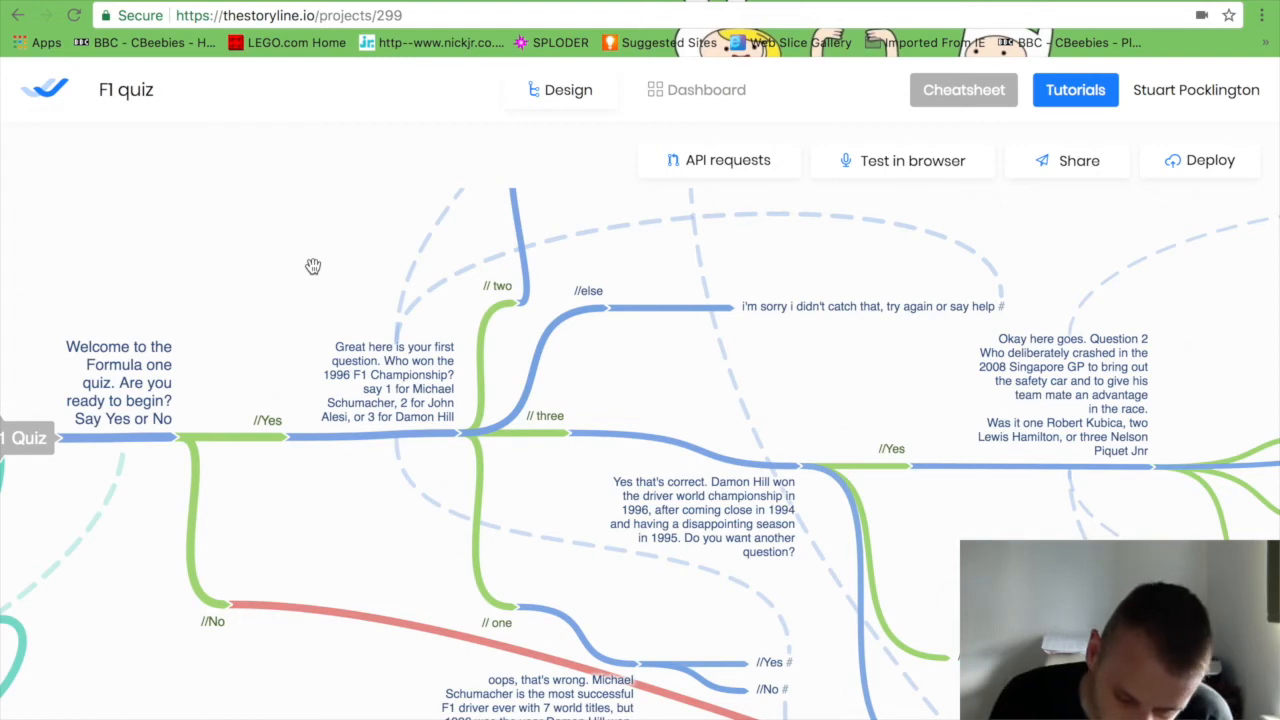
mouse_move(260, 278)
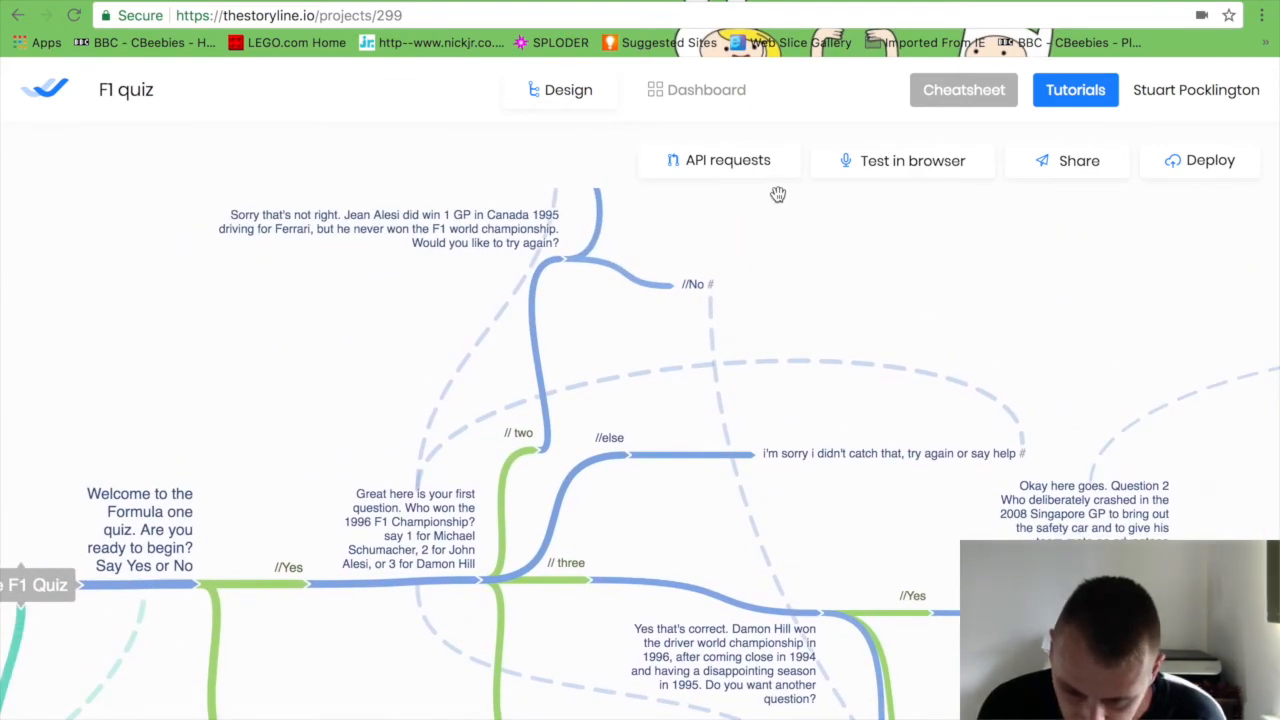
Bring up the in-browser test dialog for the F1 quiz.
left_click(900, 160)
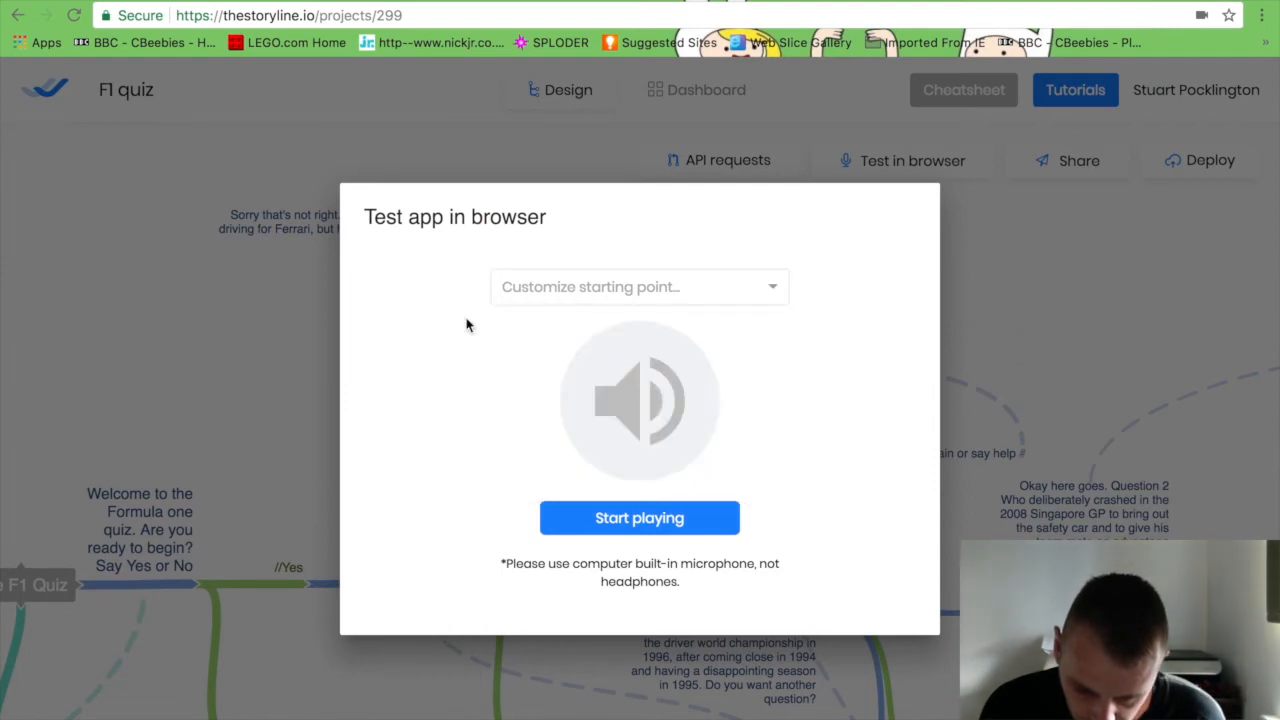
Start playing the F1 quiz in the browser test.
left_click(640, 518)
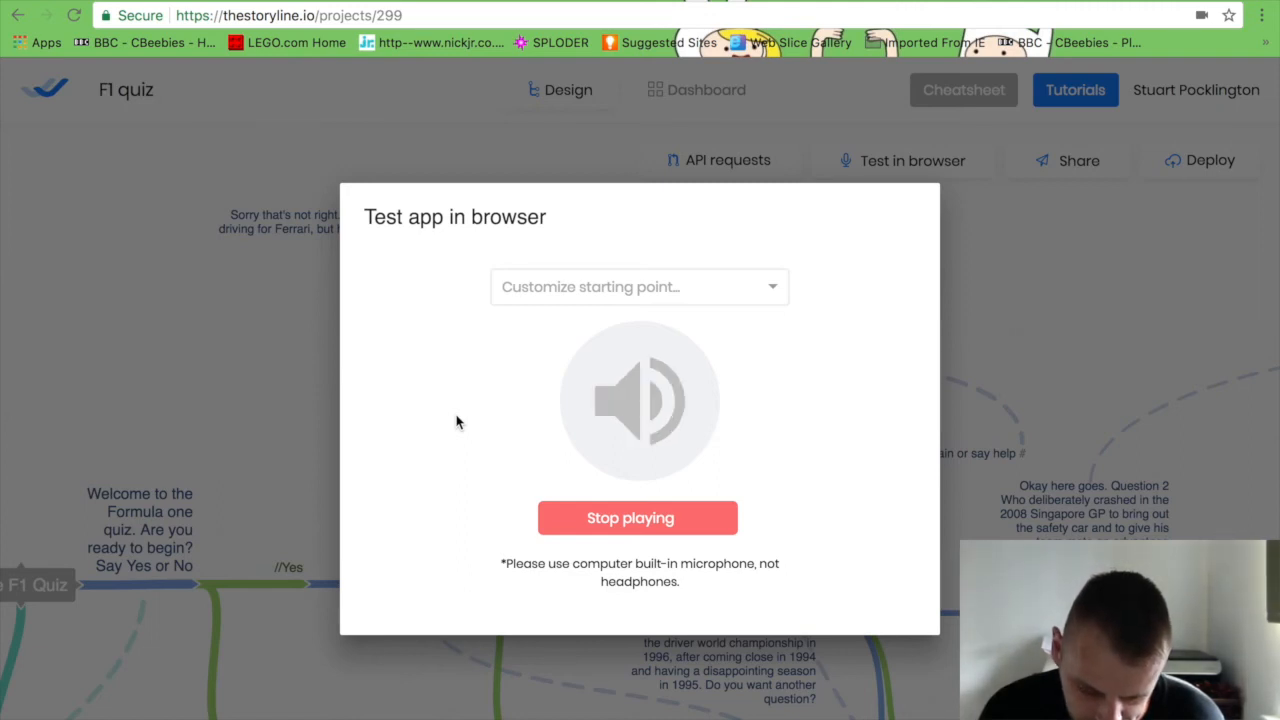
mouse_move(600, 522)
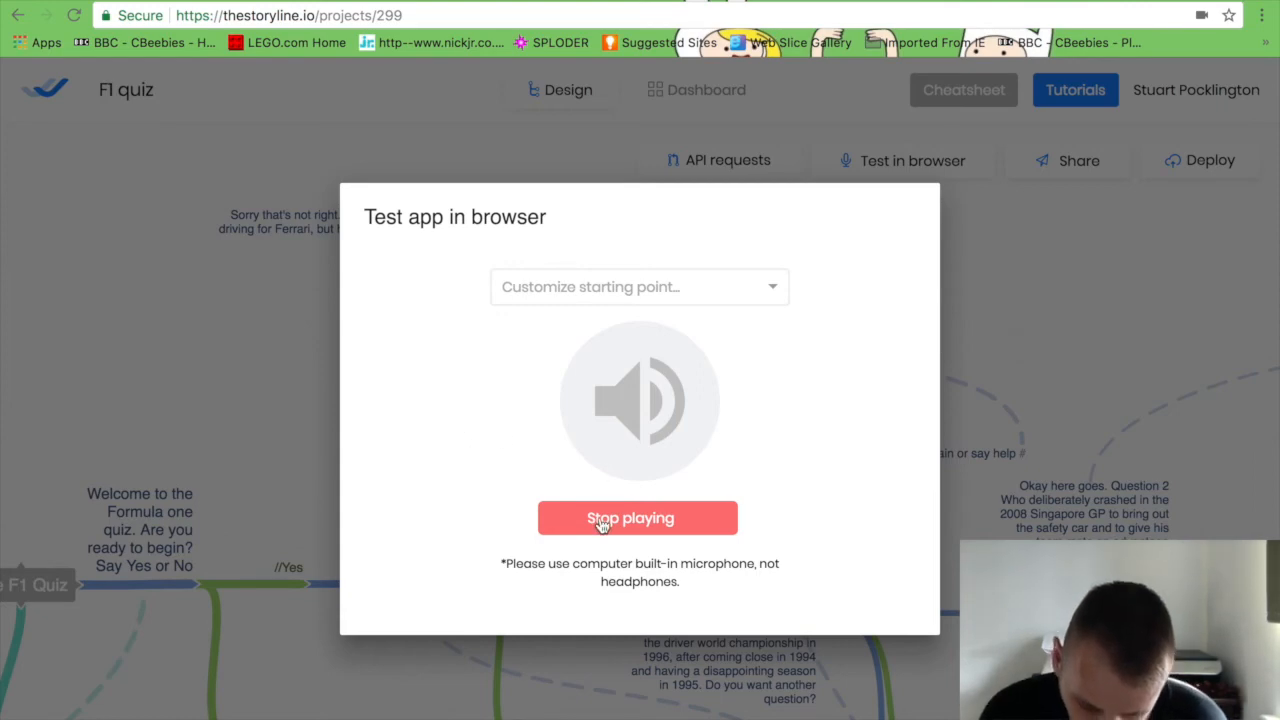
Stop the F1 quiz test playback.
left_click(640, 518)
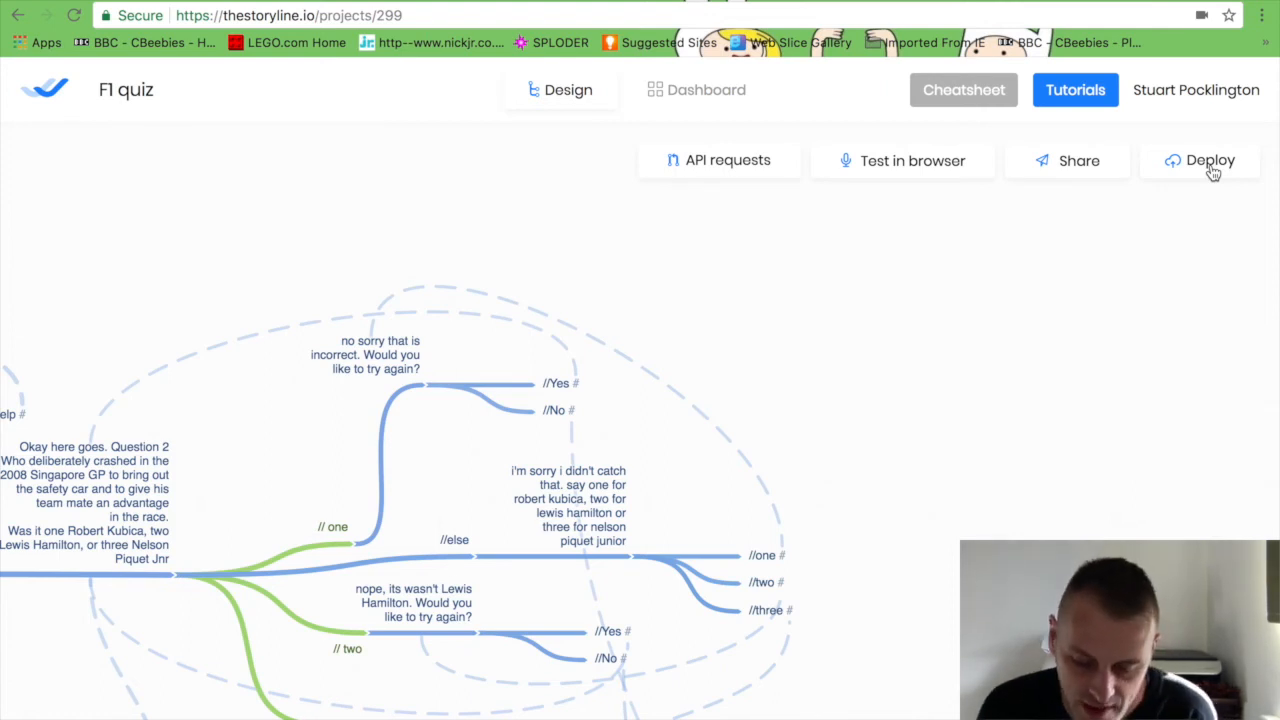
mouse_move(872, 316)
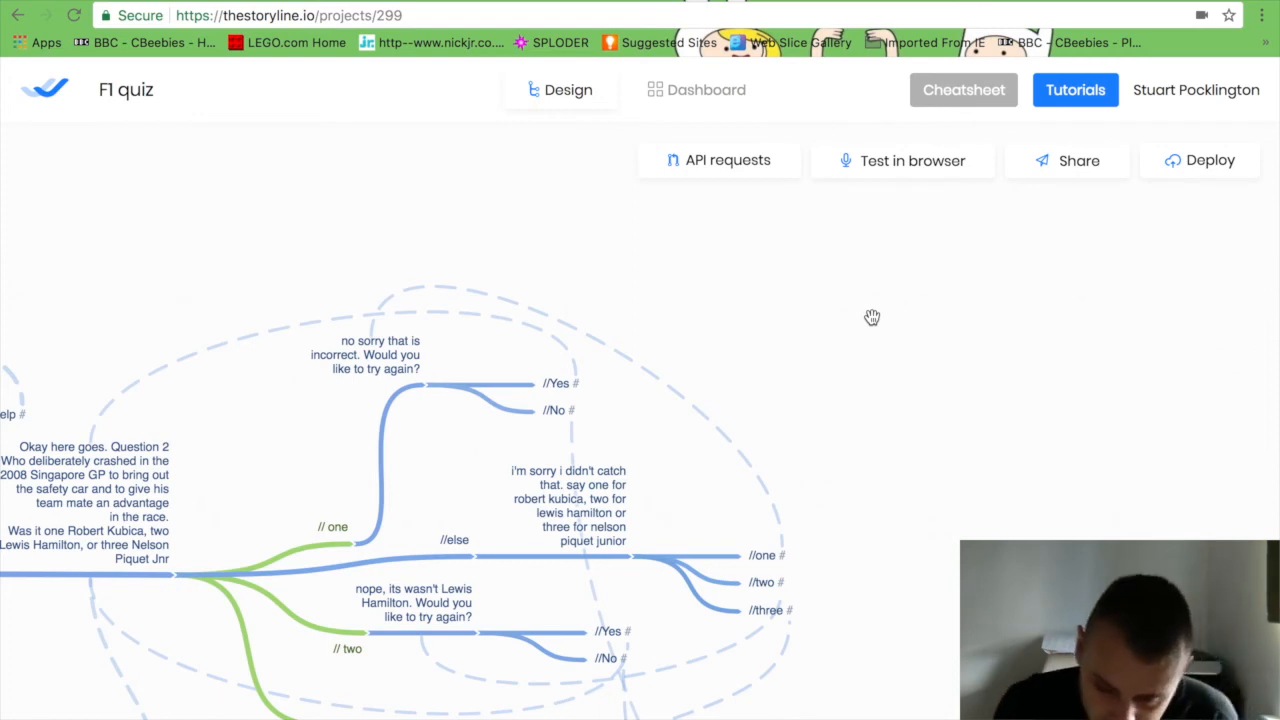
mouse_move(724, 176)
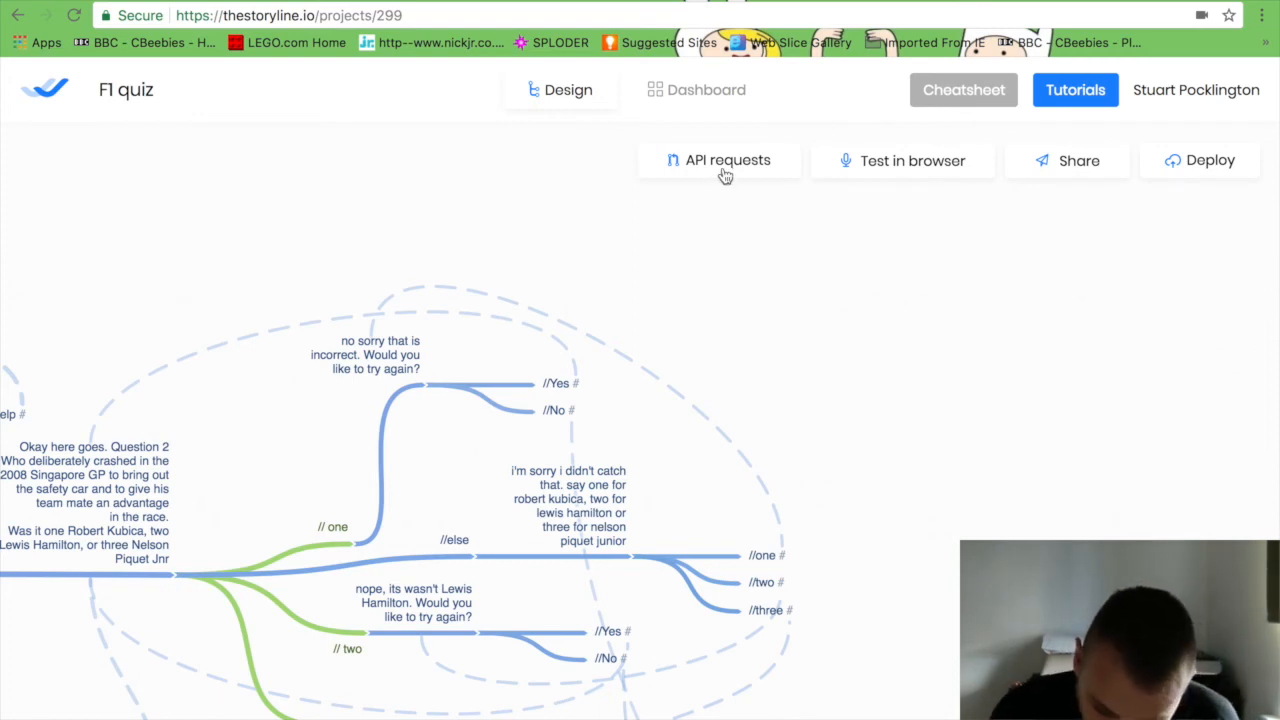
left_click(728, 160)
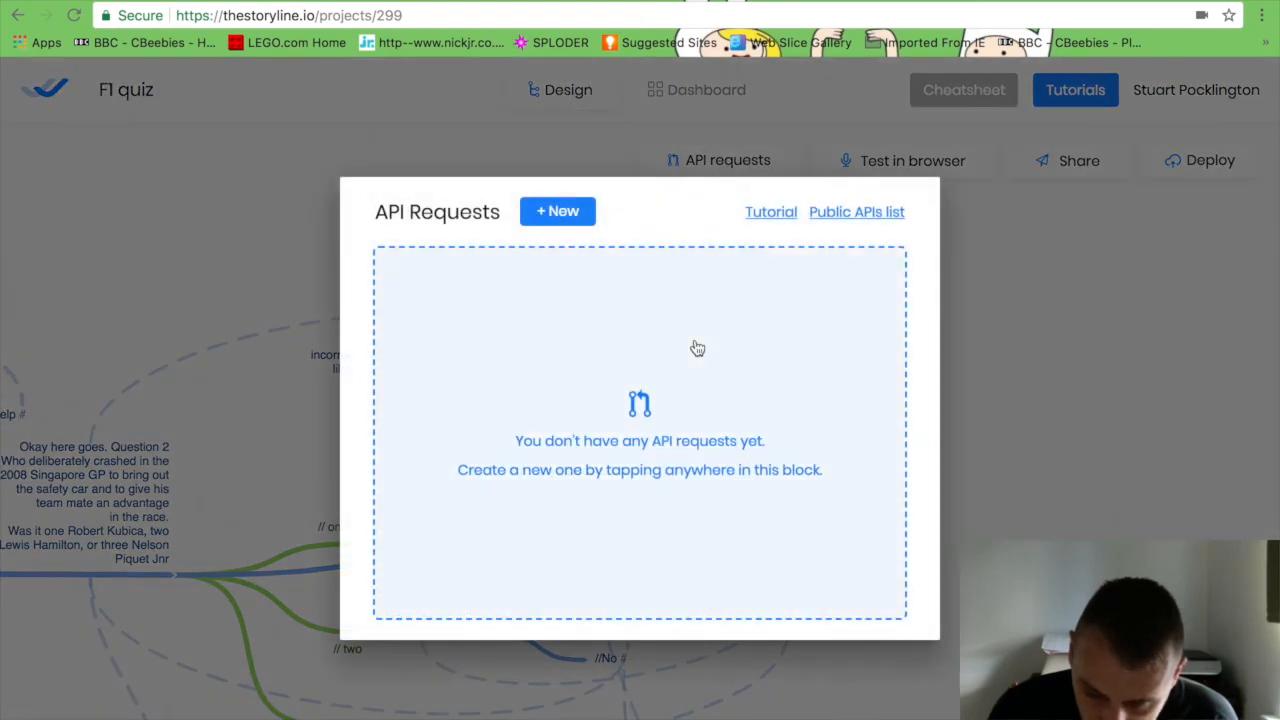
mouse_move(556, 212)
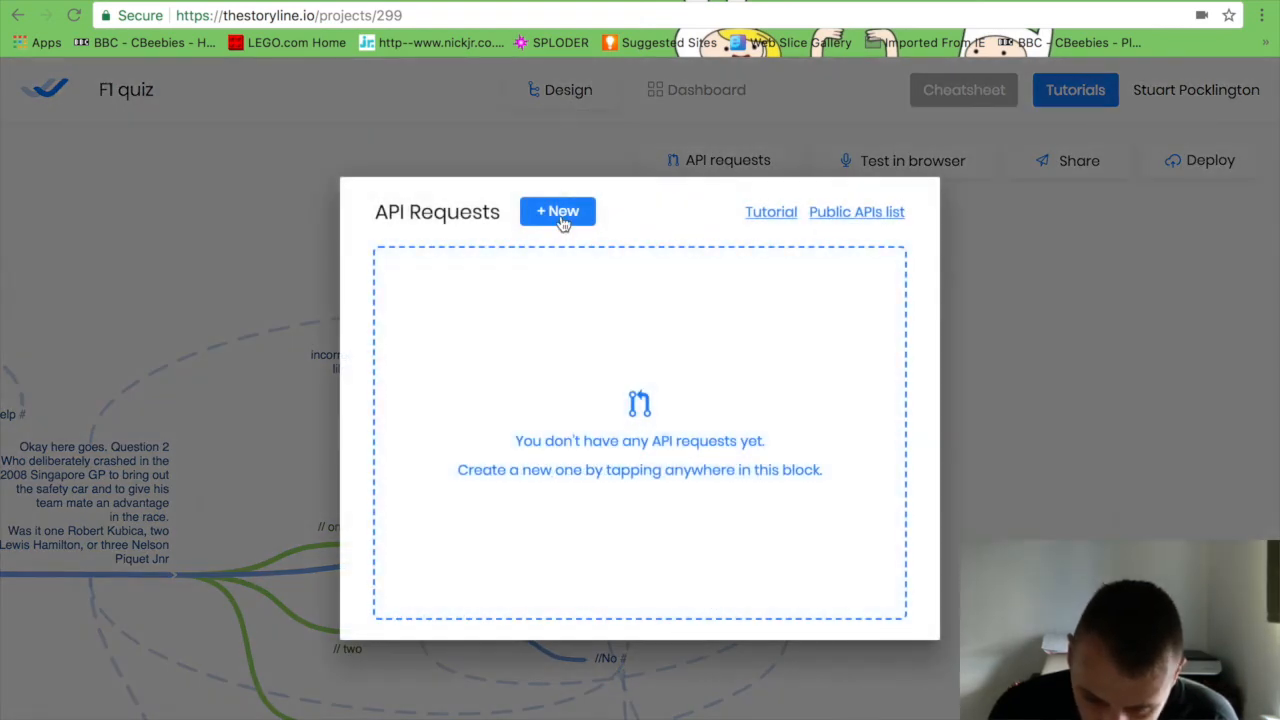
left_click(556, 212)
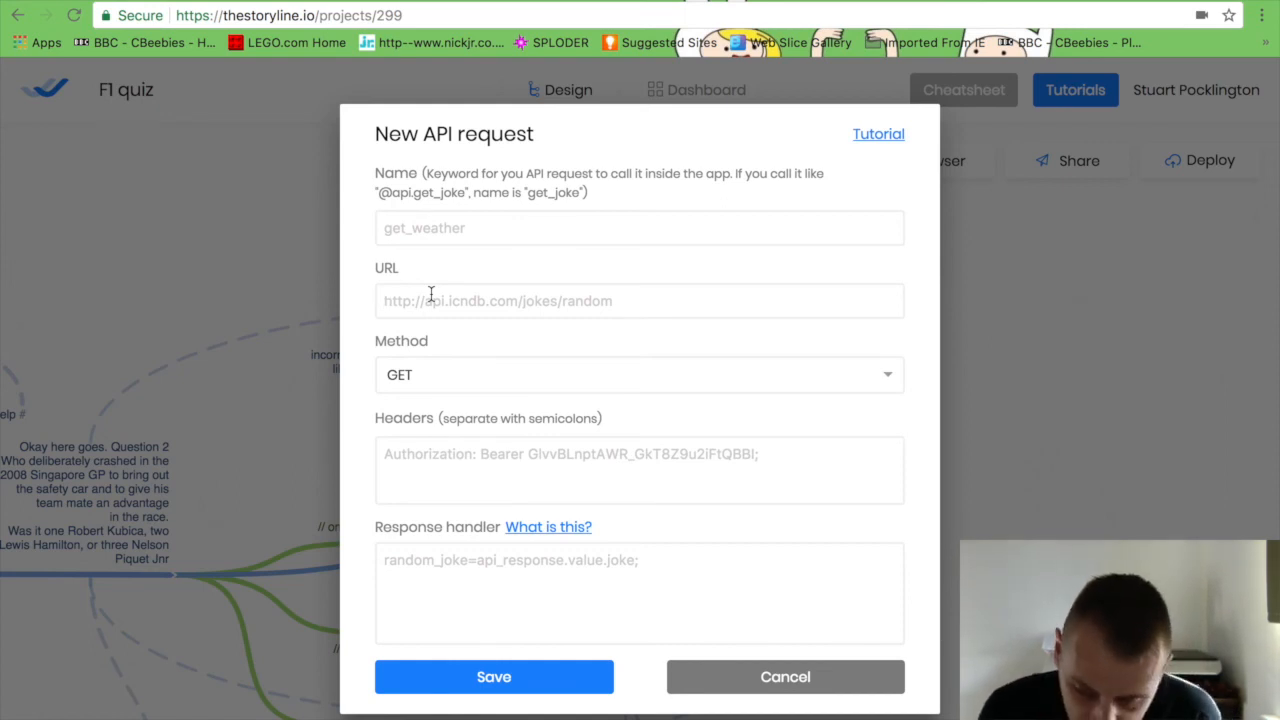
left_click(784, 676)
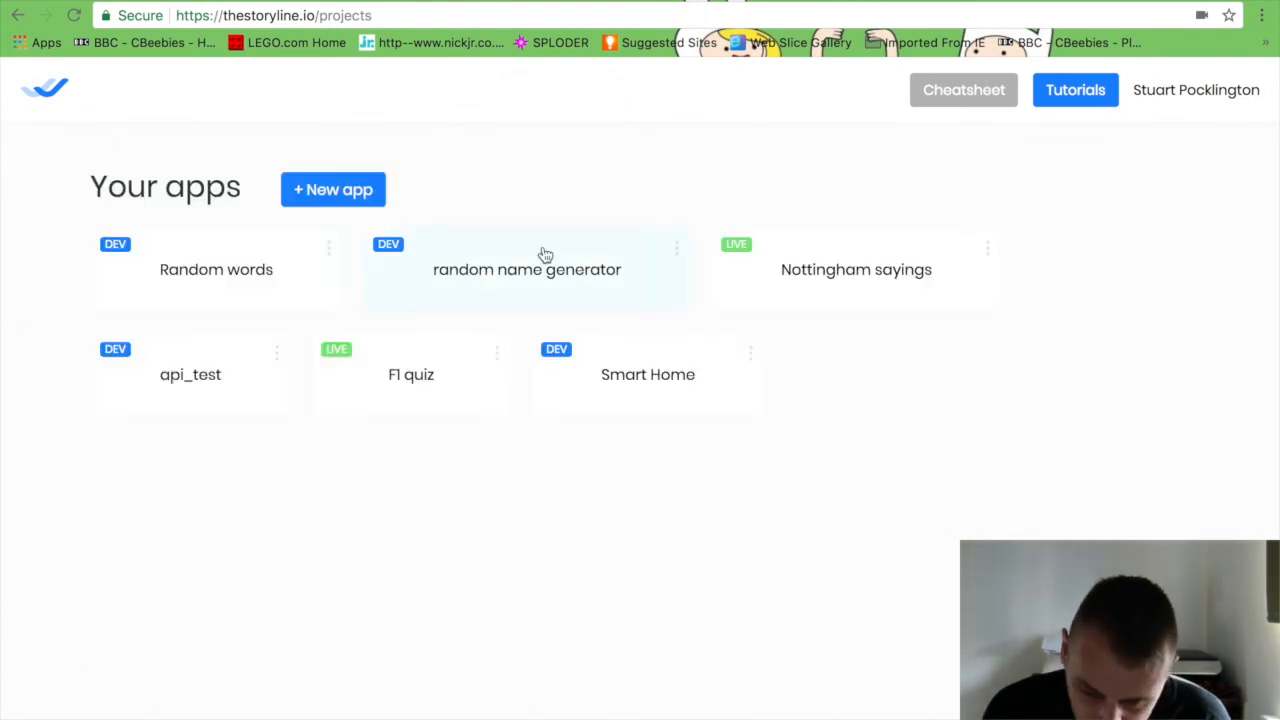
mouse_move(556, 174)
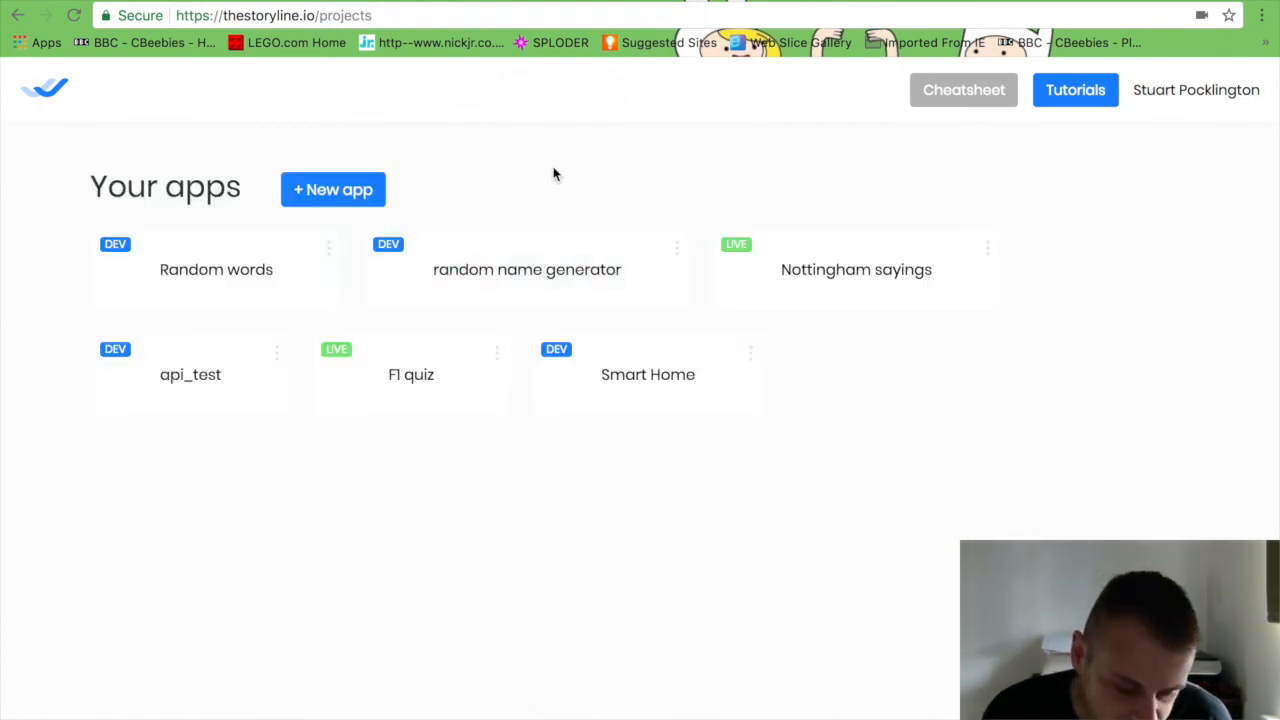